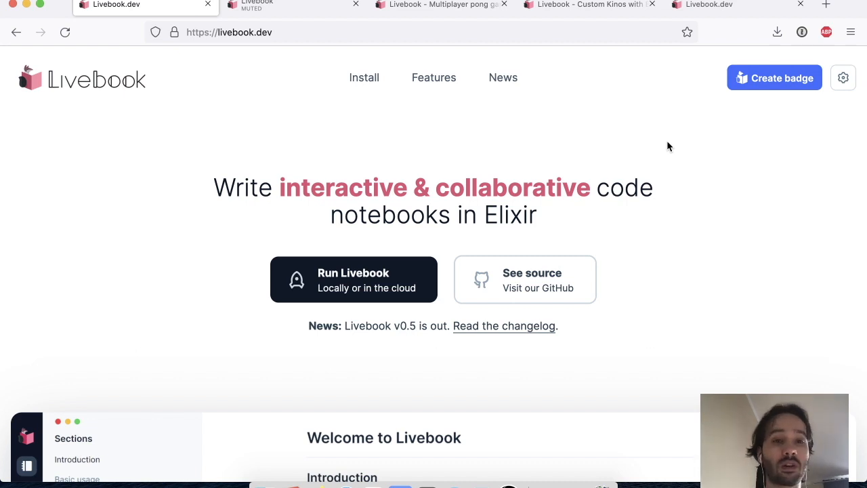
mouse_move(352, 103)
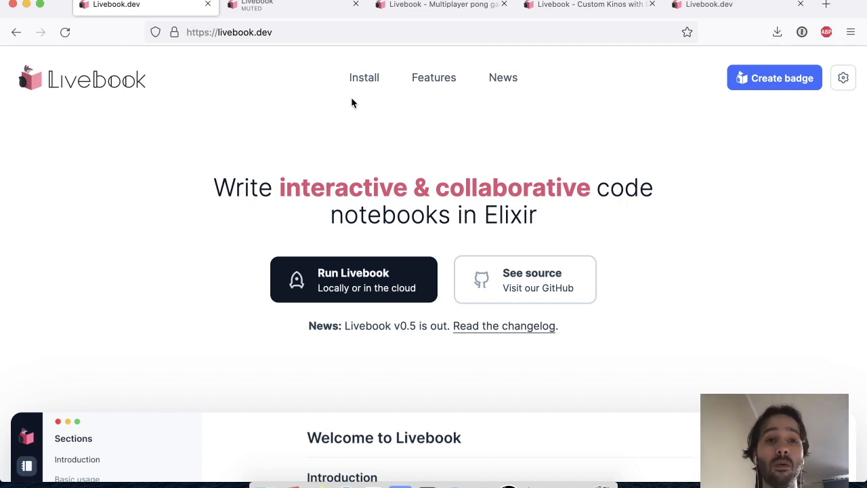
Switch to the browser tab with the locally running Livebook home on localhost:4000.
click(292, 6)
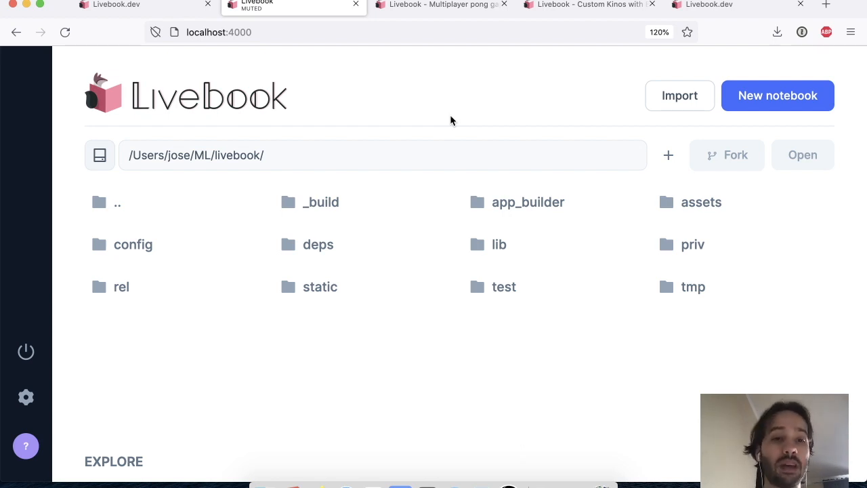
Reach the Explore section and view all example notebooks.
scroll(down, 3)
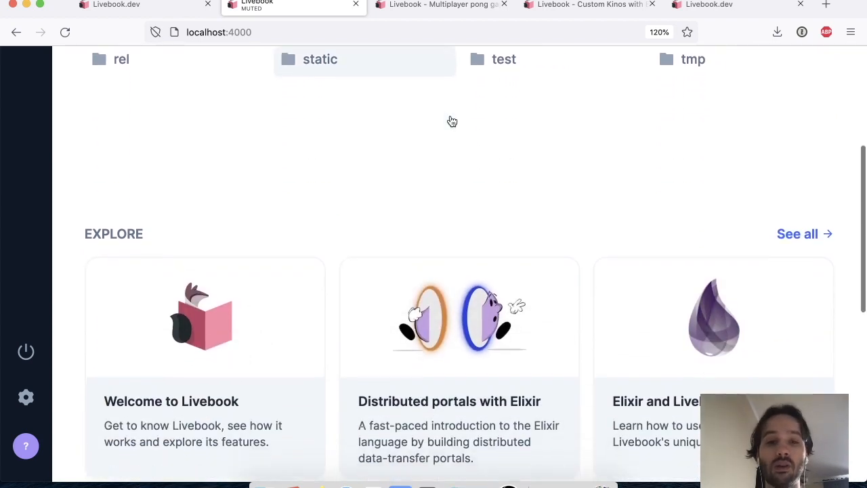
click(805, 233)
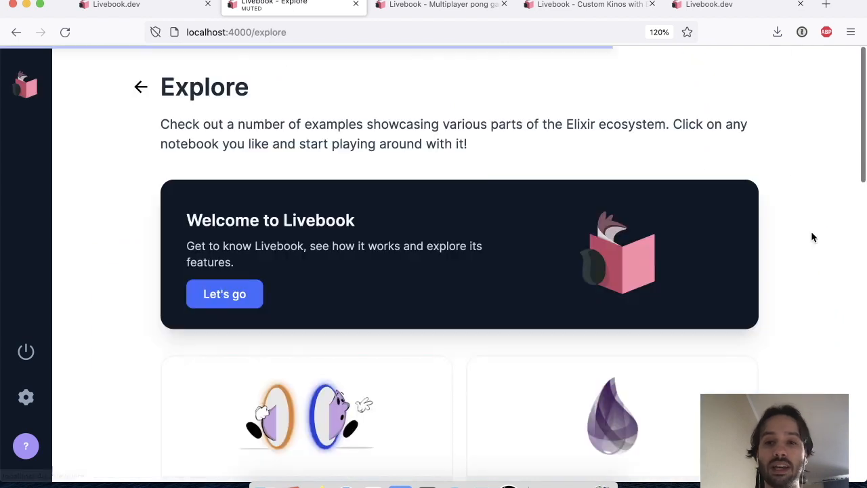
scroll(down, 3)
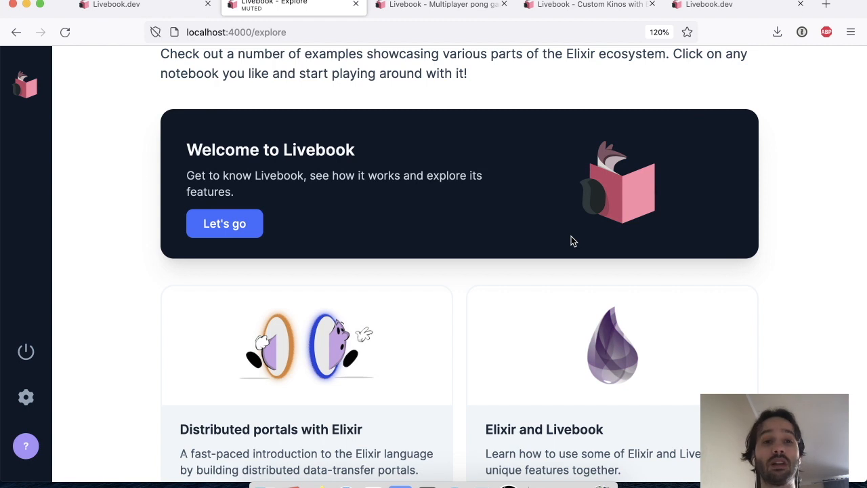
mouse_move(474, 221)
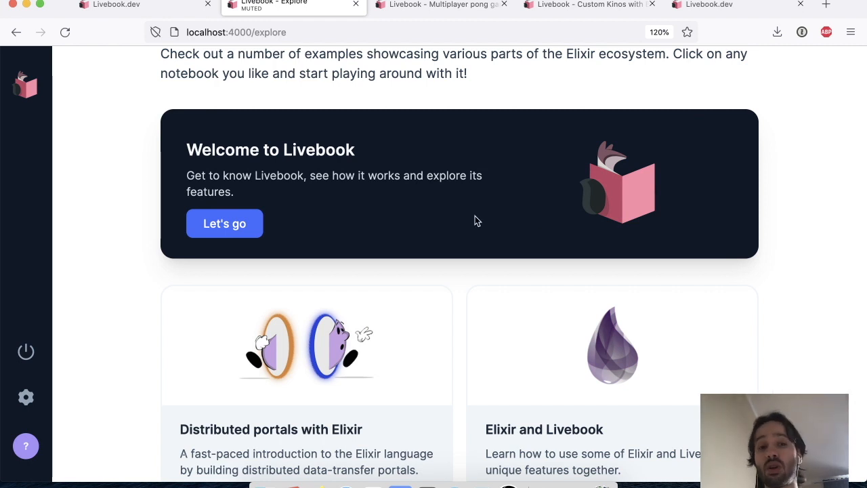
Open the Welcome to Livebook notebook and scroll down to its Mermaid diagrams example.
click(224, 224)
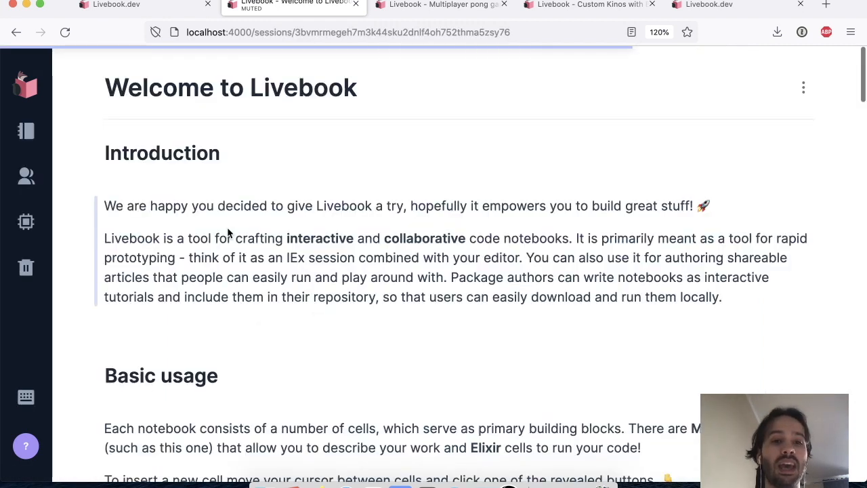
scroll(down, 3)
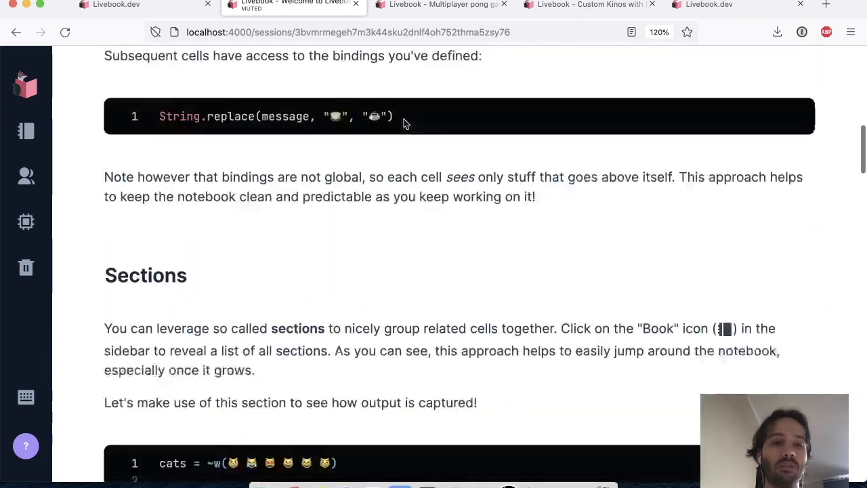
scroll(down, 3)
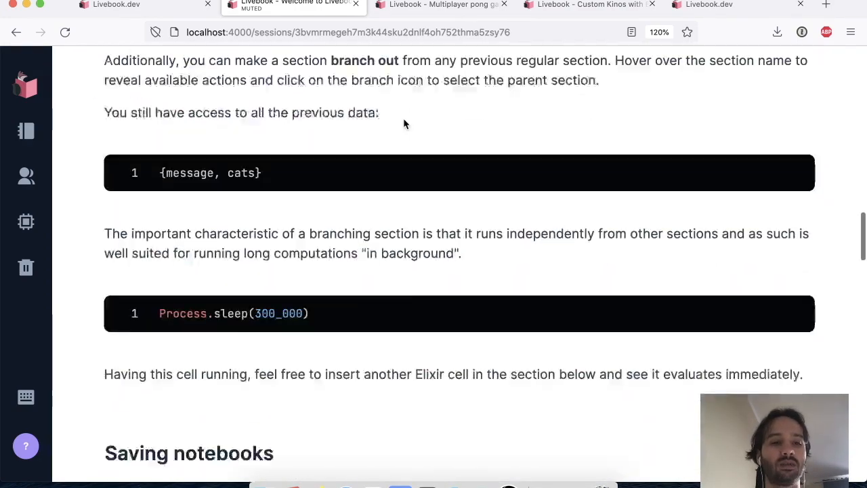
scroll(down, 3)
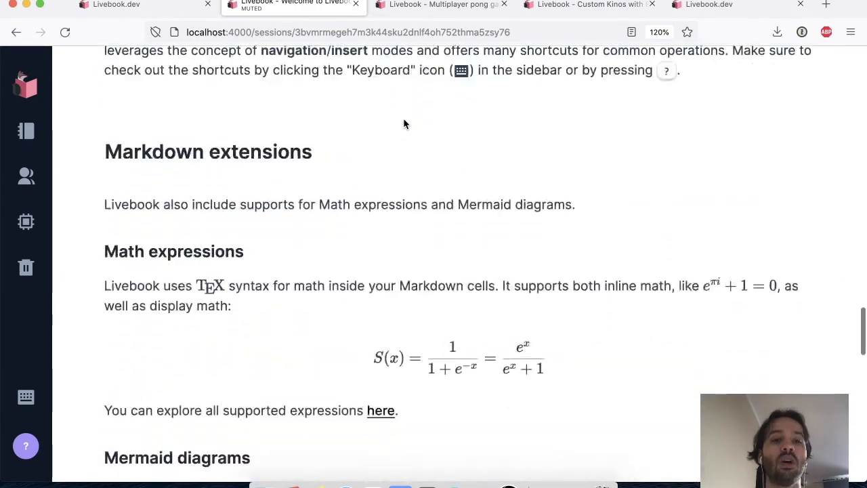
scroll(down, 3)
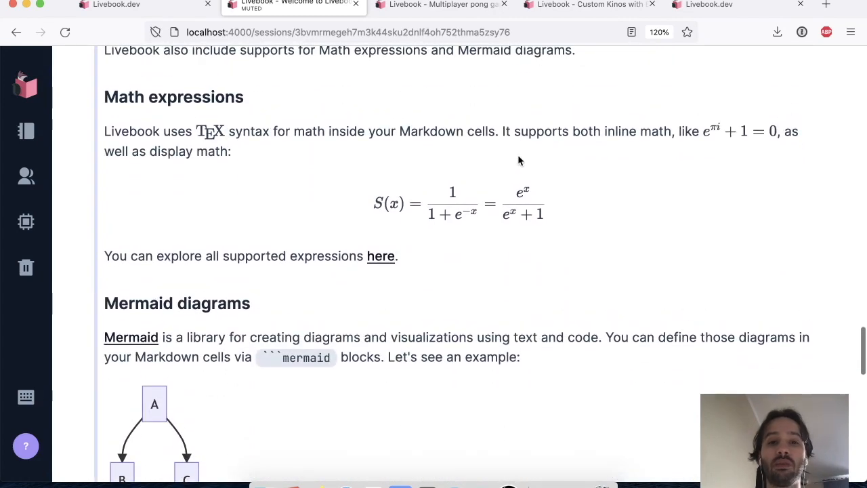
scroll(down, 3)
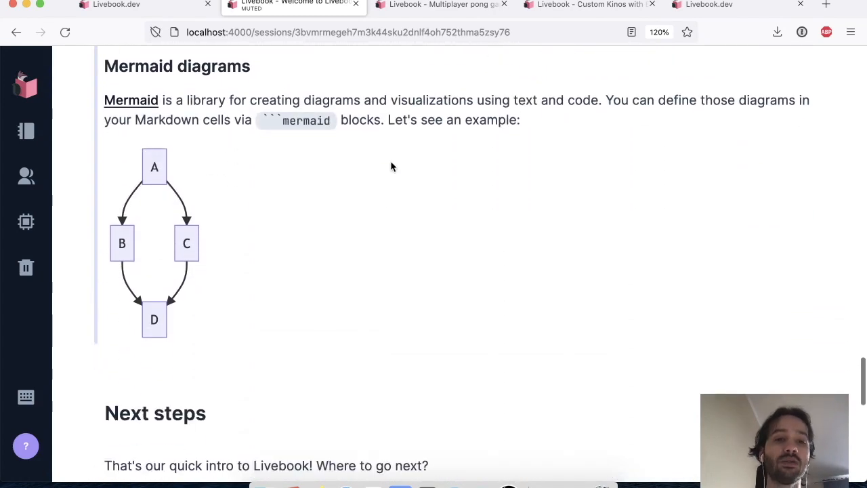
mouse_move(123, 89)
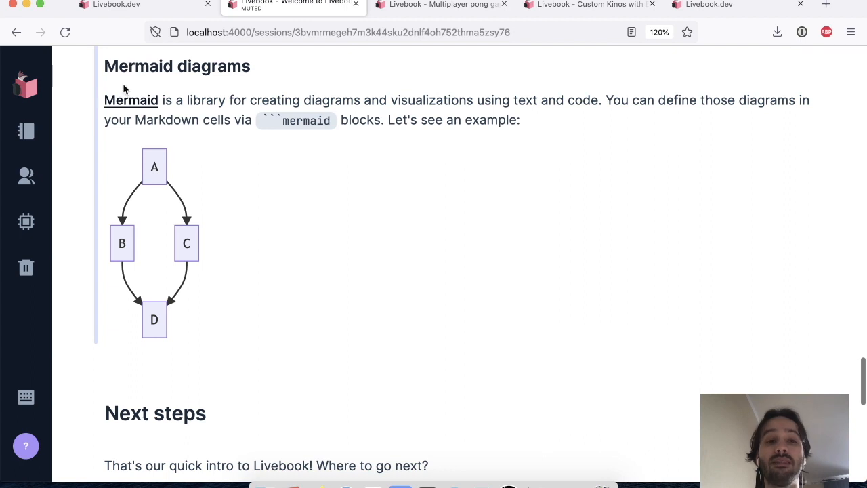
mouse_move(456, 148)
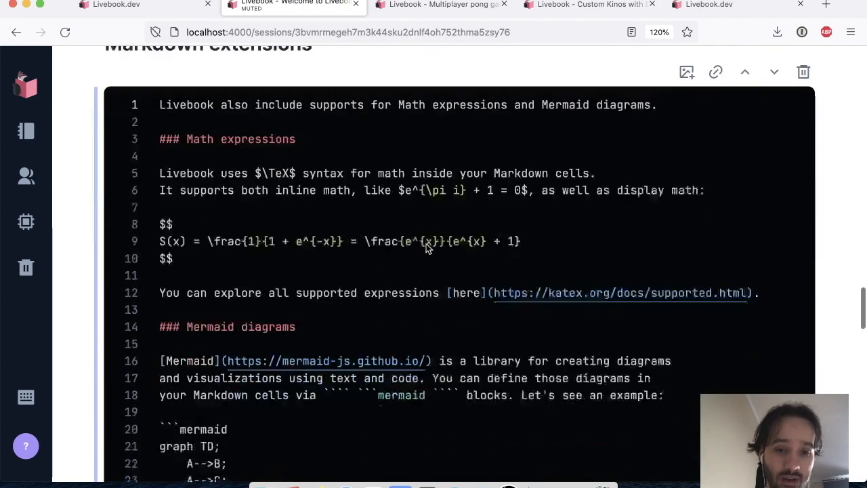
Scroll through the Mermaid diagrams cell, from its Markdown source back to the rendered A–D diagram.
scroll(down, 3)
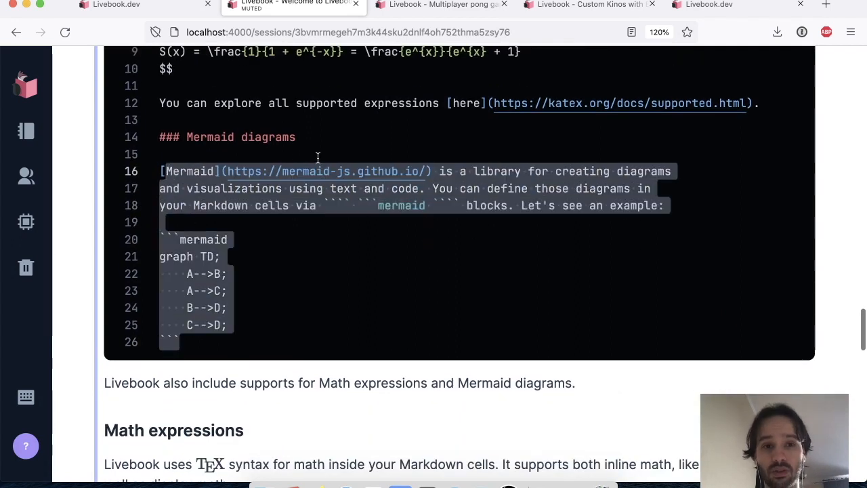
scroll(down, 3)
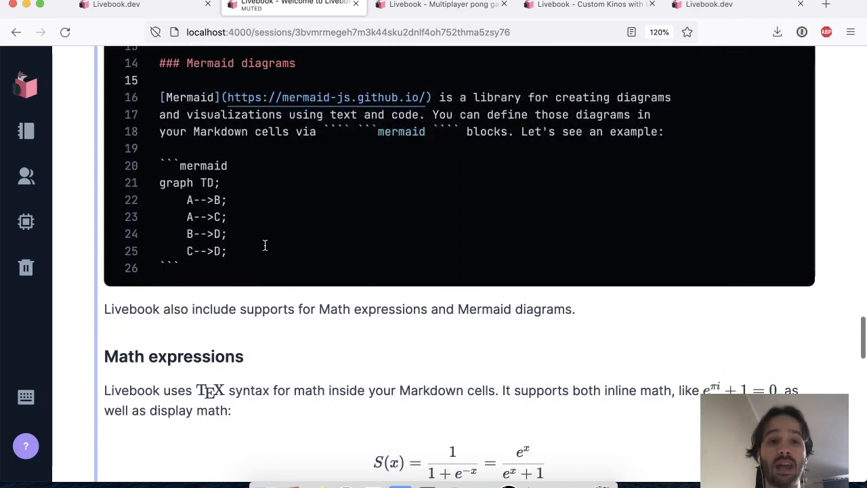
scroll(down, 3)
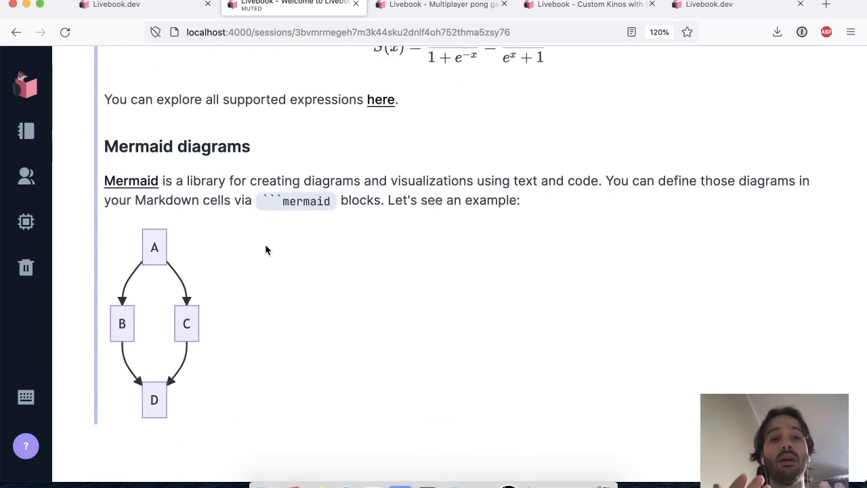
mouse_move(258, 247)
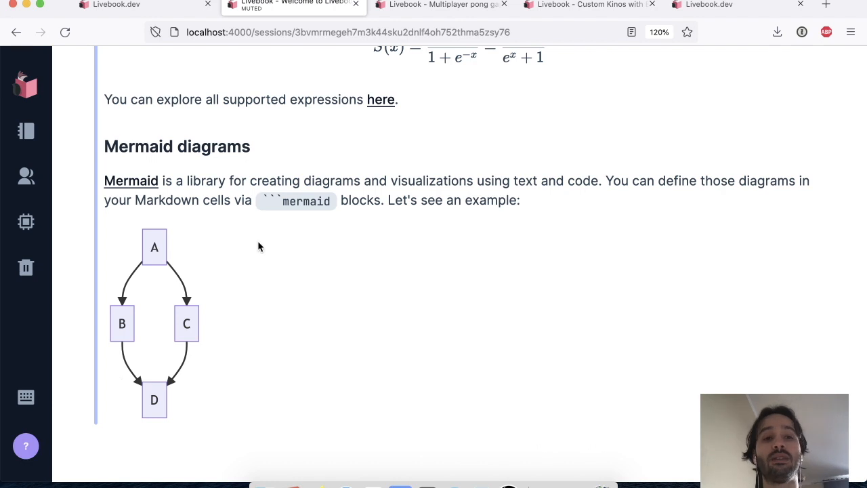
mouse_move(251, 241)
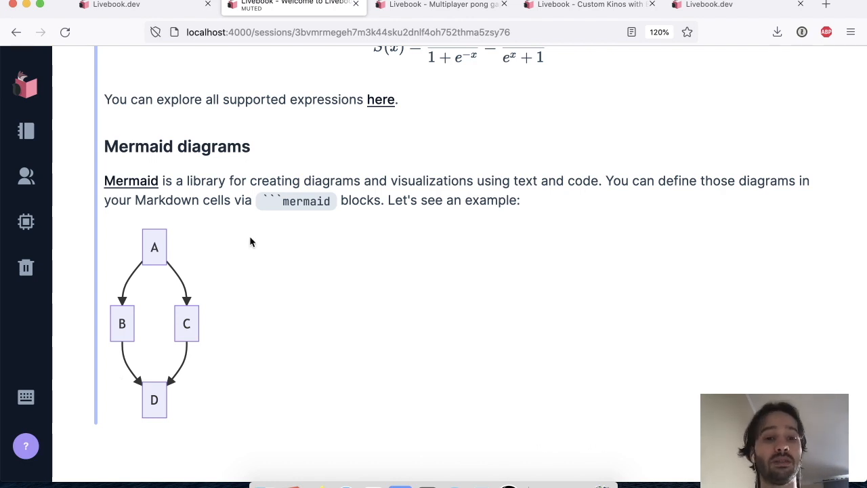
mouse_move(415, 263)
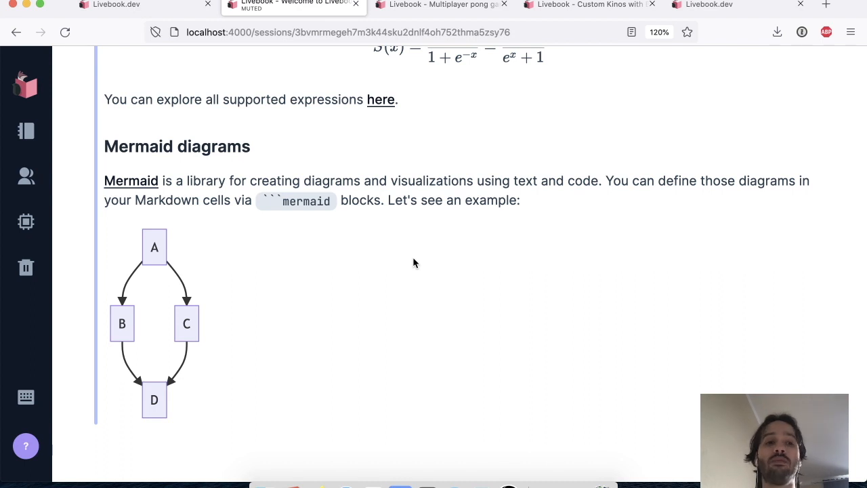
mouse_move(53, 15)
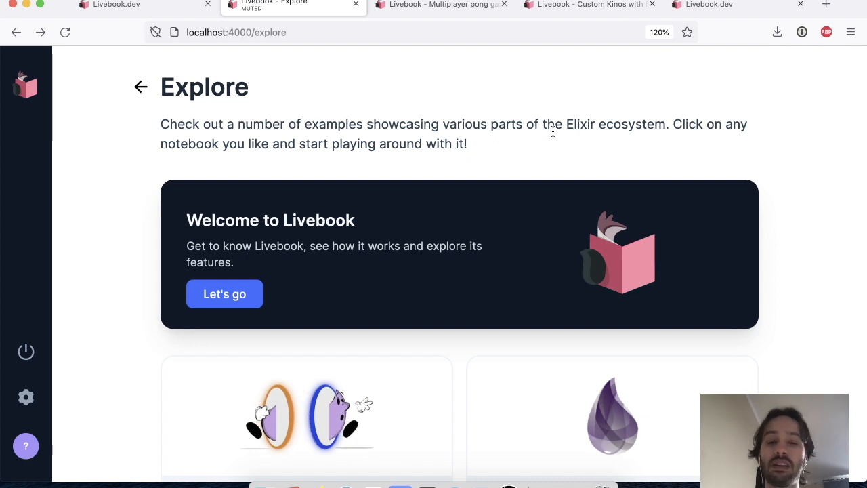
Browse the Interactions with Kino notebook series, then return to the Livebook home page.
scroll(down, 3)
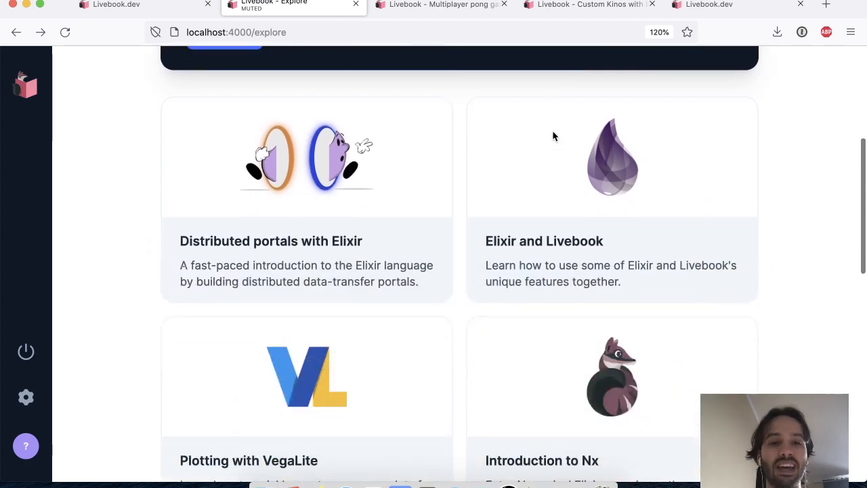
scroll(down, 3)
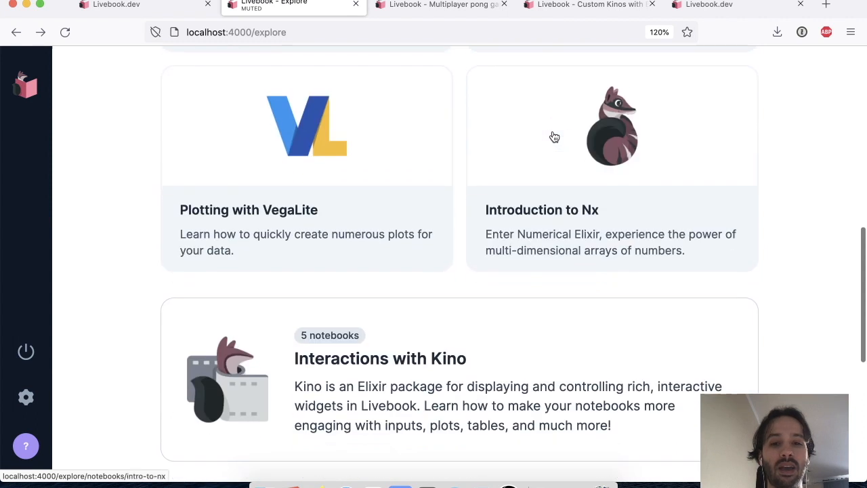
scroll(down, 3)
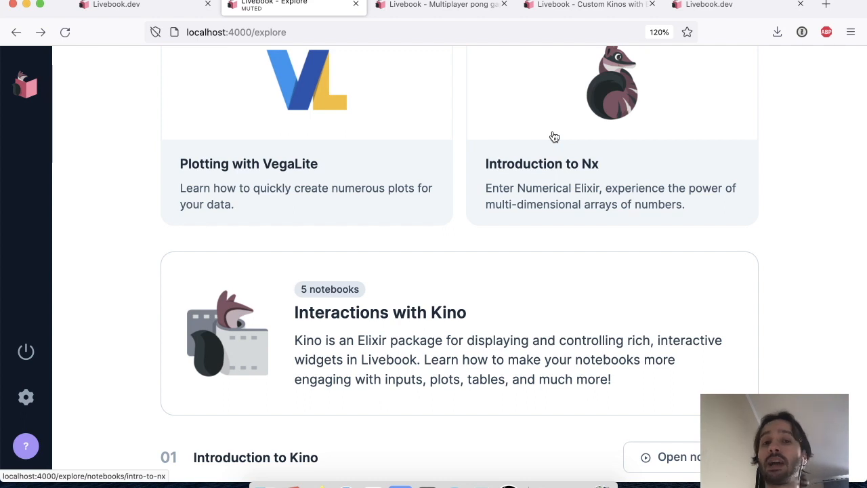
scroll(down, 3)
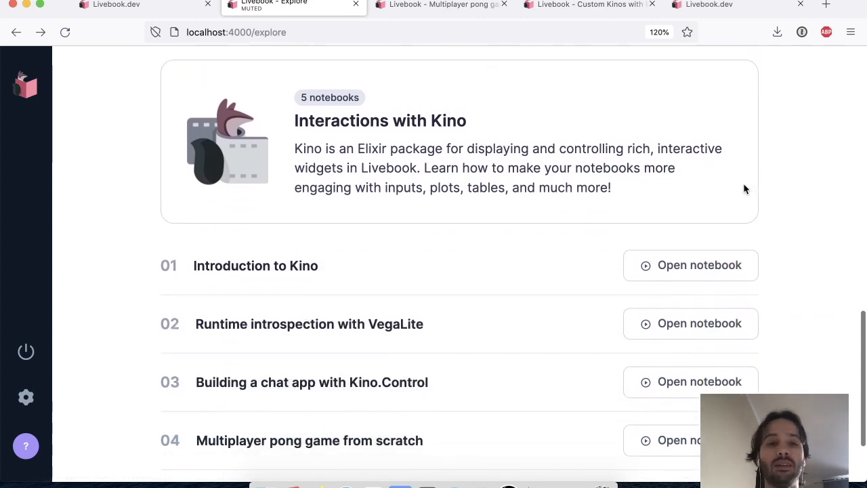
scroll(down, 3)
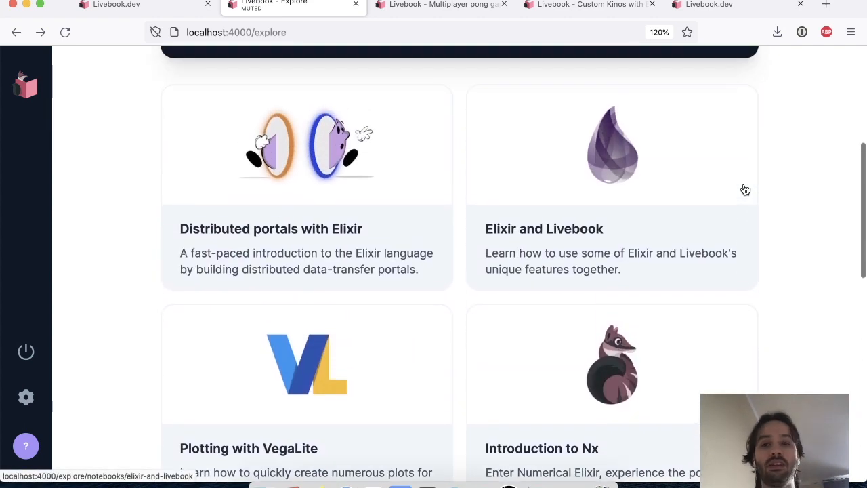
scroll(down, 3)
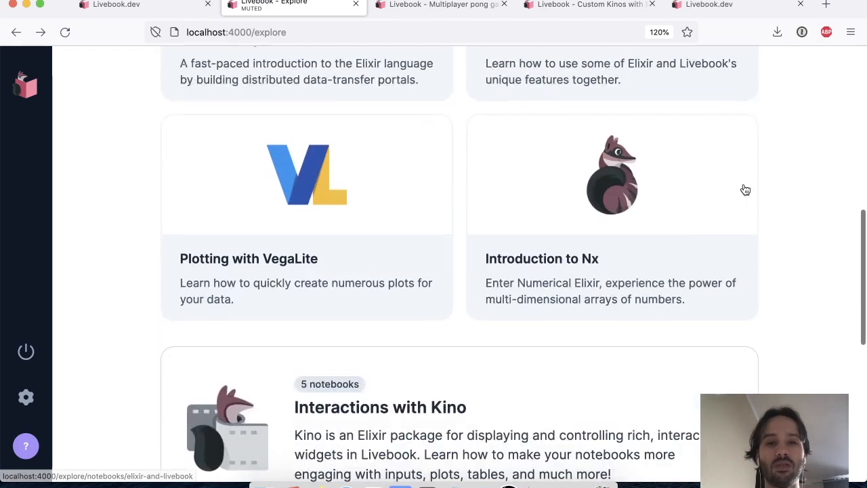
scroll(down, 3)
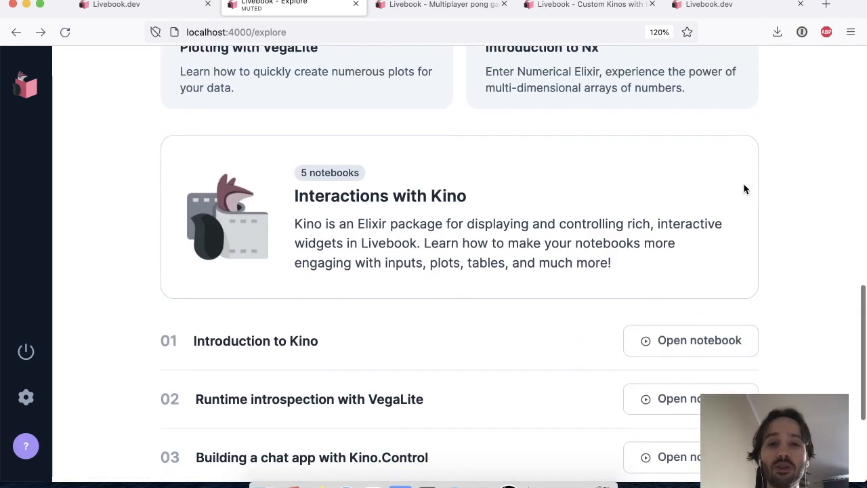
scroll(down, 3)
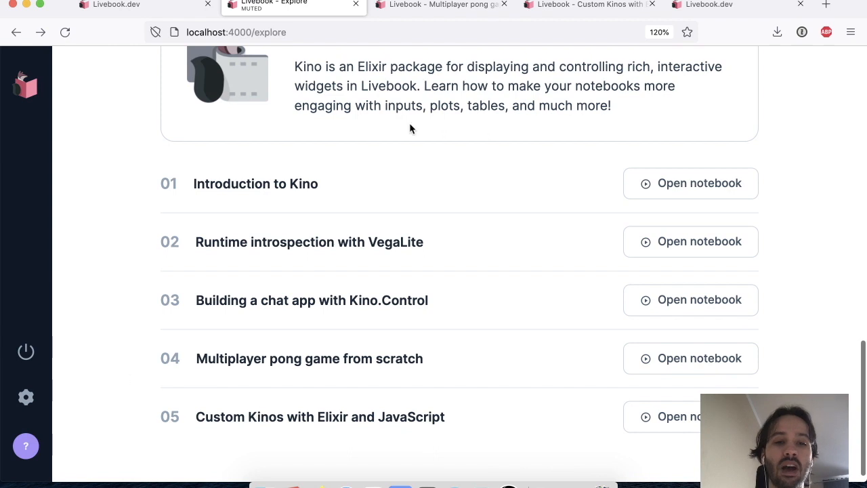
mouse_move(604, 236)
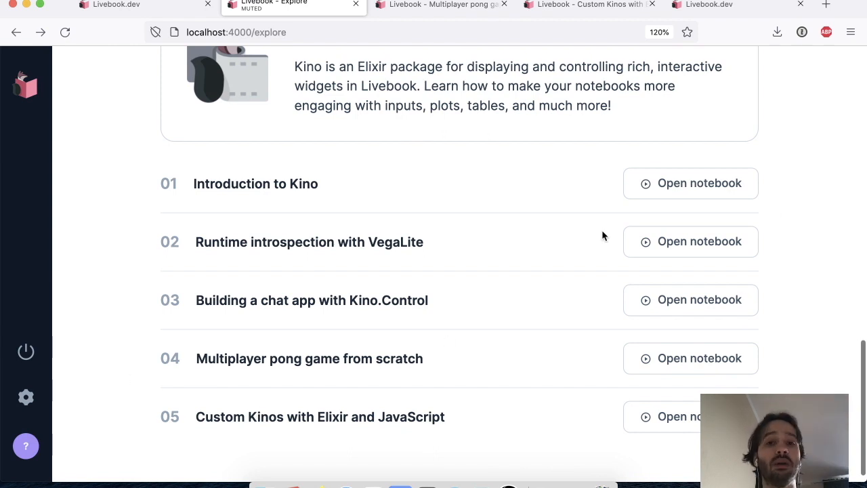
scroll(up, 3)
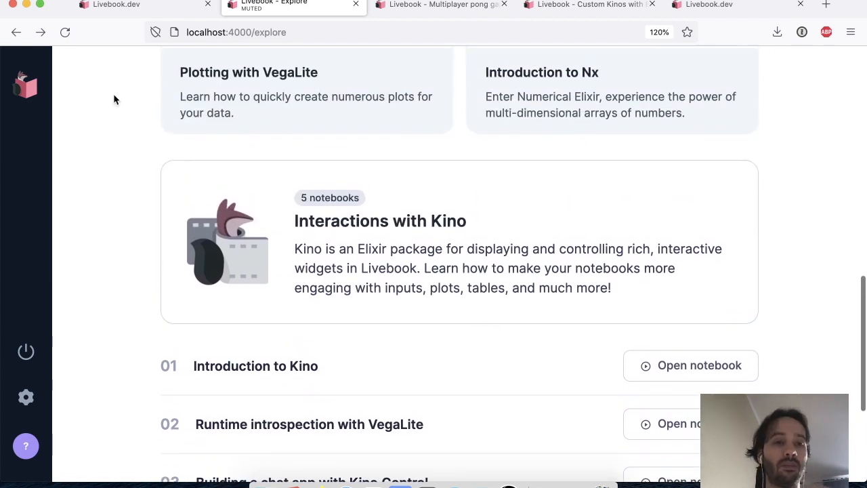
mouse_move(26, 84)
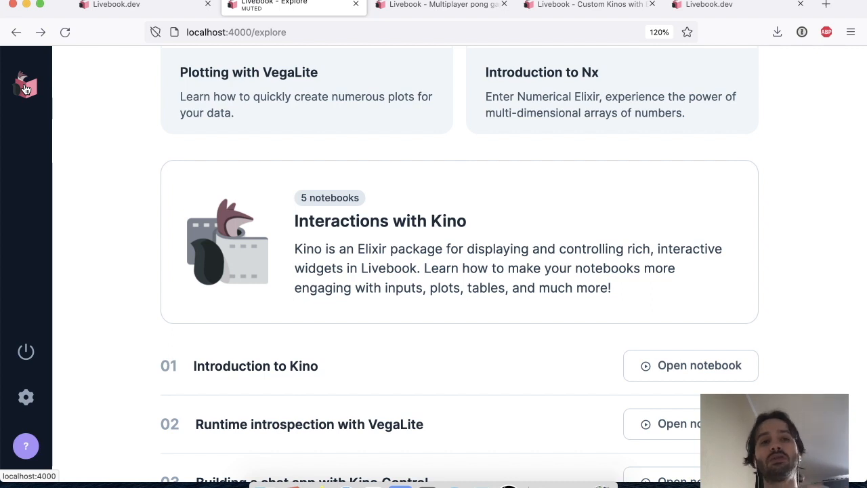
click(25, 84)
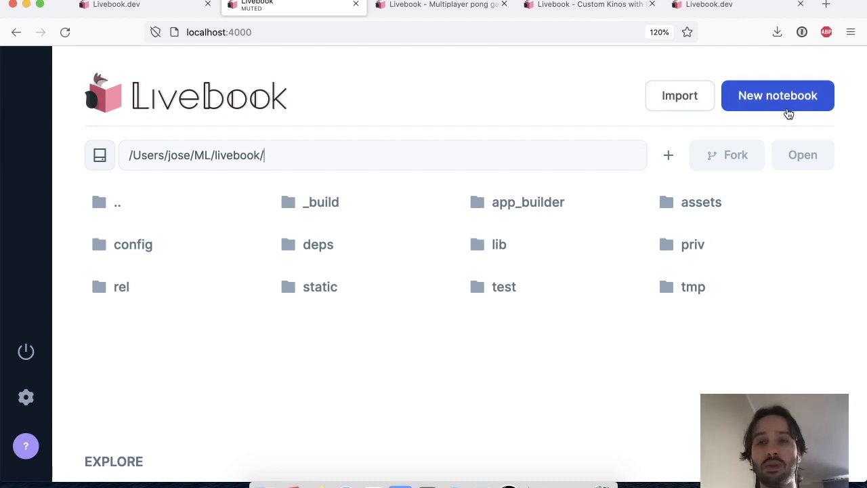
Create a new notebook, run IO.puts "hello" in its first cell, and select that code for replacement.
click(777, 95)
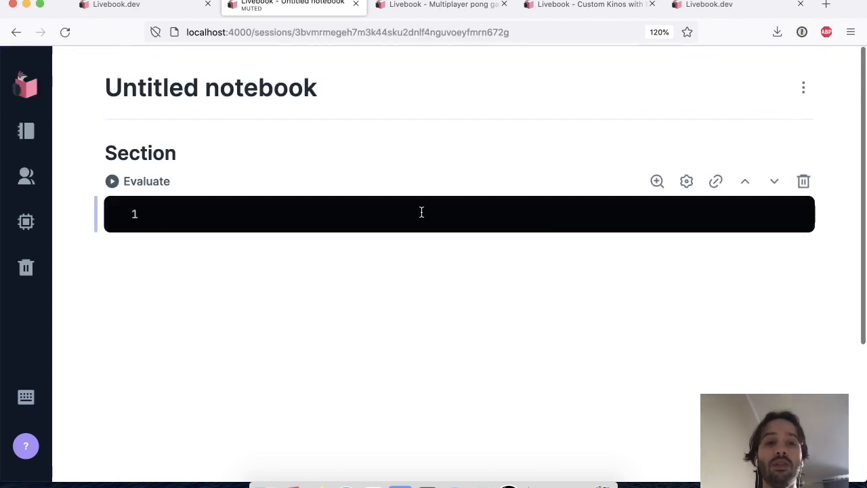
click(136, 181)
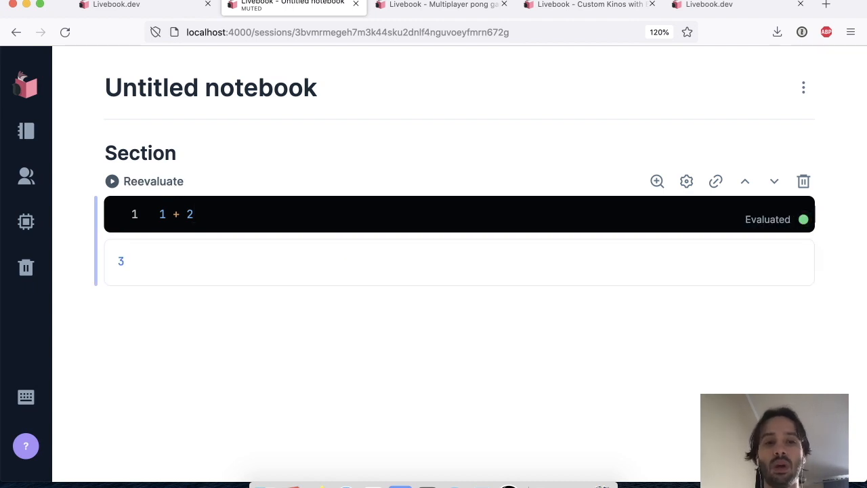
text(IO.puts "hello)
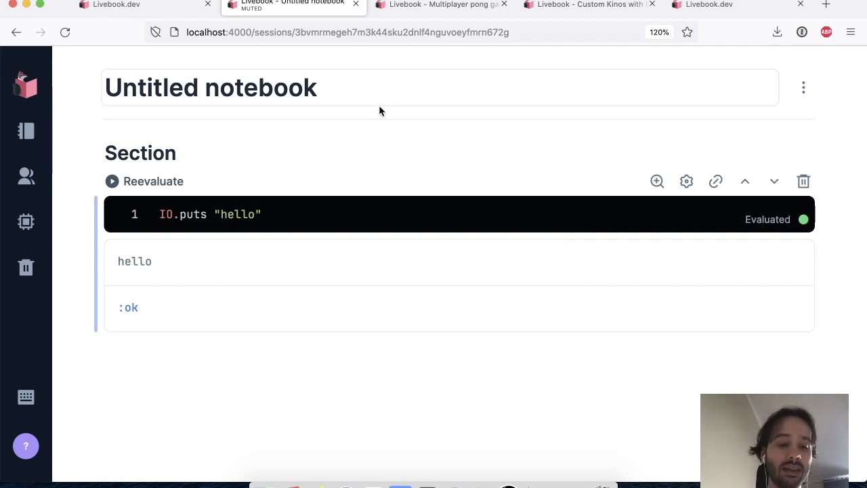
mouse_move(298, 190)
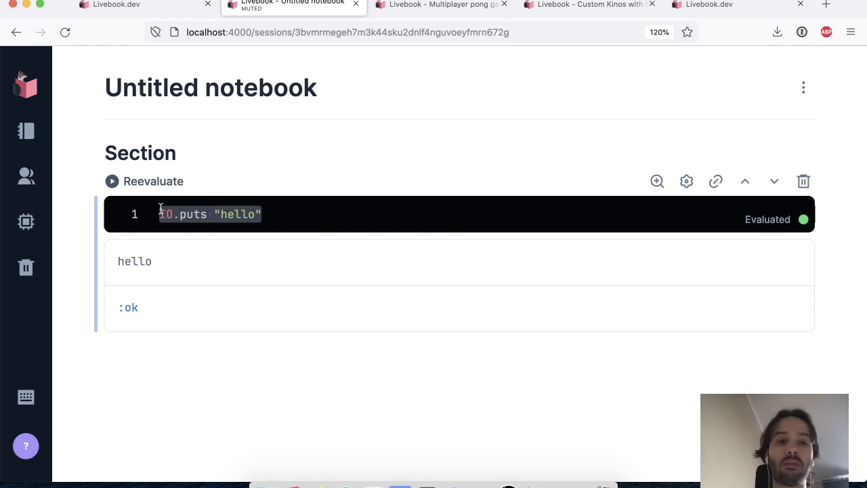
click(296, 215)
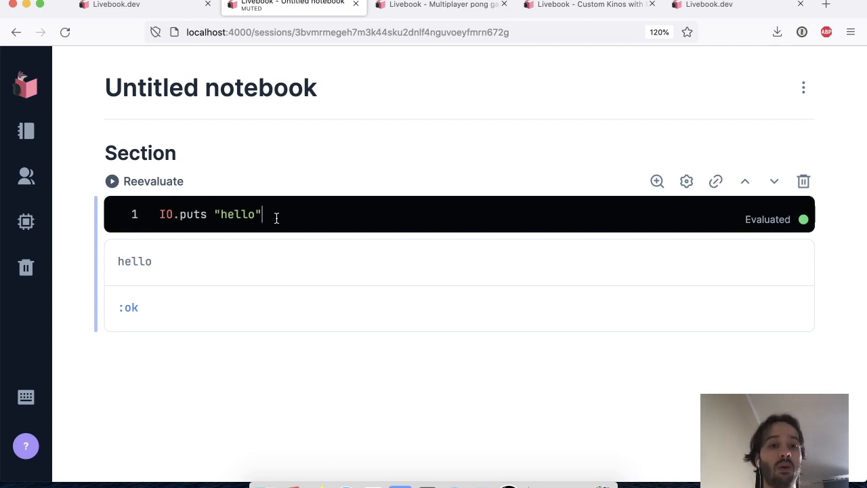
mouse_move(322, 212)
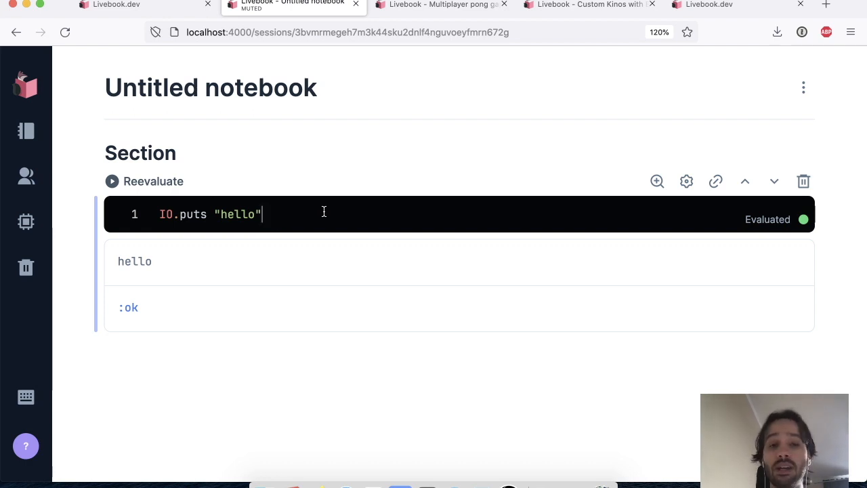
double_click(242, 214)
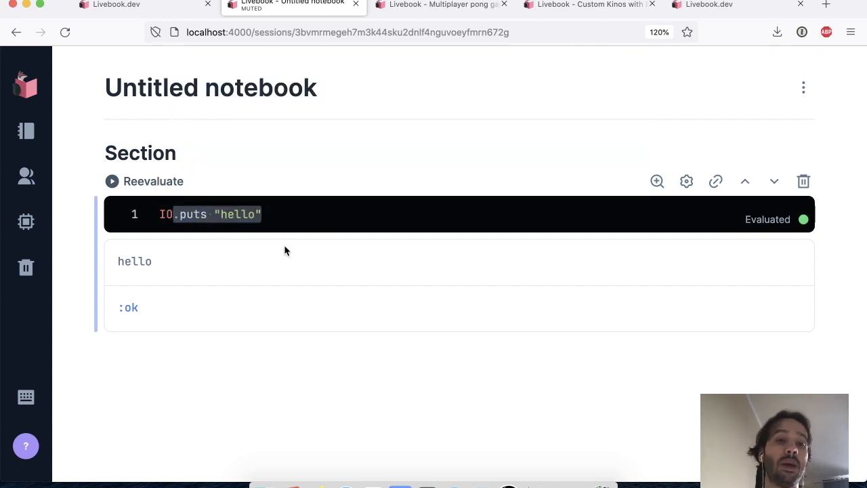
mouse_move(357, 254)
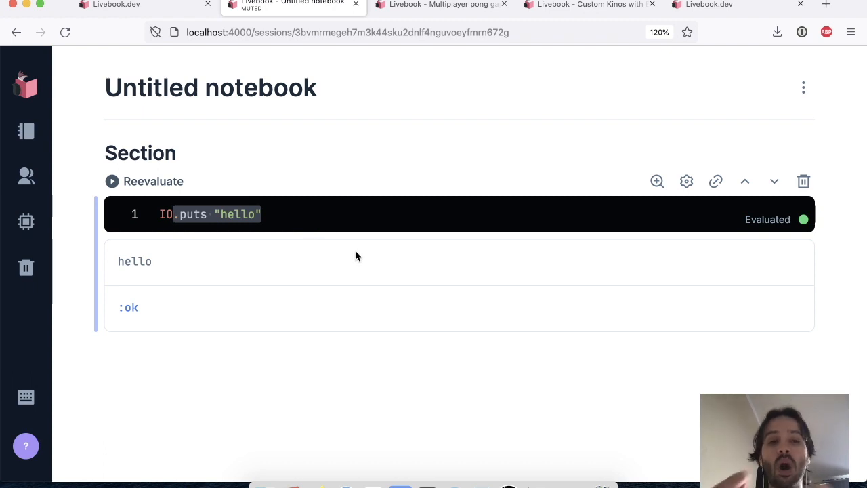
mouse_move(292, 355)
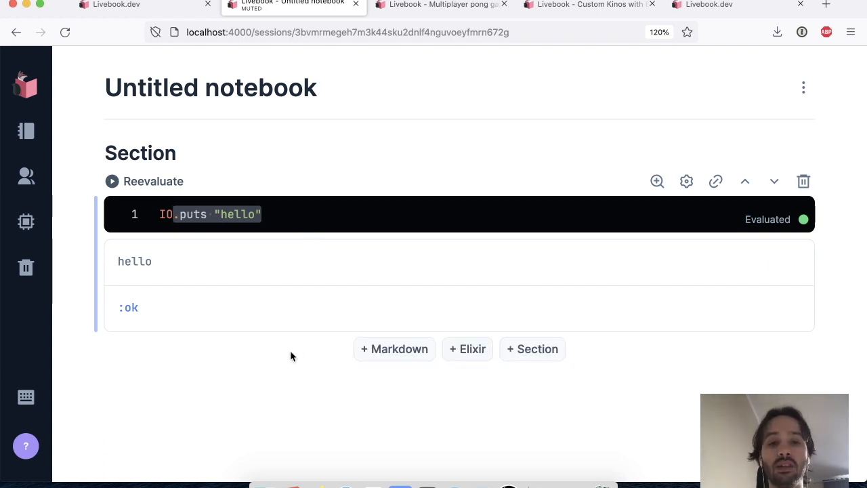
mouse_move(270, 265)
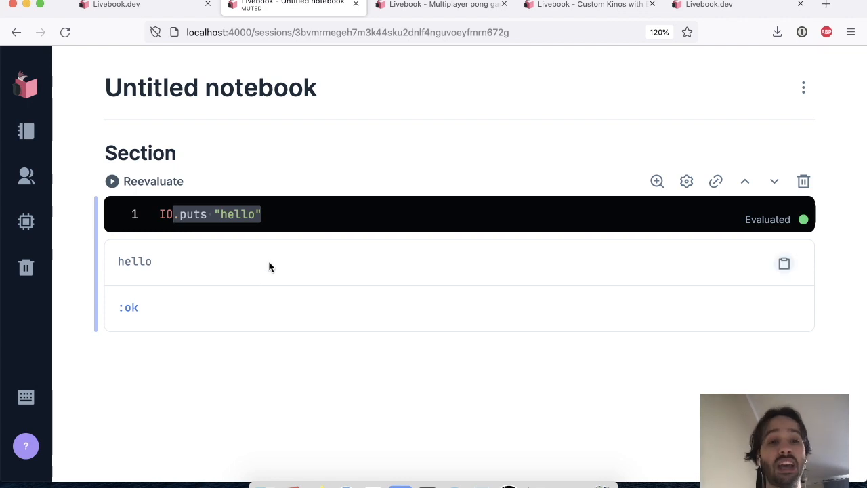
mouse_move(251, 395)
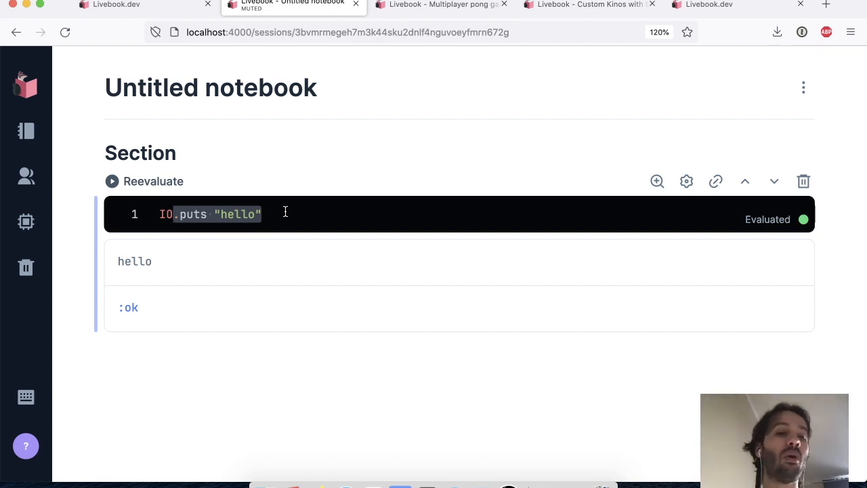
Replace the cell with Mix.install([{:kino, "~> 0.5.0"}]) and evaluate it to :ok.
text(Mix.)
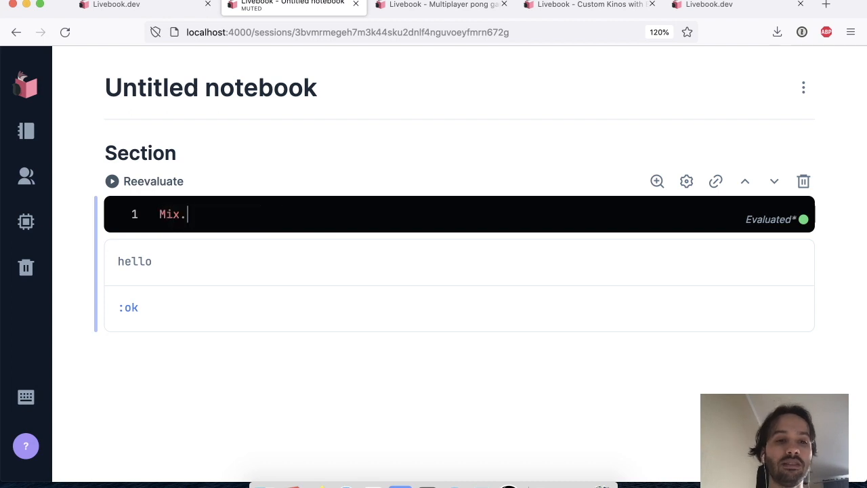
text(install([]))
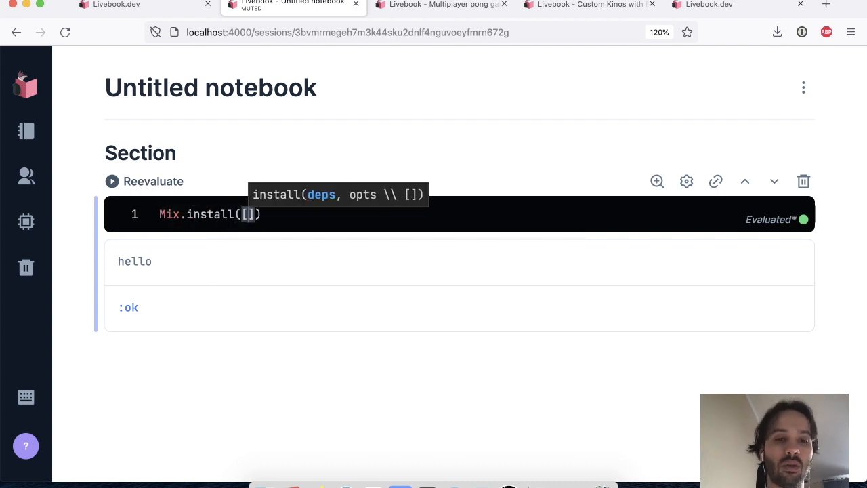
text({:kino)
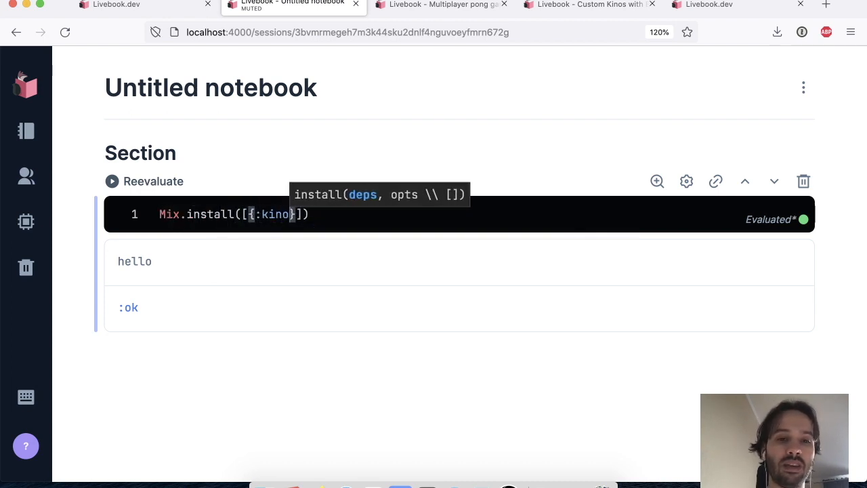
text(, "~> 0.5.0")
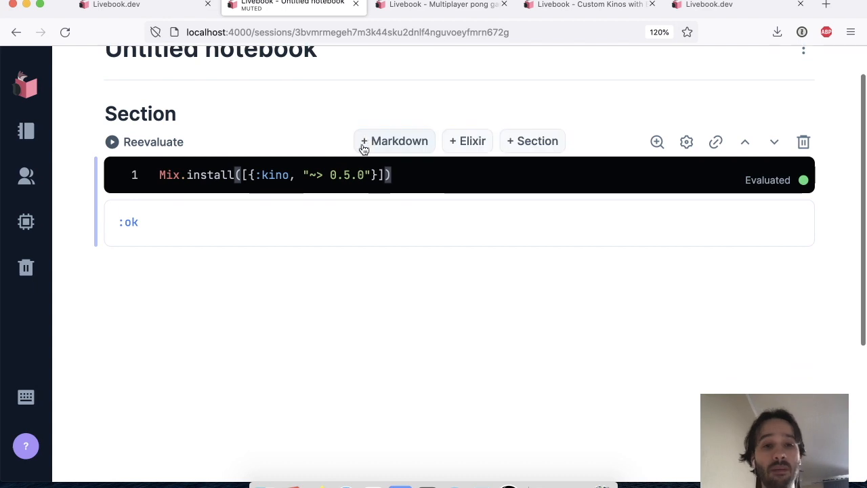
scroll(down, 3)
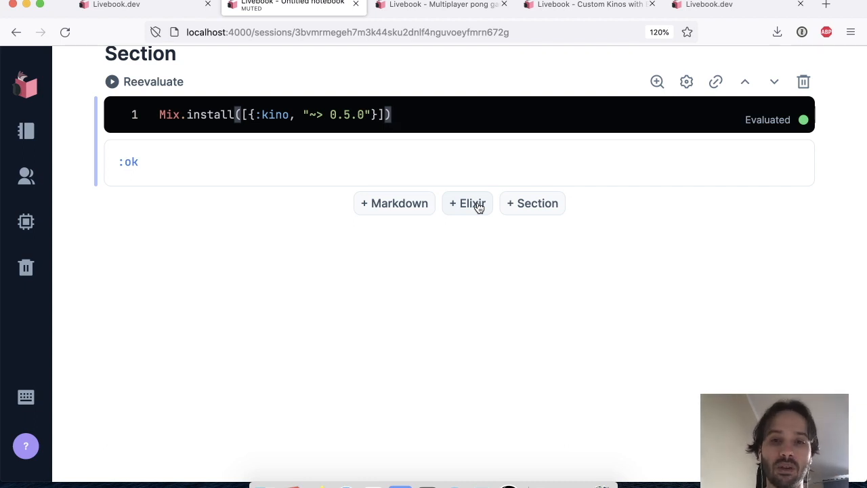
Add and run a cell name = Kino.Input.text("Name"), then add an empty cell below it.
click(466, 203)
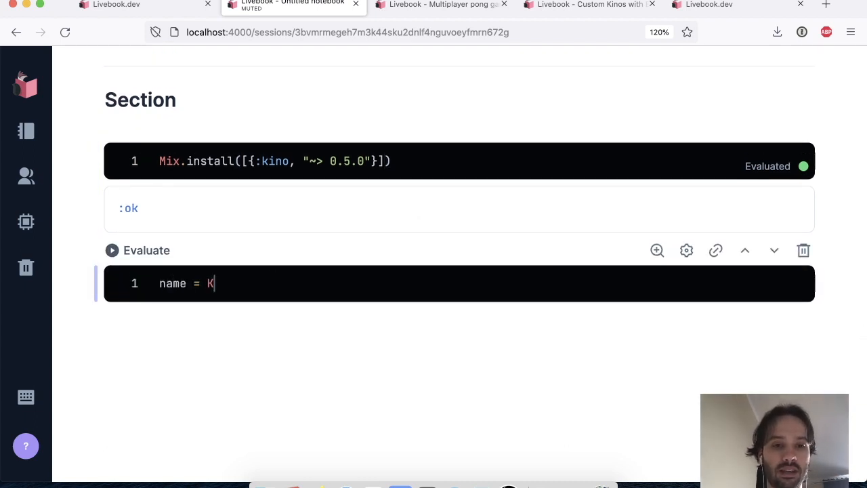
text(ino.Input.)
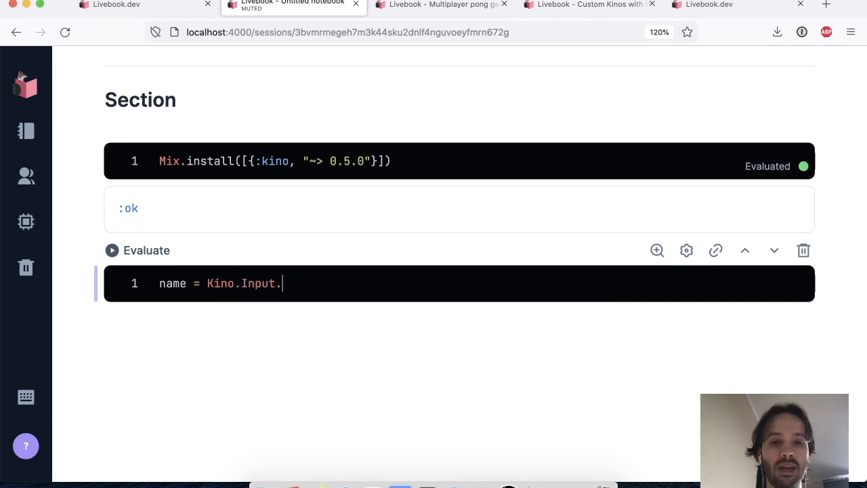
text(text(""))
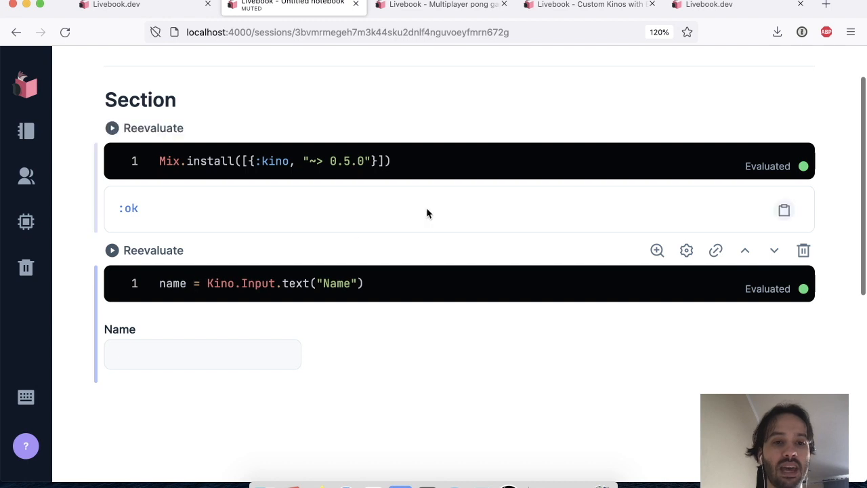
scroll(down, 3)
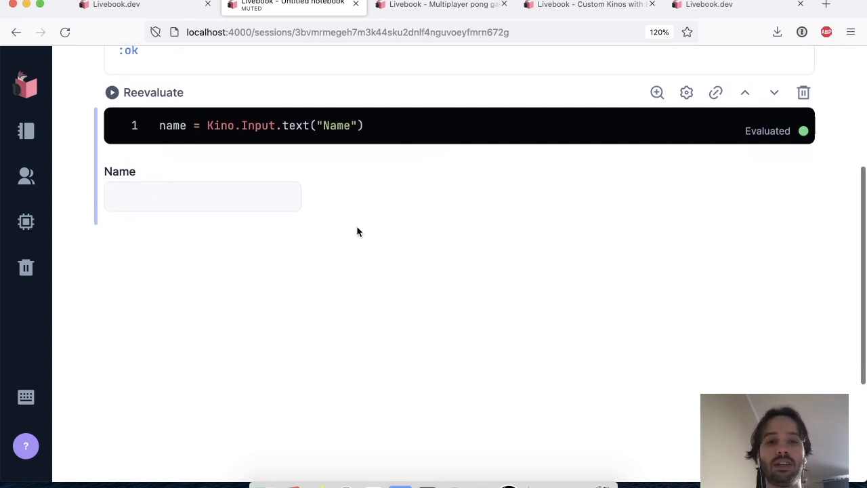
click(466, 244)
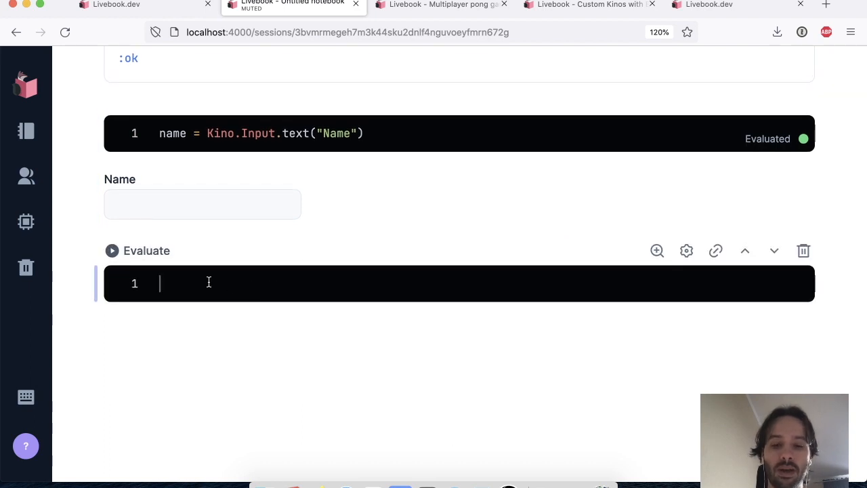
Write and run a greeting cell "Hello, #{Kino.Input.read(name)}".
text("H")
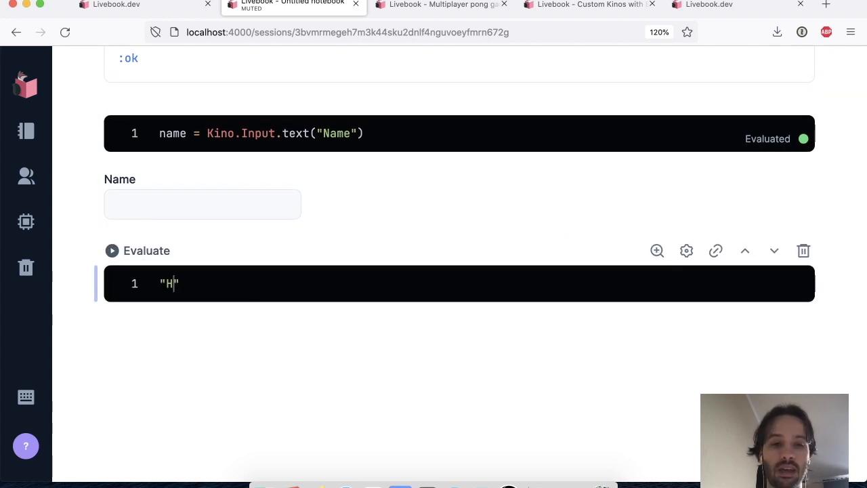
text(ello, #{Kino.Input.text)
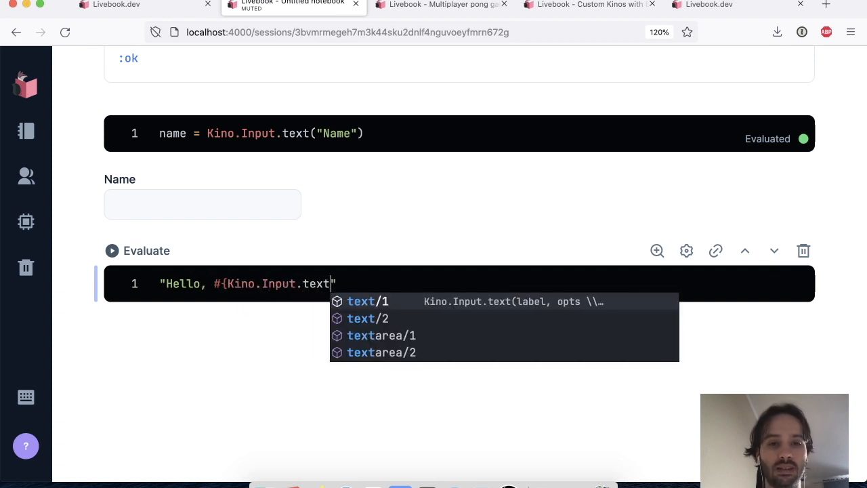
text(read()
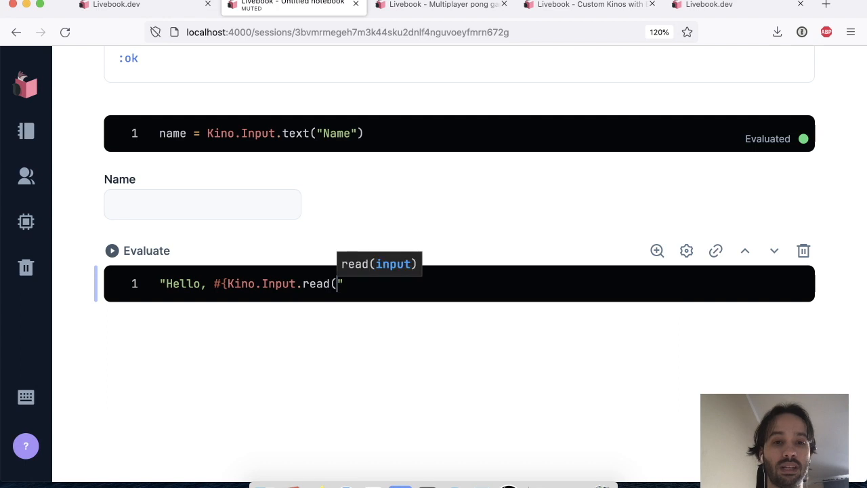
text(name)})
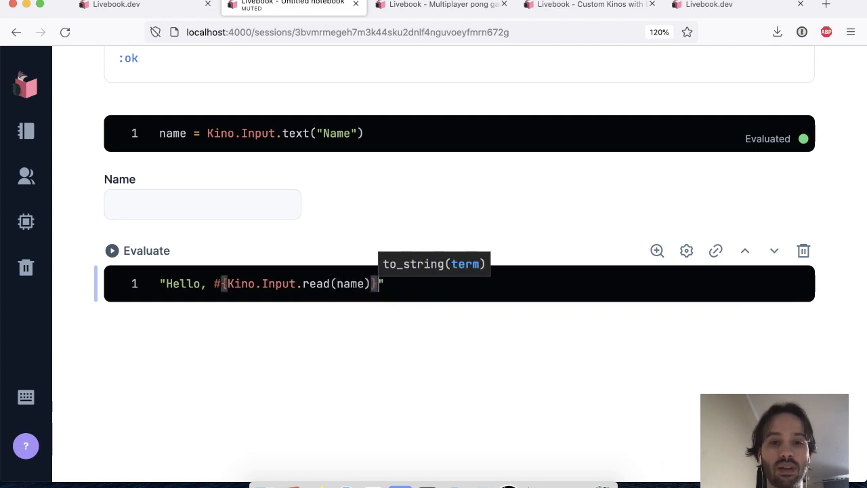
click(111, 251)
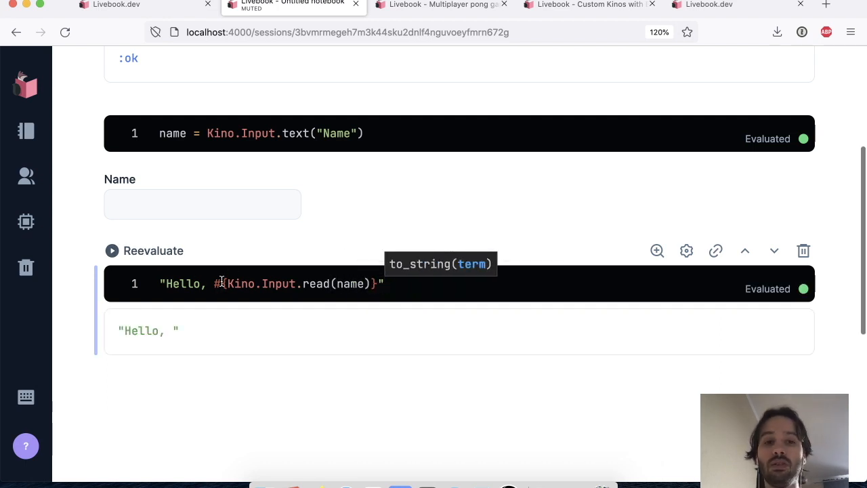
mouse_move(310, 277)
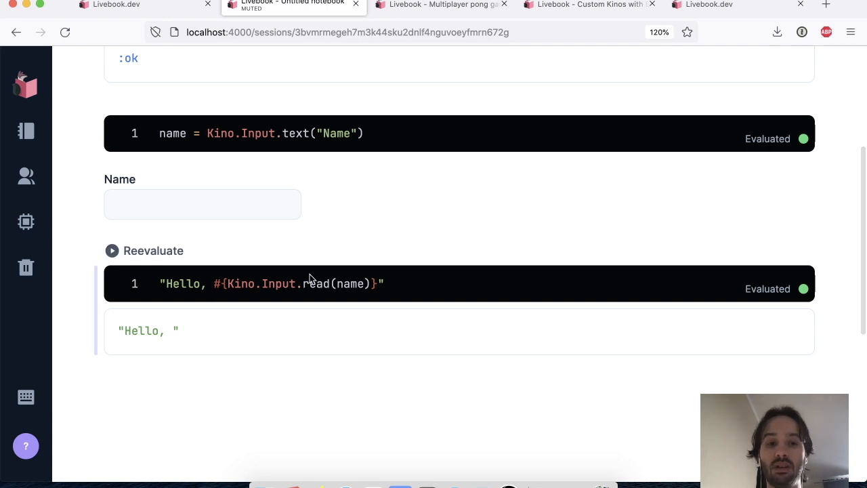
Enter José in the Name input and rerun the greeting to get "Hello, José".
click(202, 203)
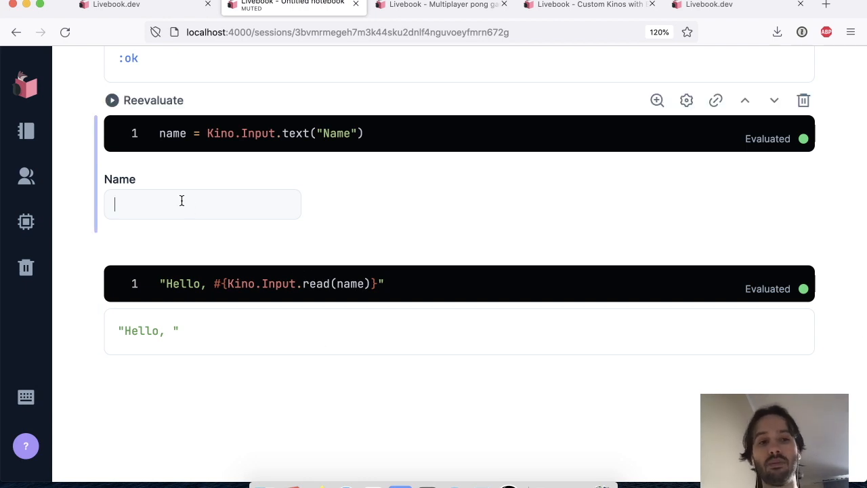
text(José)
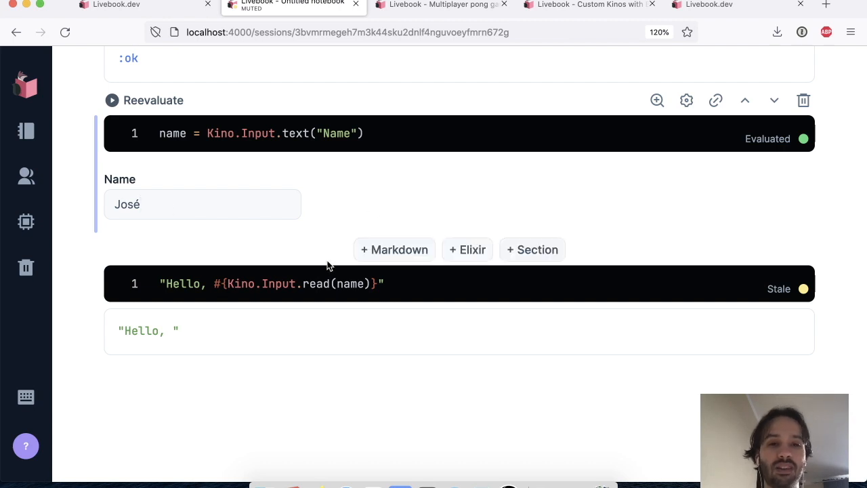
mouse_move(314, 283)
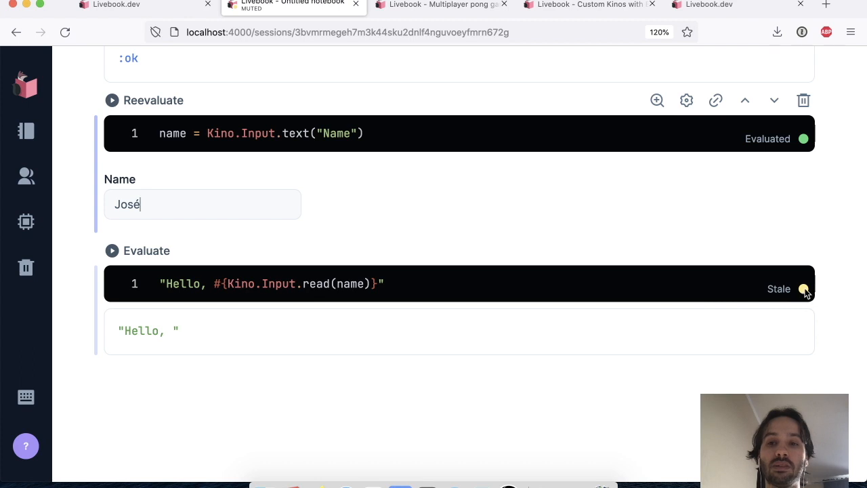
mouse_move(405, 284)
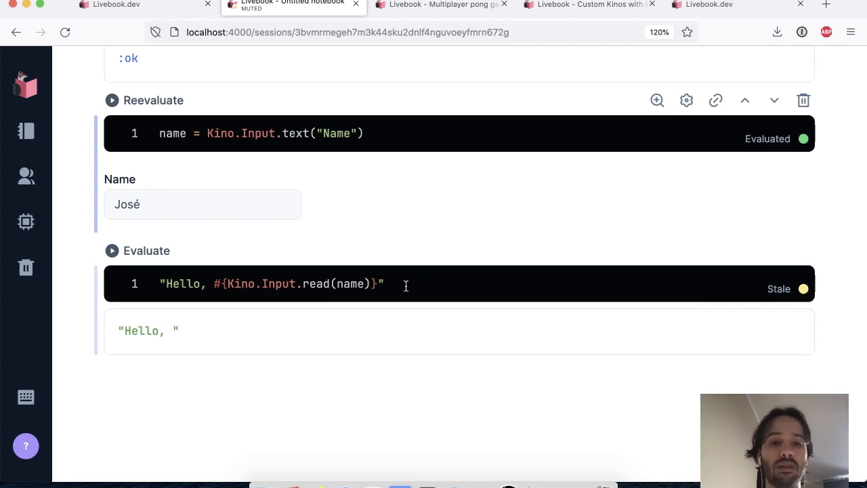
click(111, 249)
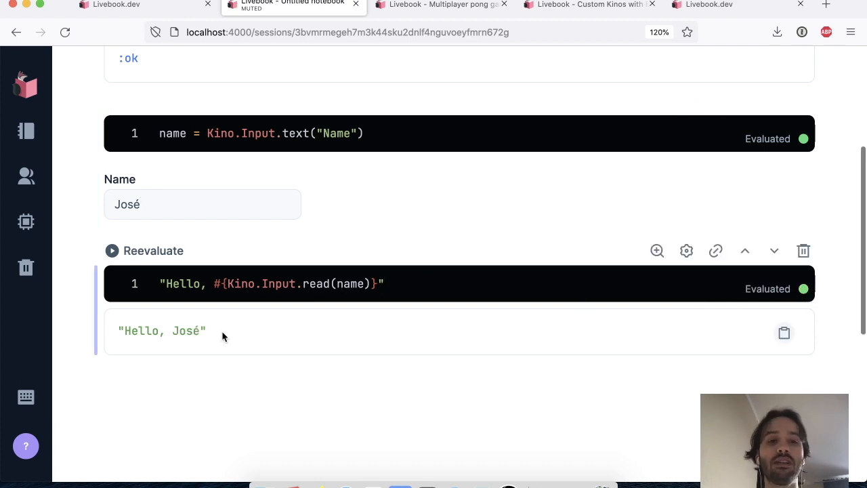
mouse_move(260, 352)
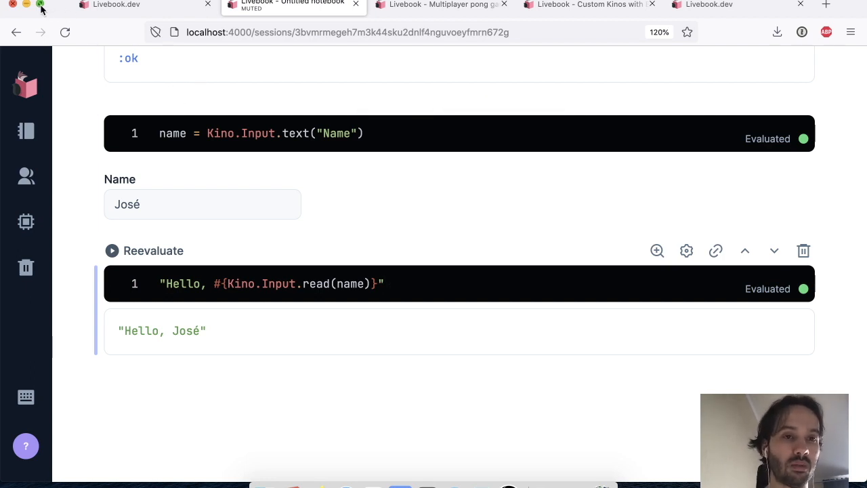
Tile the window left and load the same session URL in a second side-by-side window.
click(41, 6)
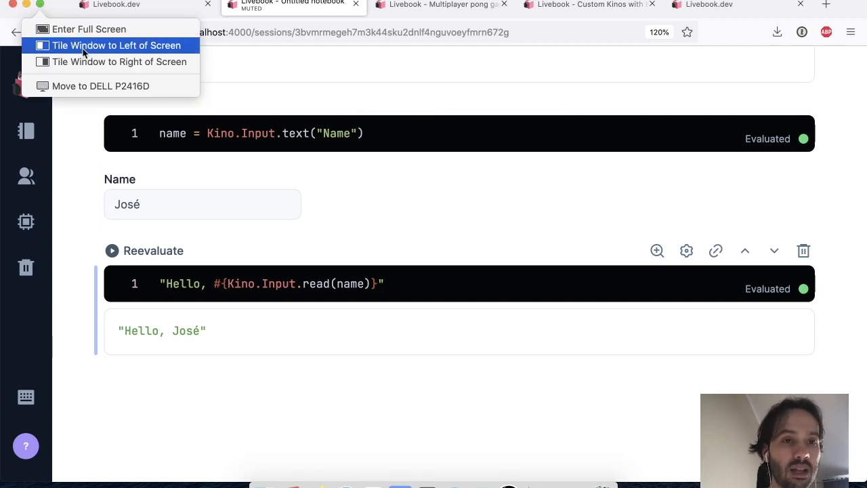
click(117, 46)
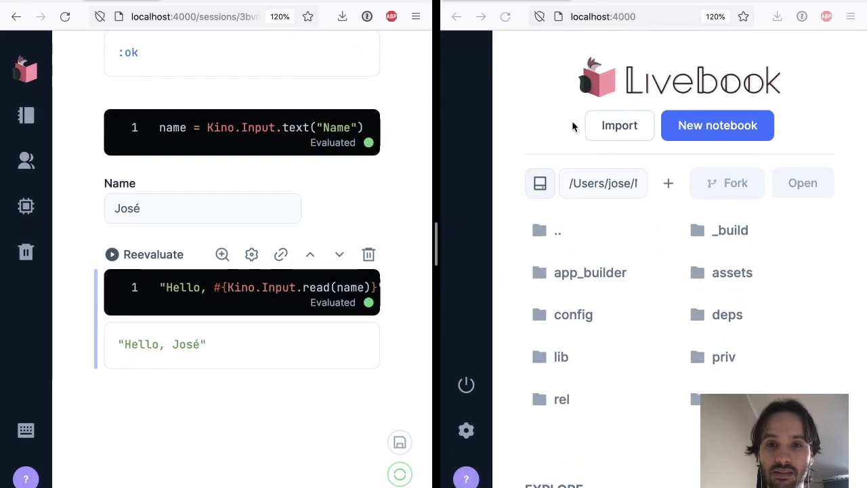
mouse_move(193, 17)
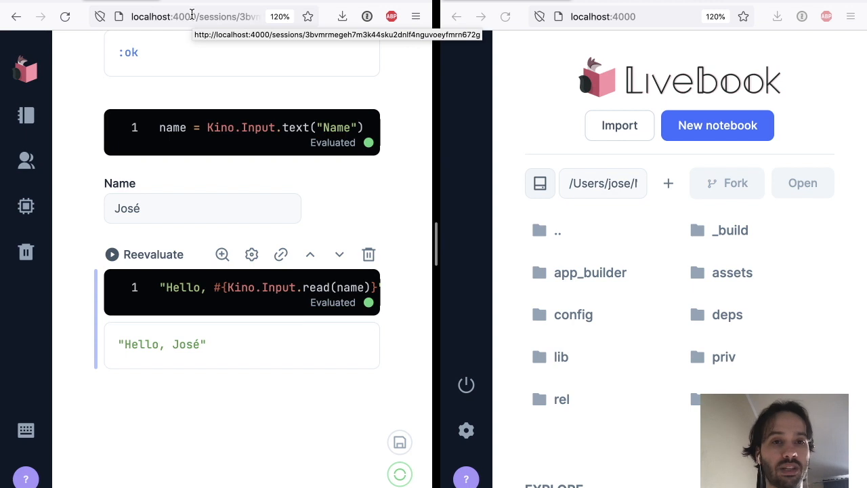
click(637, 16)
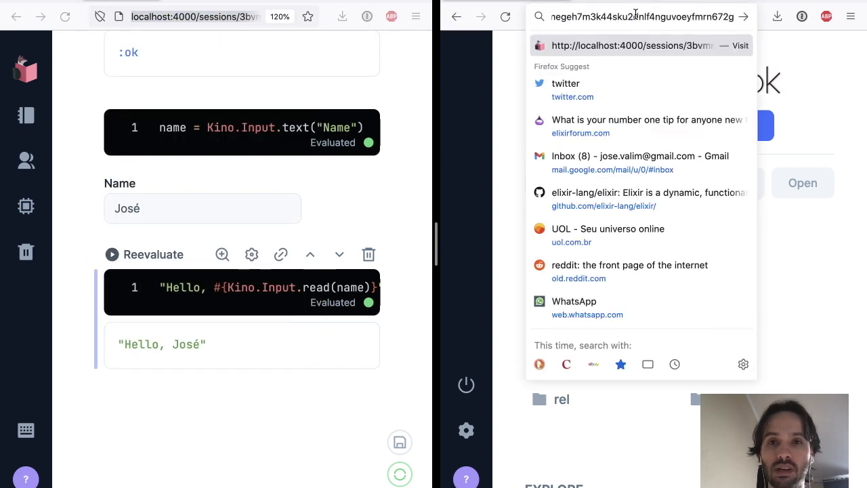
click(637, 46)
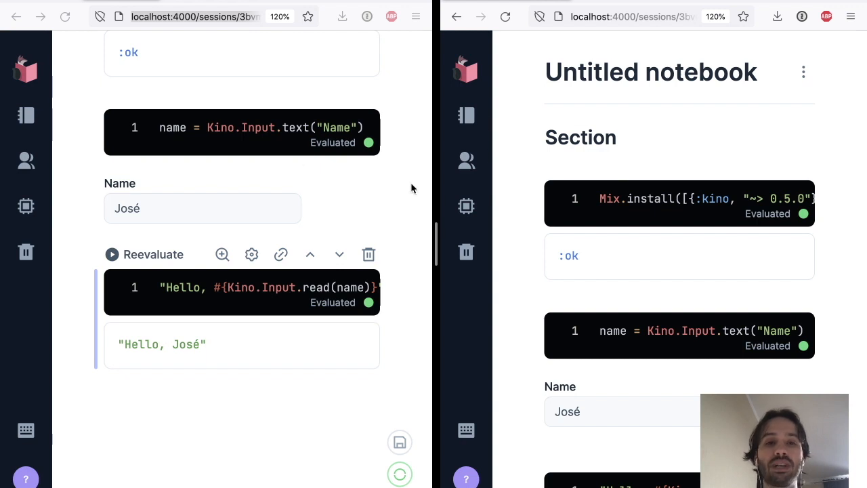
Append '!' to the Name input so it reads José! and syncs across both windows.
scroll(down, 3)
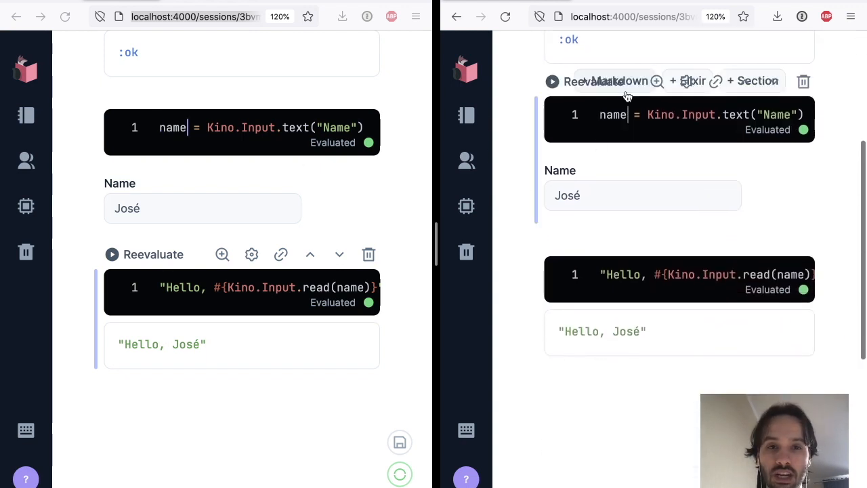
text(!)
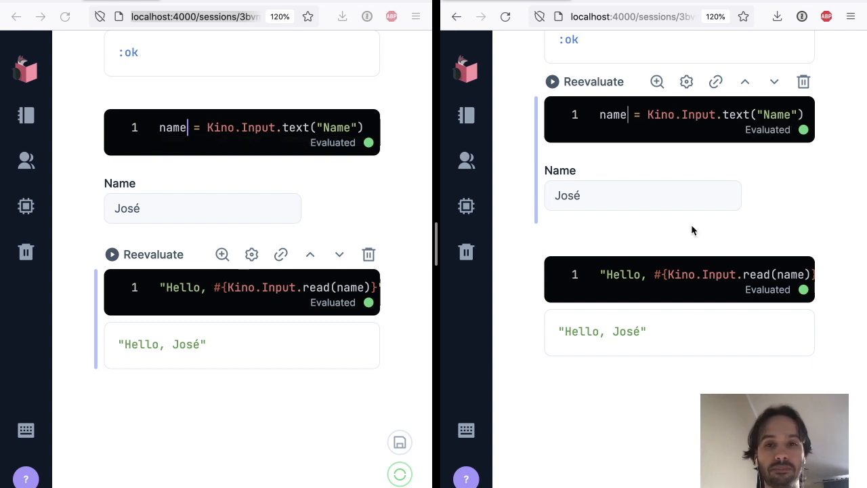
mouse_move(645, 217)
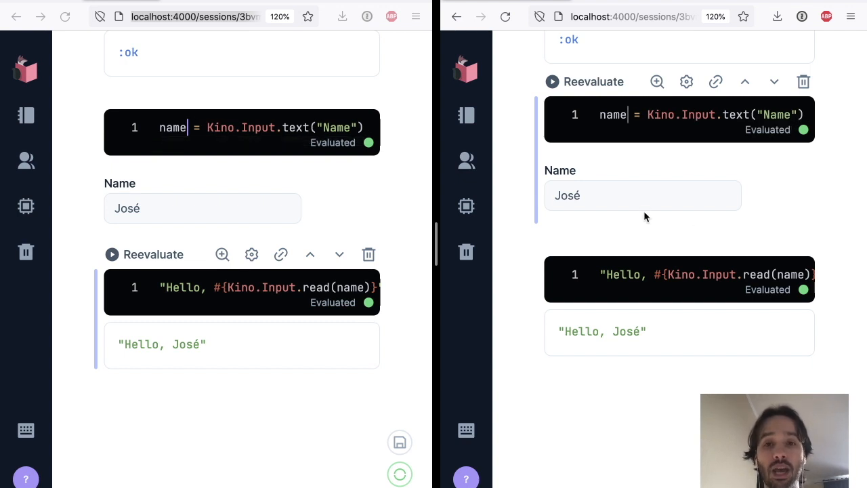
click(604, 195)
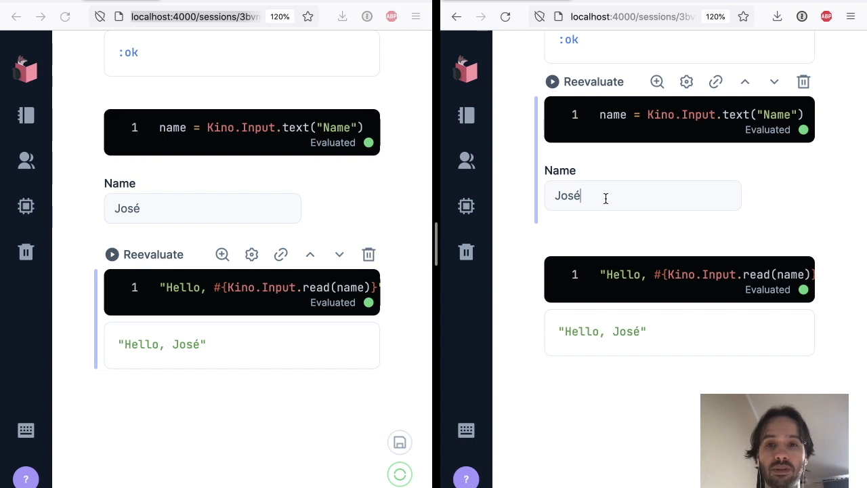
text(!)
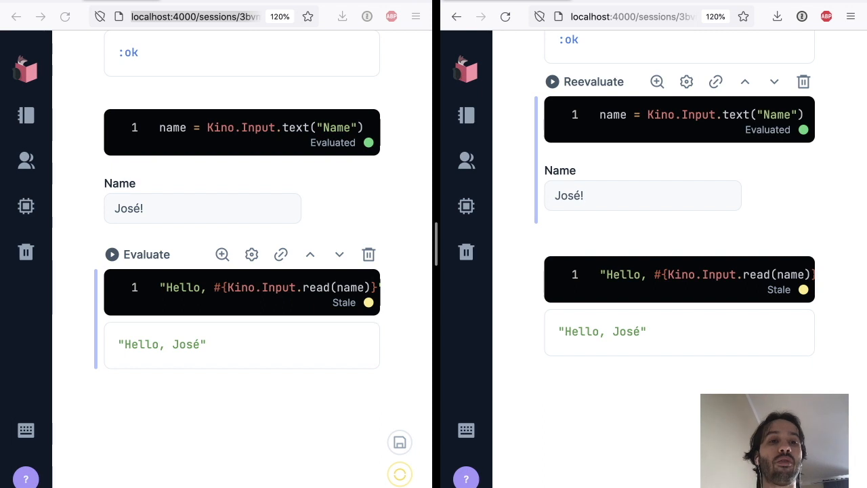
click(642, 195)
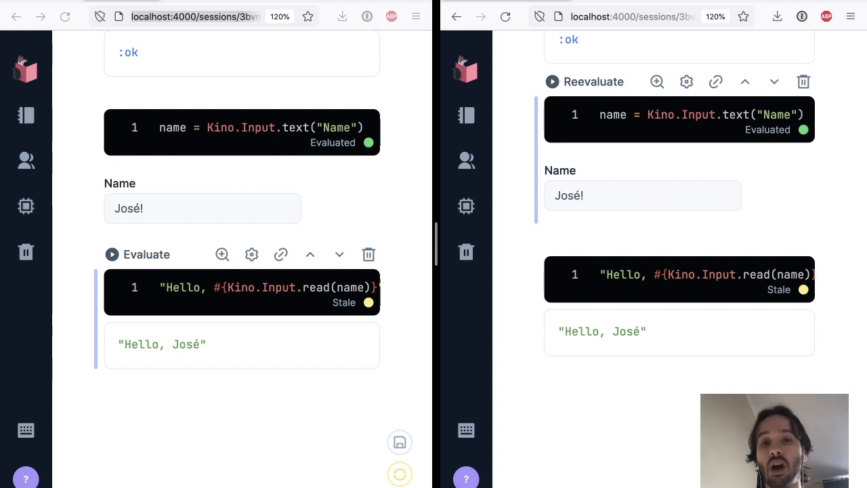
mouse_move(698, 178)
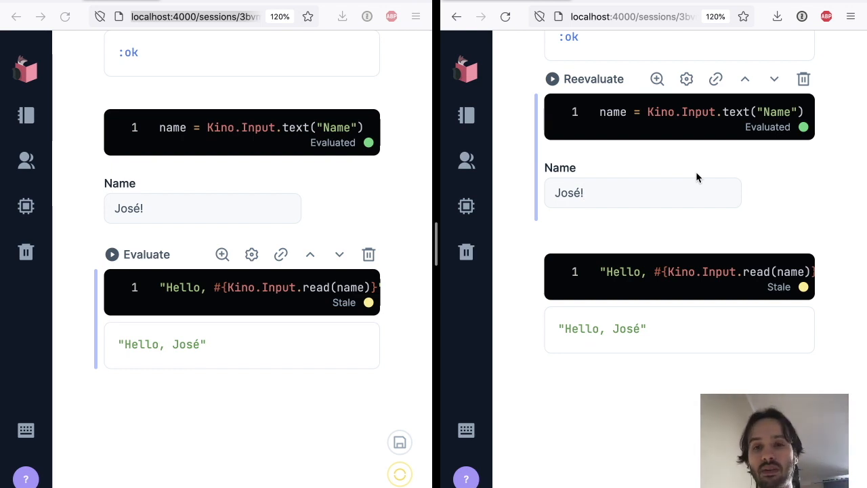
click(642, 193)
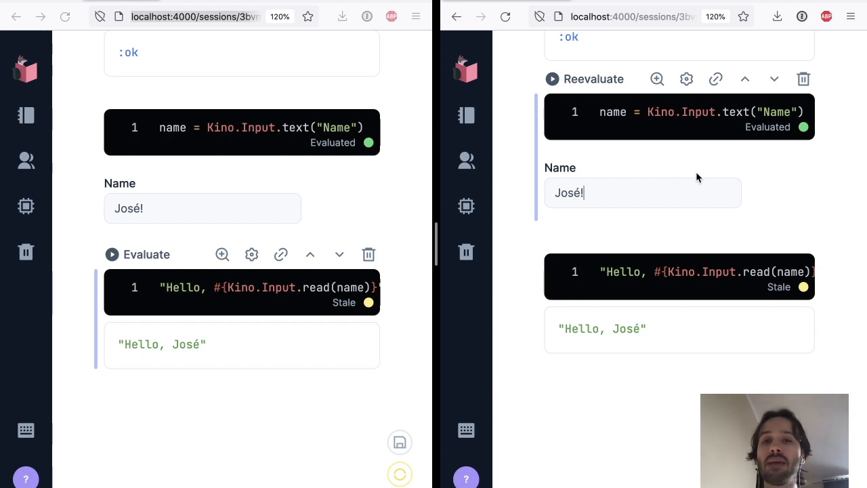
mouse_move(684, 175)
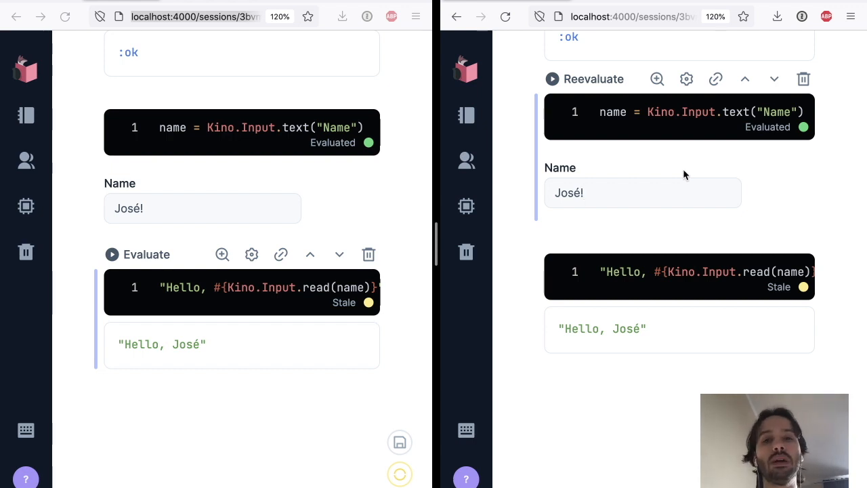
mouse_move(678, 179)
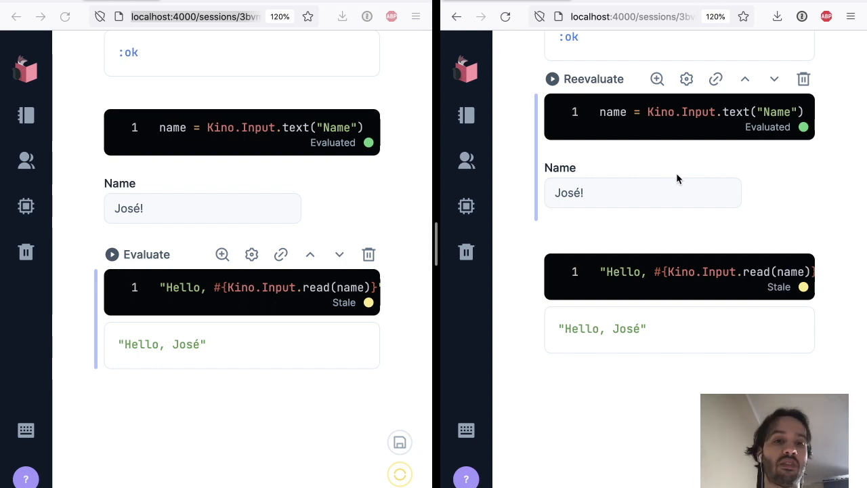
click(642, 192)
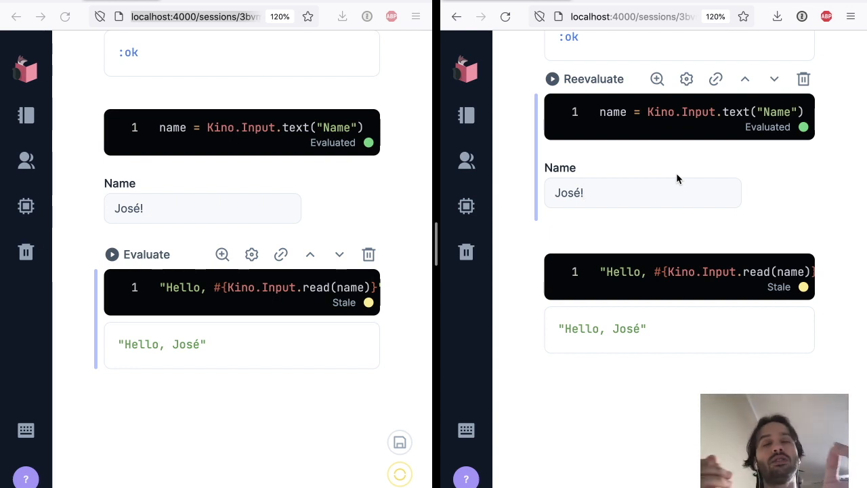
click(643, 193)
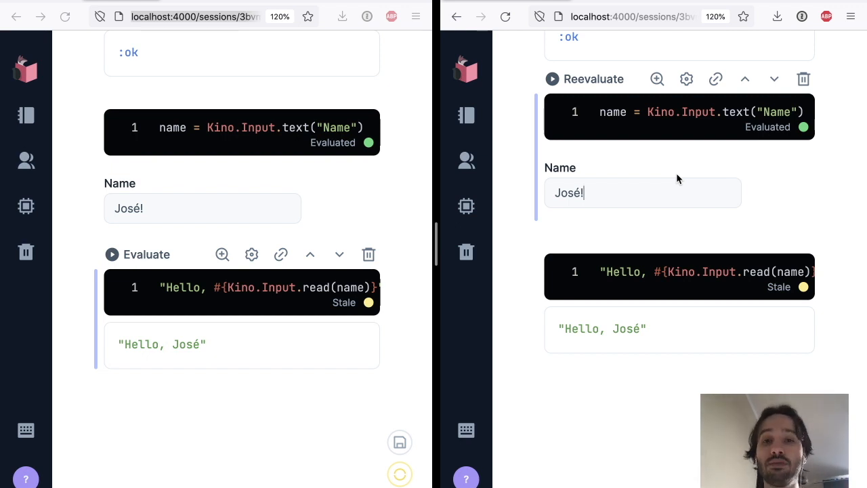
scroll(up, 3)
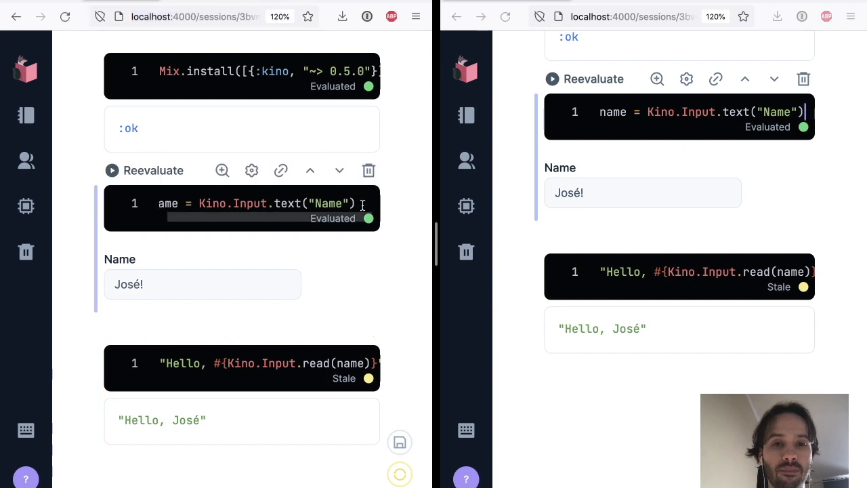
Scroll back to the top of the notebook after removing the name and greeting cells.
scroll(up, 3)
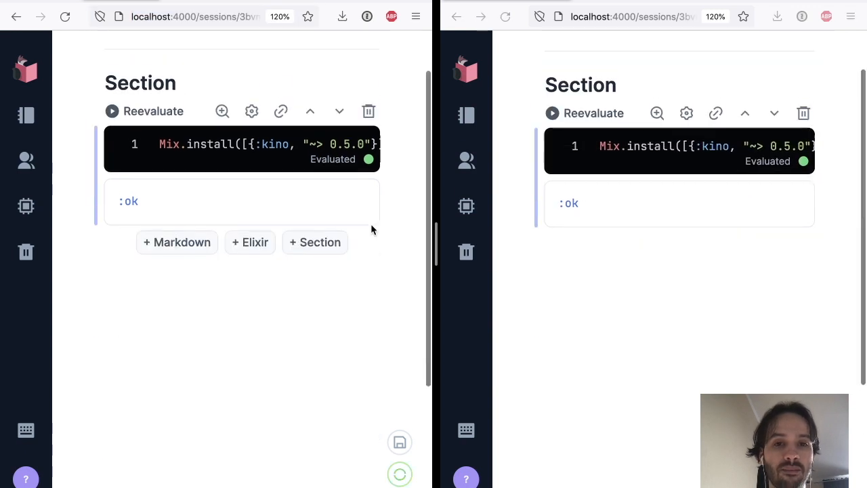
scroll(up, 3)
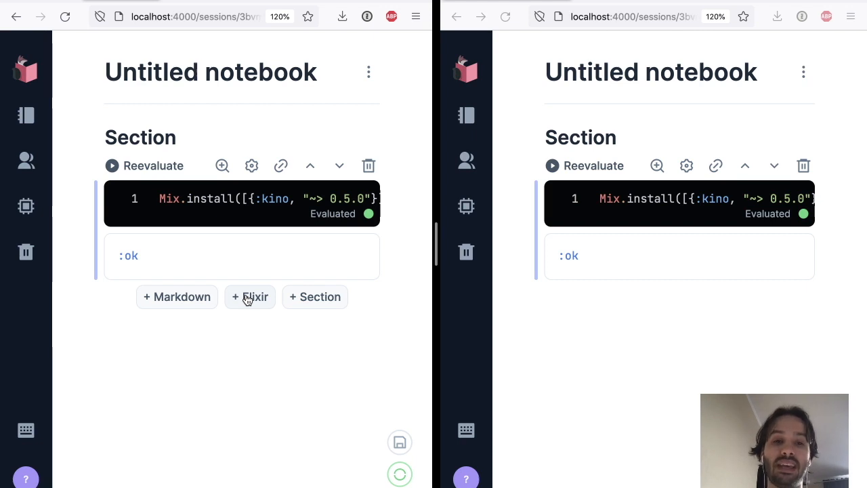
Add a cell defining inputs with a Name text input and a Kino.Control.form.
click(249, 297)
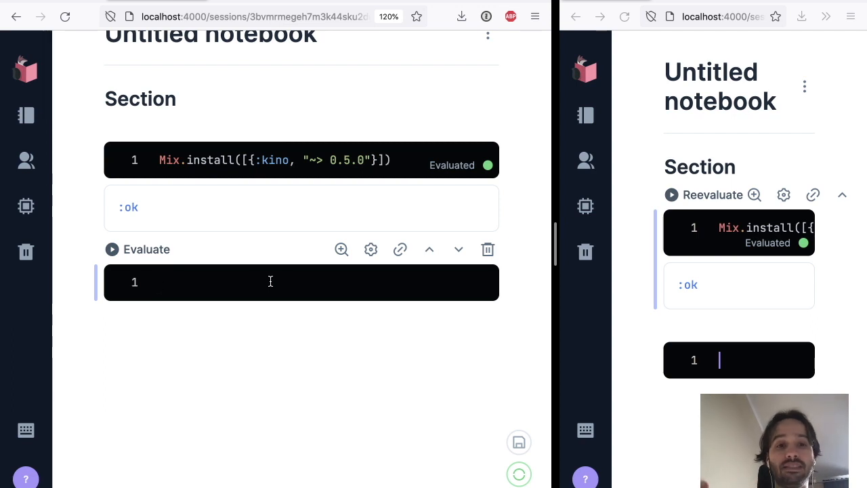
mouse_move(285, 296)
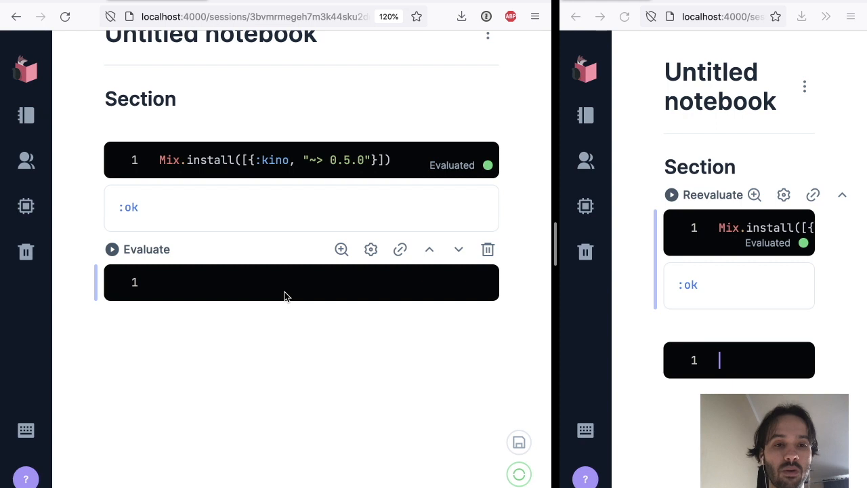
text(Kino)
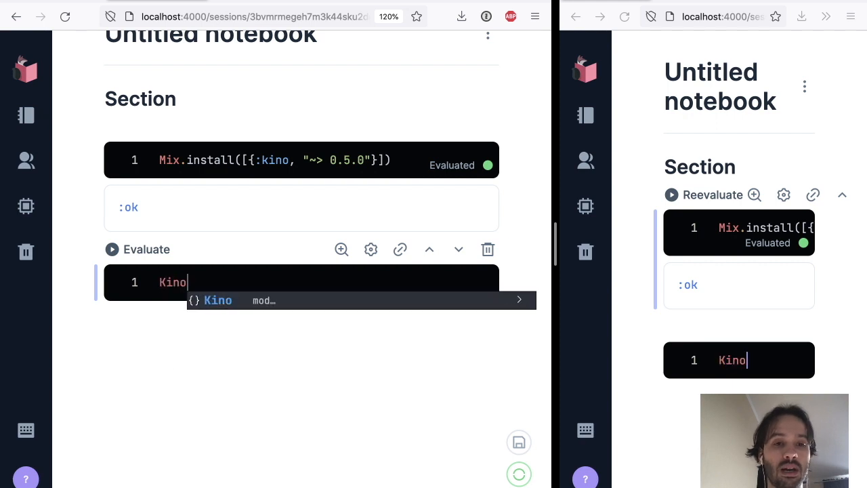
text(.Control.frm)
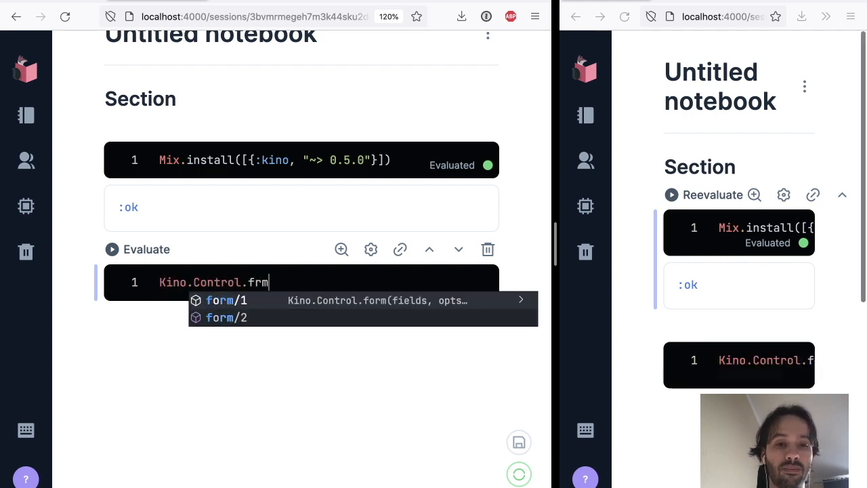
text(orm()
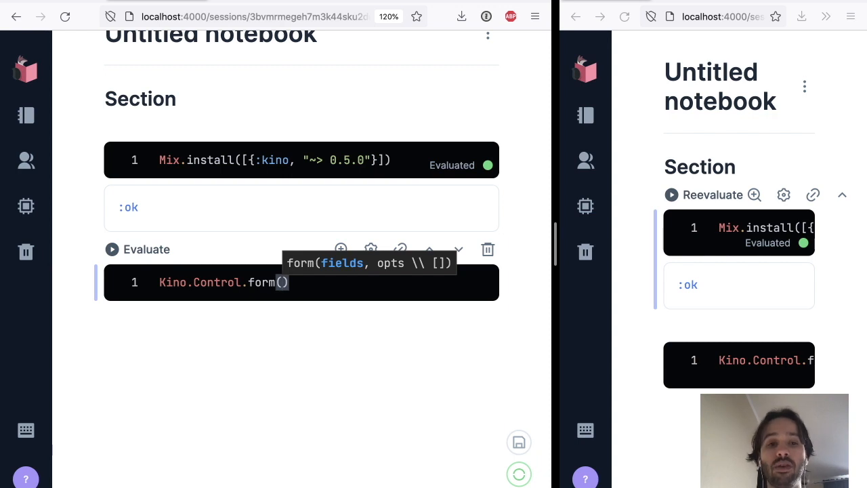
text(inputs = [)
text(name: Kino.Input.text("Name"),)
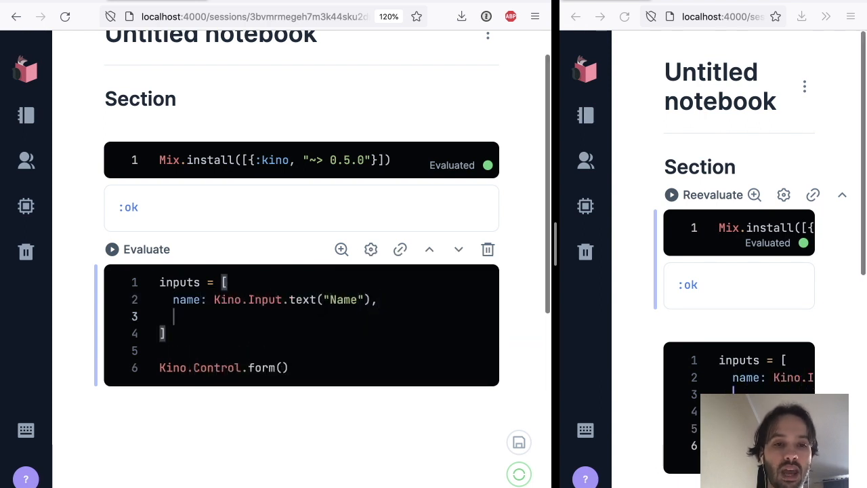
Add a Message textarea input and a Send submit, then evaluate to render the form.
text(message: Kino.)
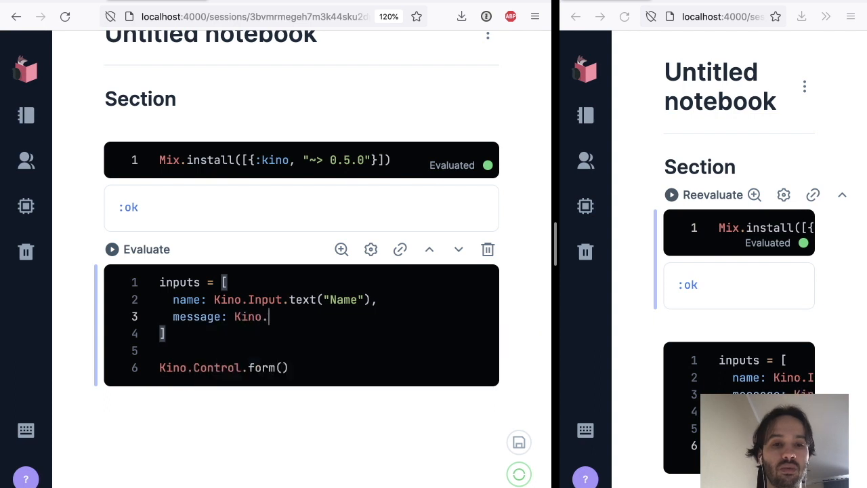
text(Input.)
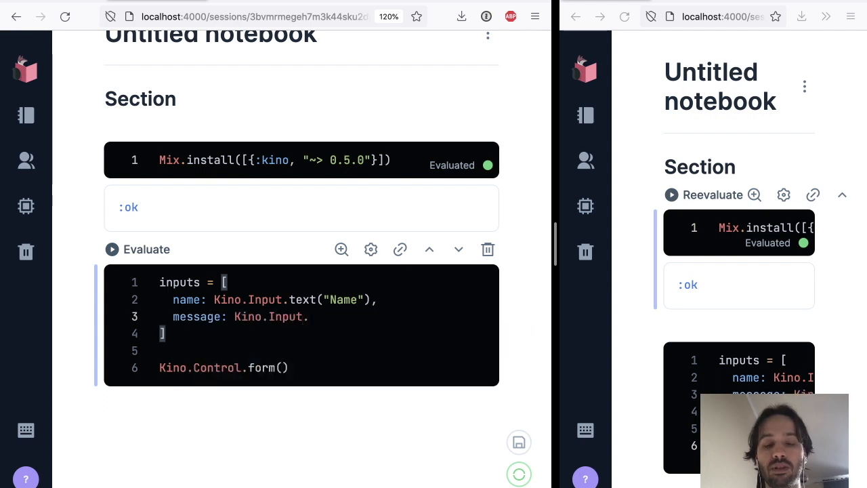
text(textarea("Message)
click(326, 367)
text(inputs, )
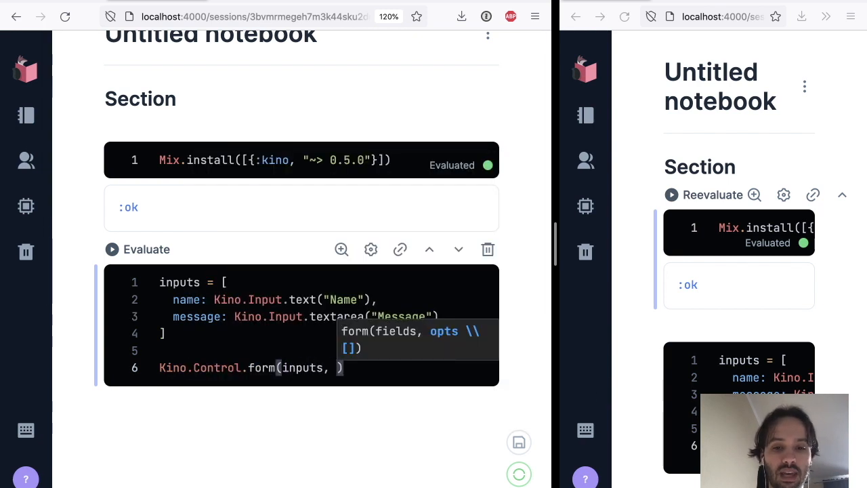
text(submit: "Send)
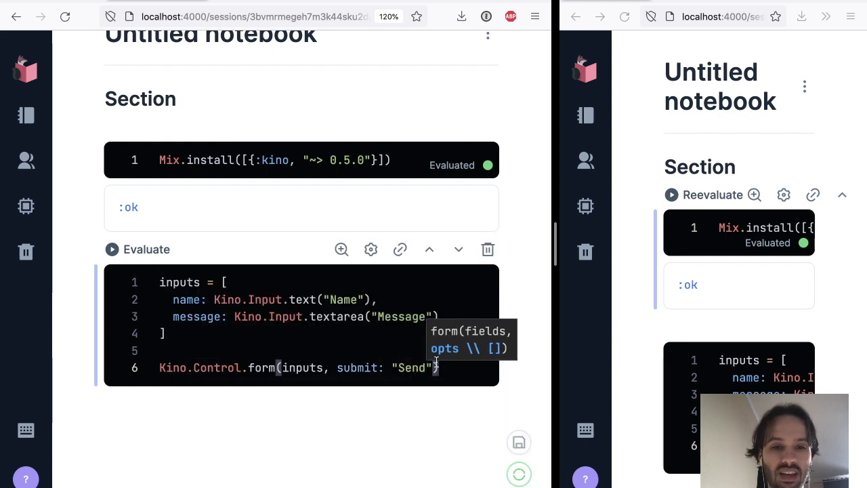
click(112, 249)
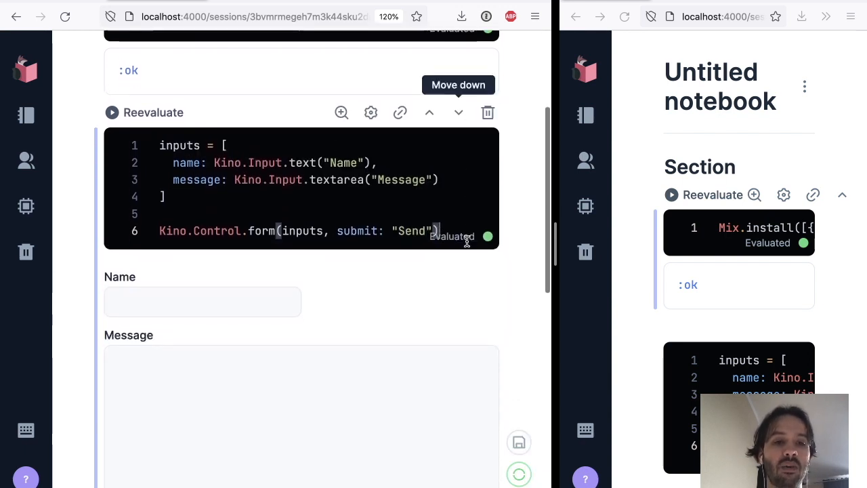
Bind the form control to a form variable and re-evaluate the cell.
scroll(down, 3)
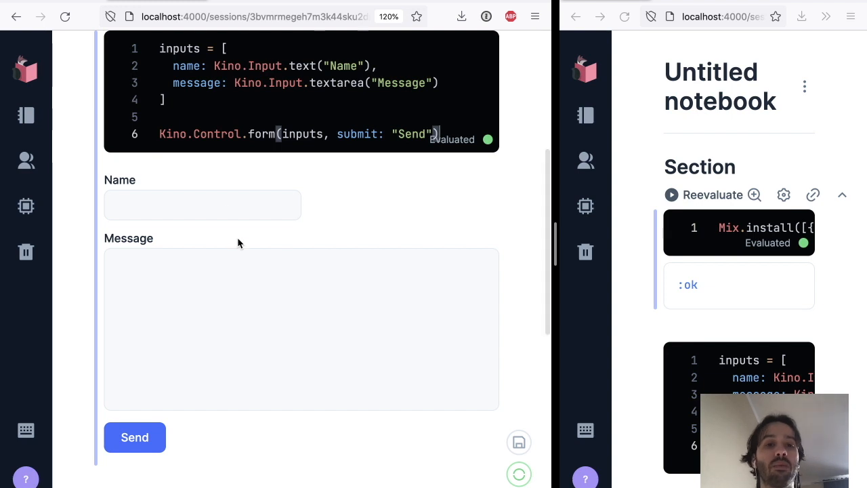
mouse_move(301, 160)
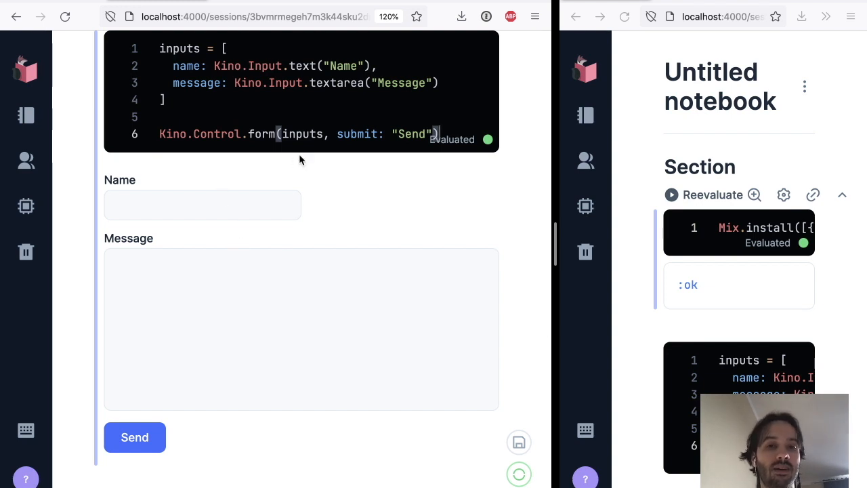
mouse_move(303, 132)
text(form = )
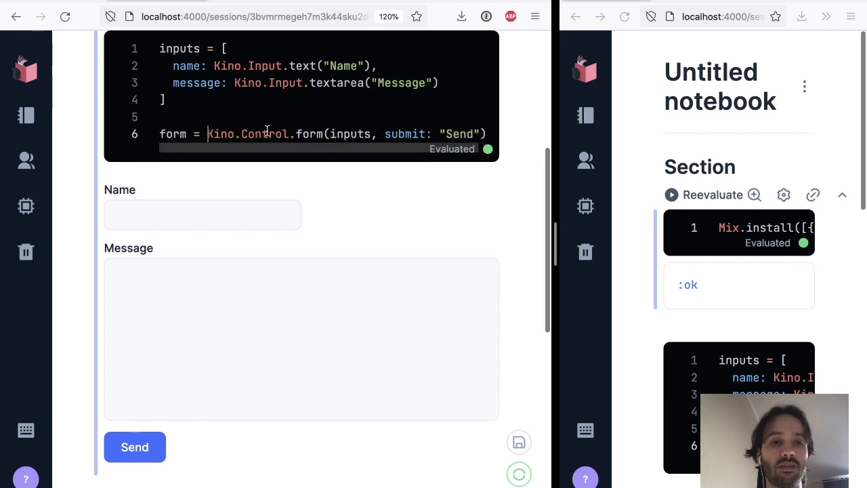
mouse_move(254, 135)
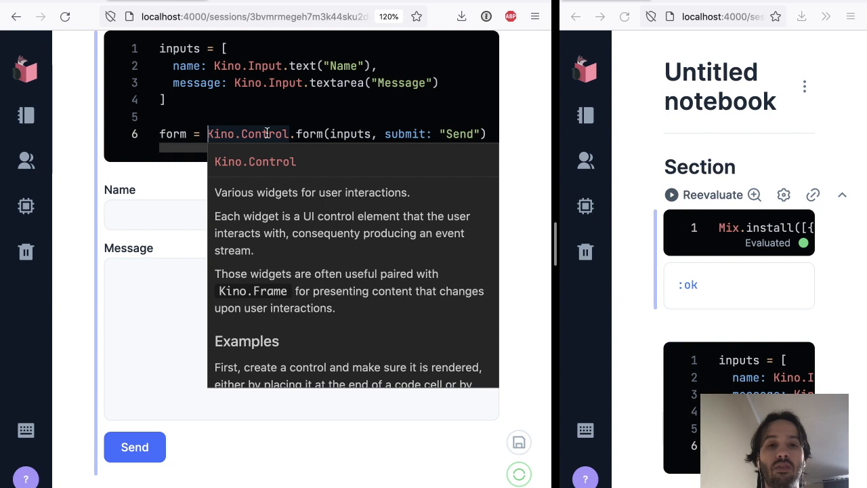
mouse_move(70, 138)
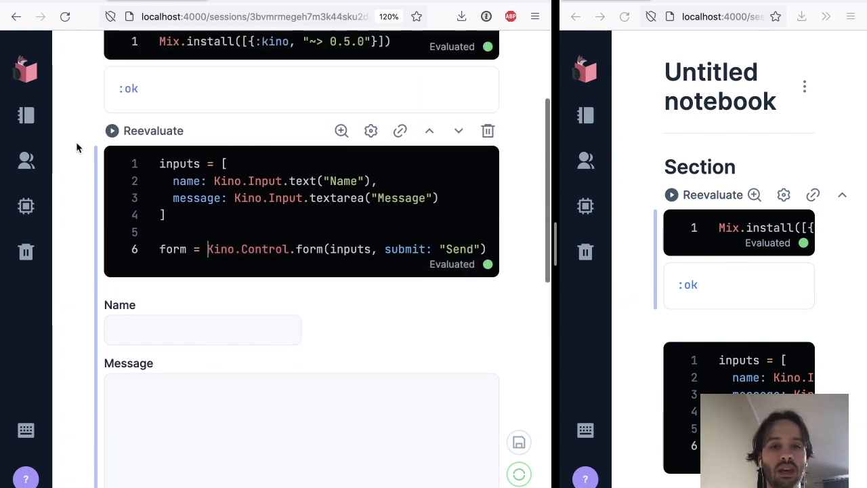
scroll(up, 3)
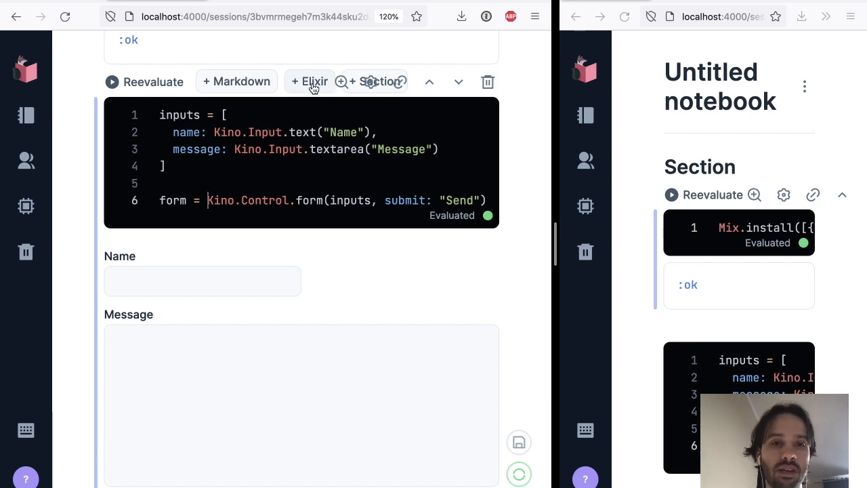
Create frame = Kino.Frame.new() above the form and render/append "hello!" into it three times.
click(309, 83)
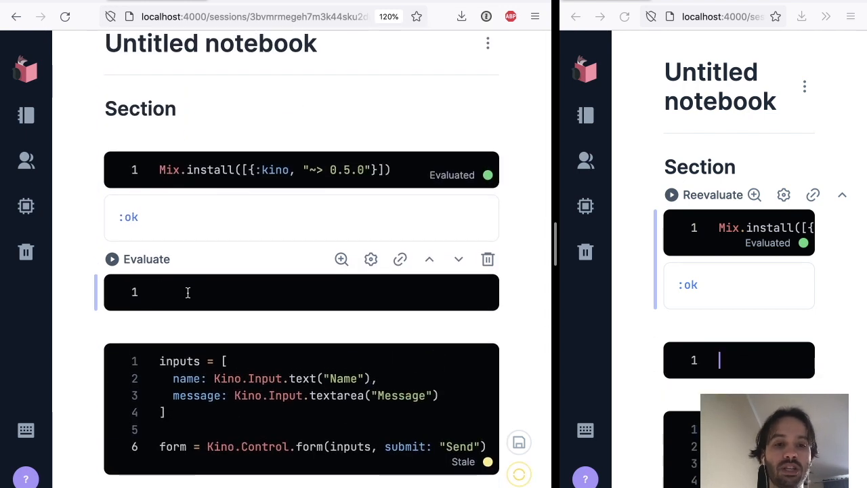
text(Kino.Frame.new()
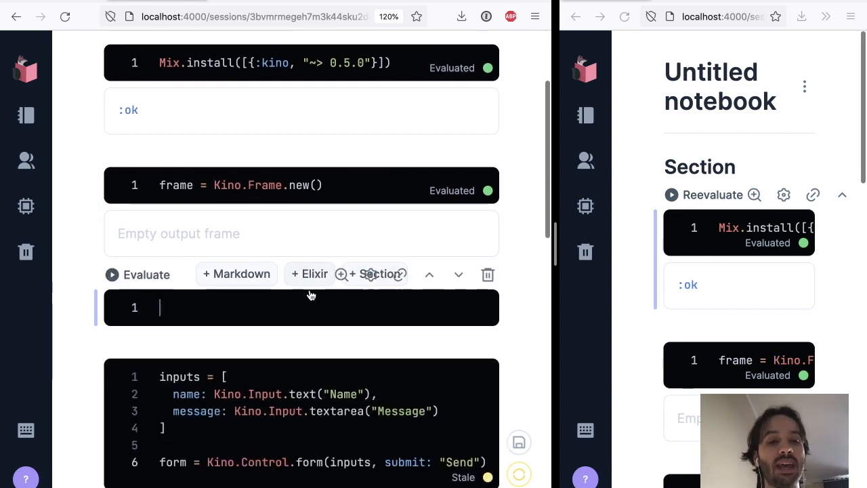
text(Kino)
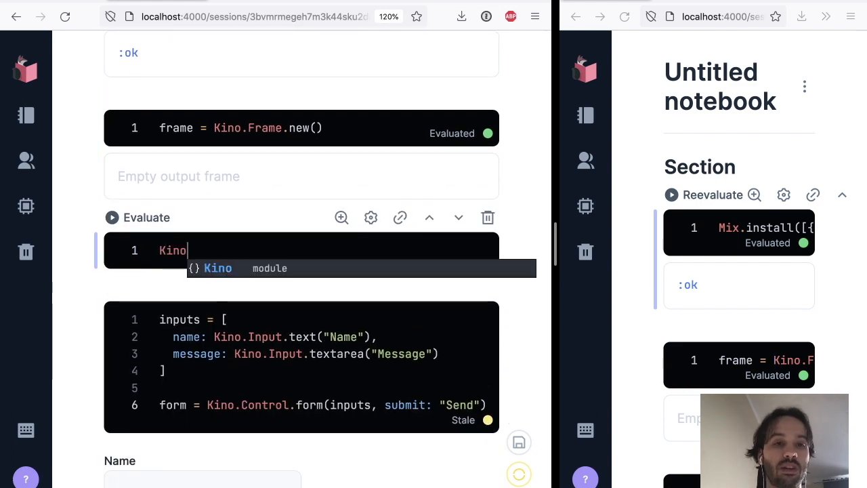
text(.Frame.render("hello)
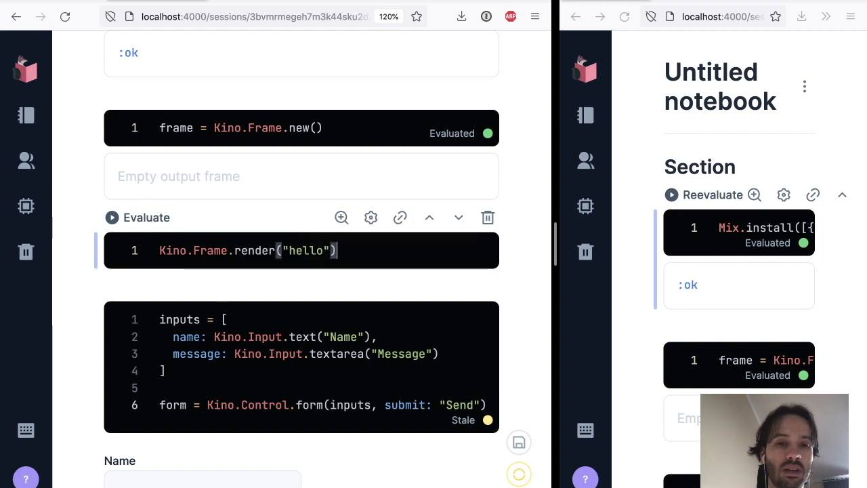
click(111, 217)
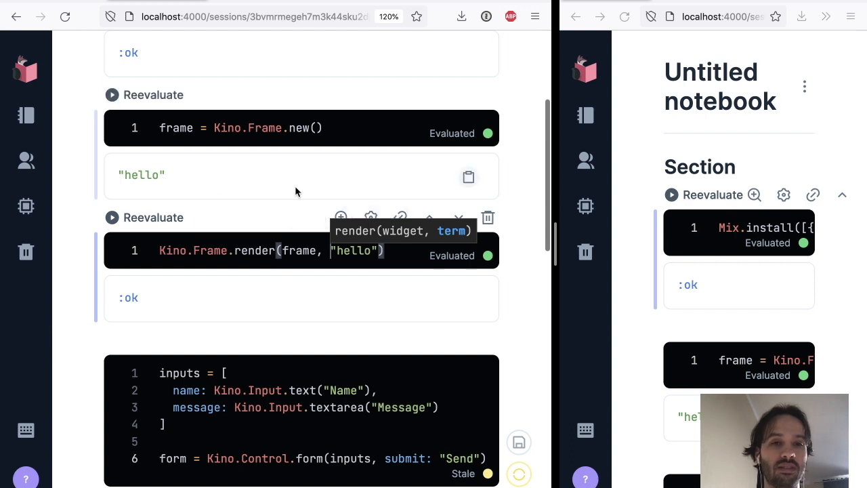
click(340, 217)
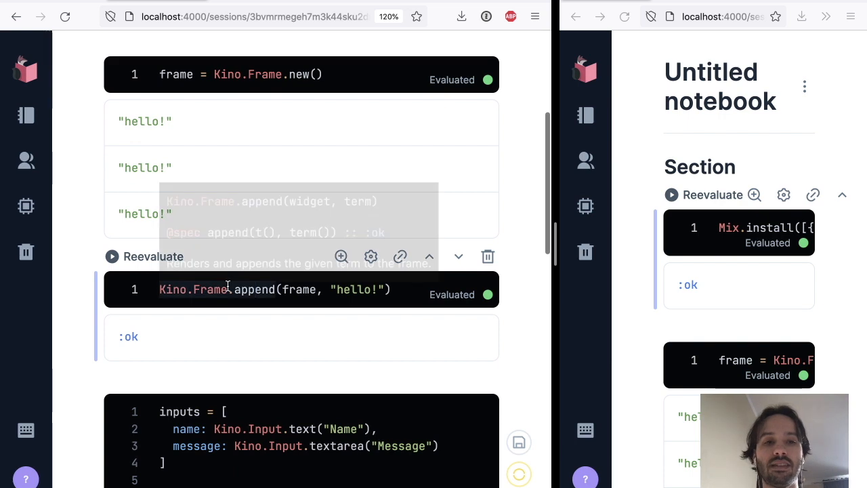
mouse_move(252, 290)
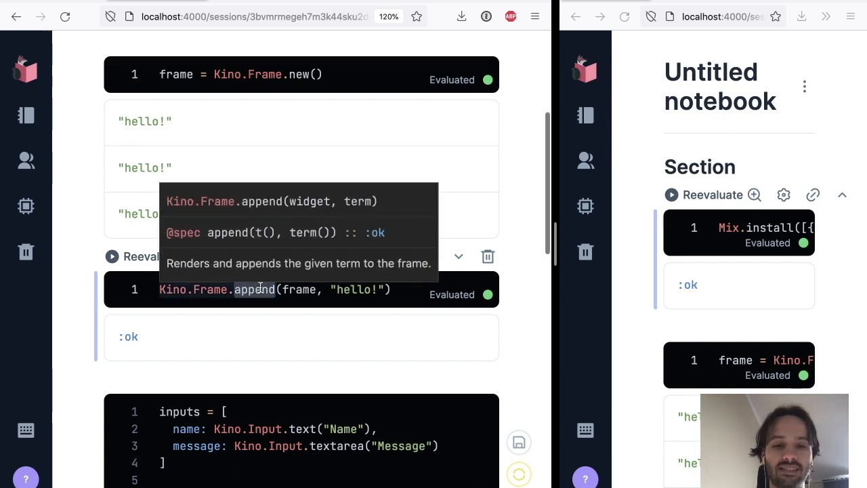
text(push)
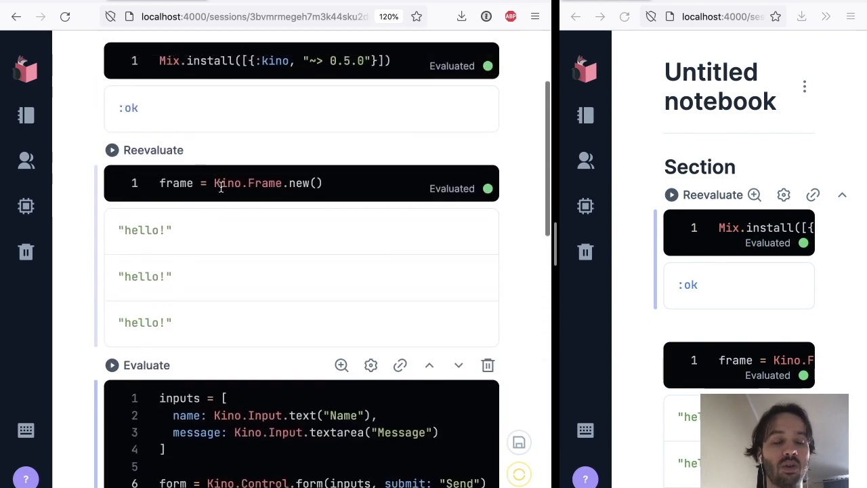
mouse_move(254, 218)
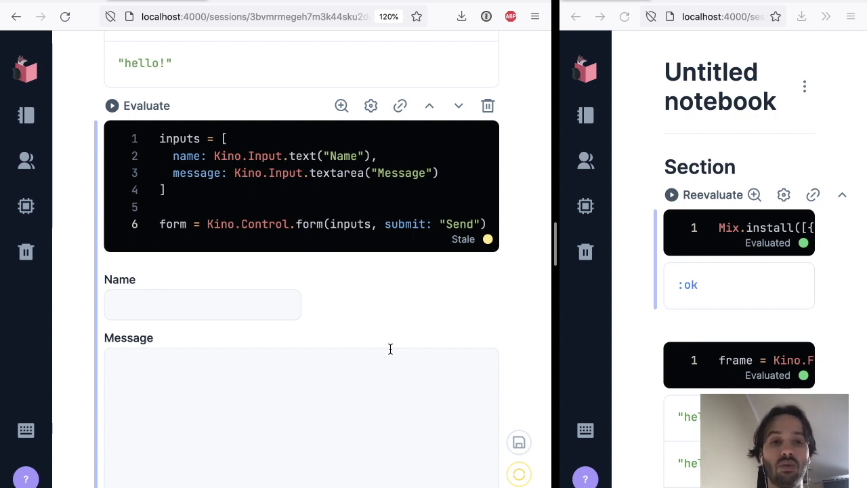
mouse_move(248, 224)
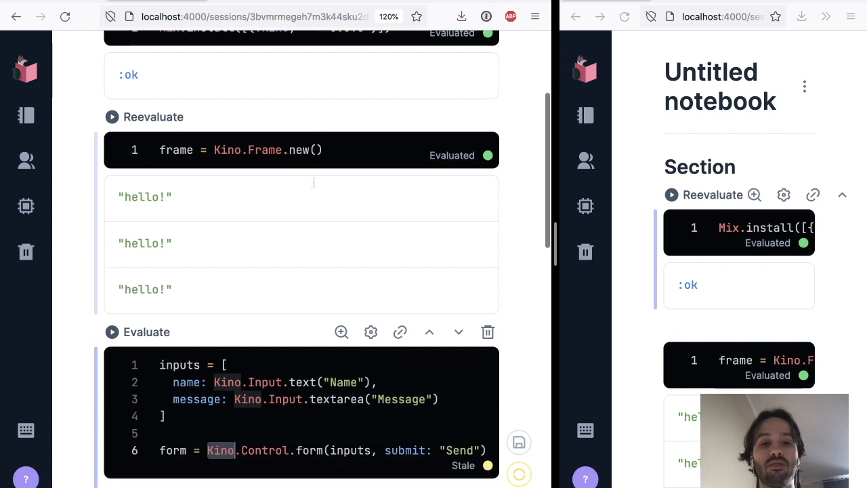
Scroll below the form cell to insert a new empty code cell.
scroll(down, 3)
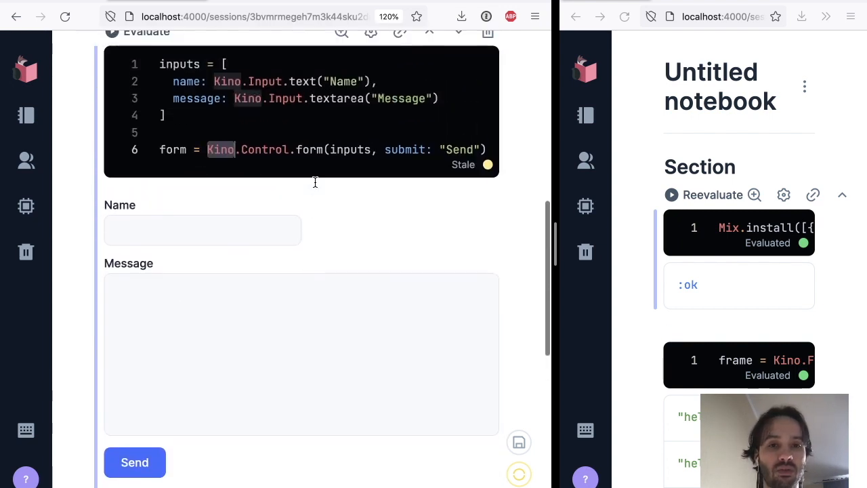
scroll(down, 3)
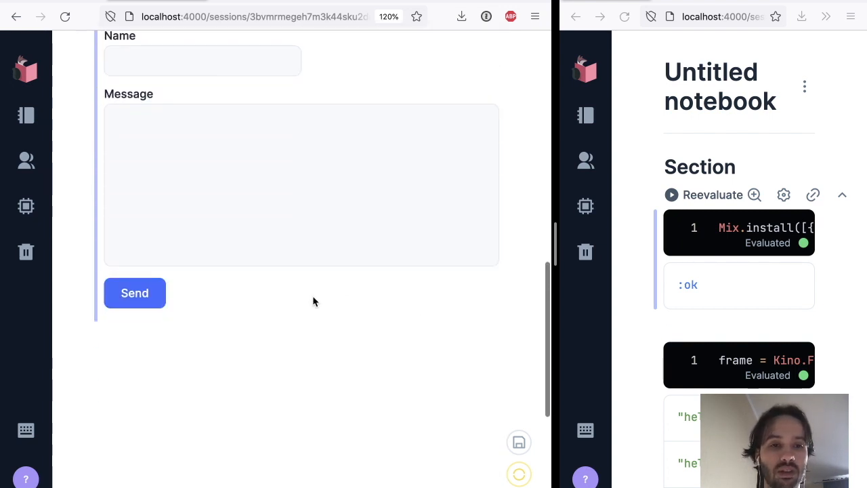
mouse_move(341, 316)
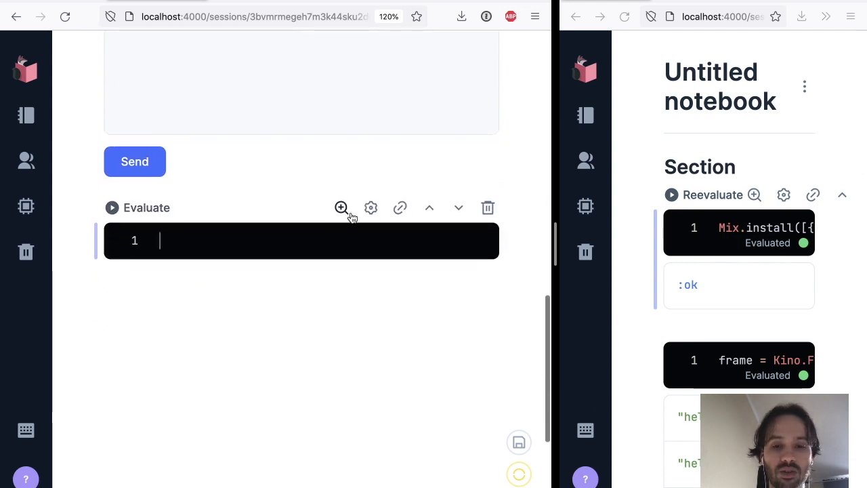
Write a Kino.Control.stream cell with Enum.take to capture one form submission and run it.
text(for even)
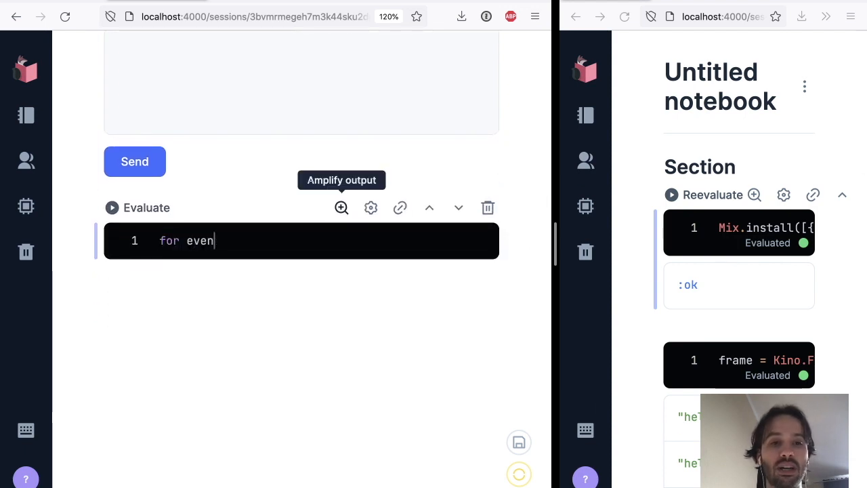
text(t <-)
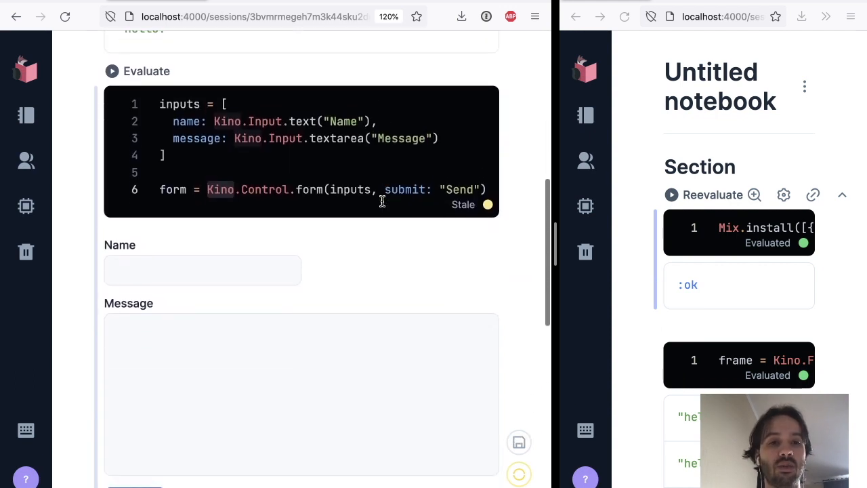
scroll(down, 3)
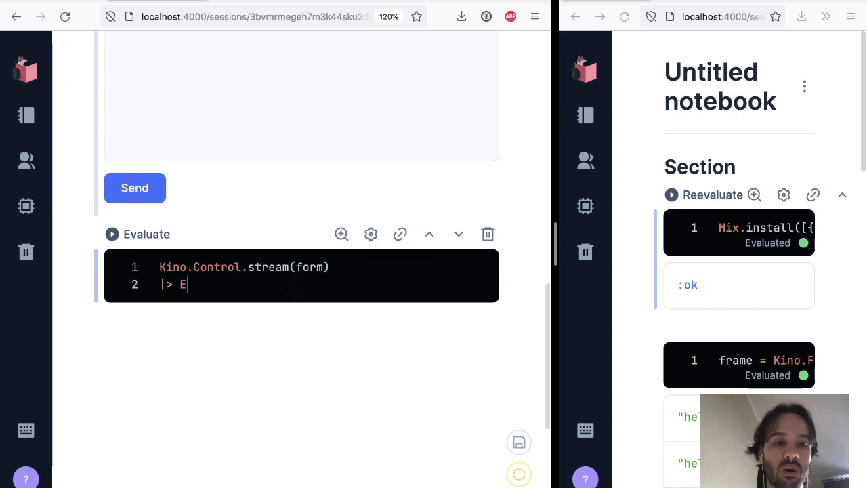
text(num.take(1)
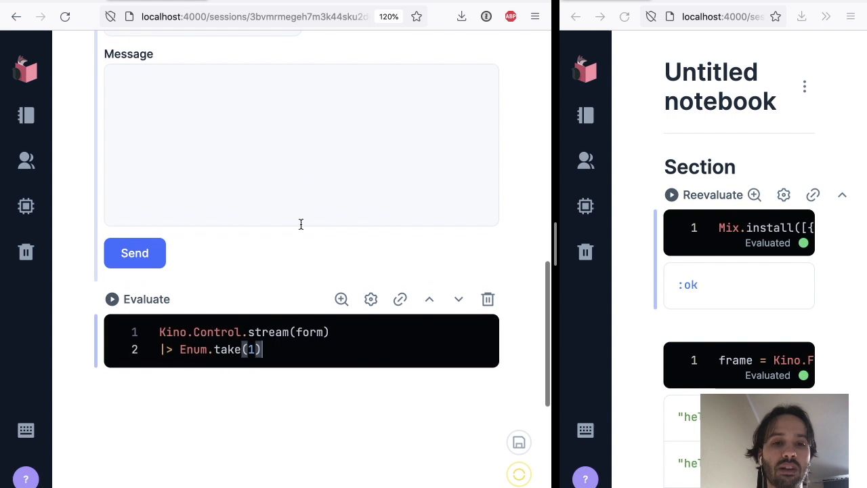
click(111, 299)
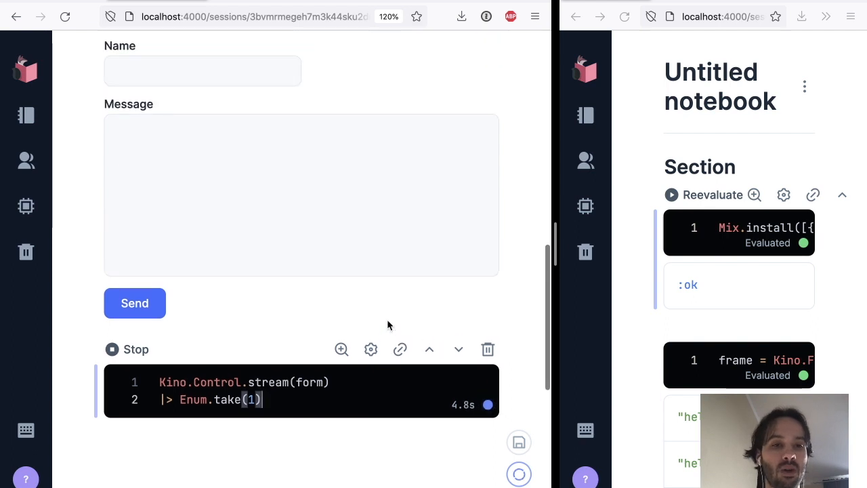
Fill in José and Hello! in the form and send the submission.
text(Hello)
text(José)
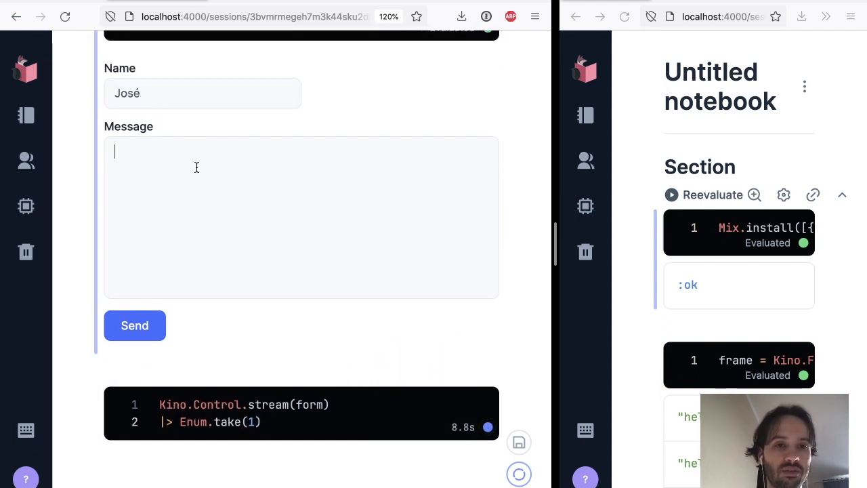
text(Hello!)
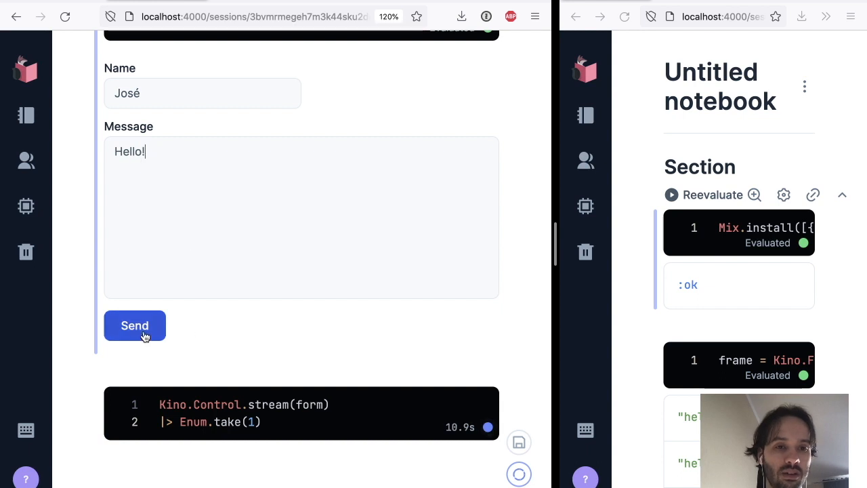
click(135, 325)
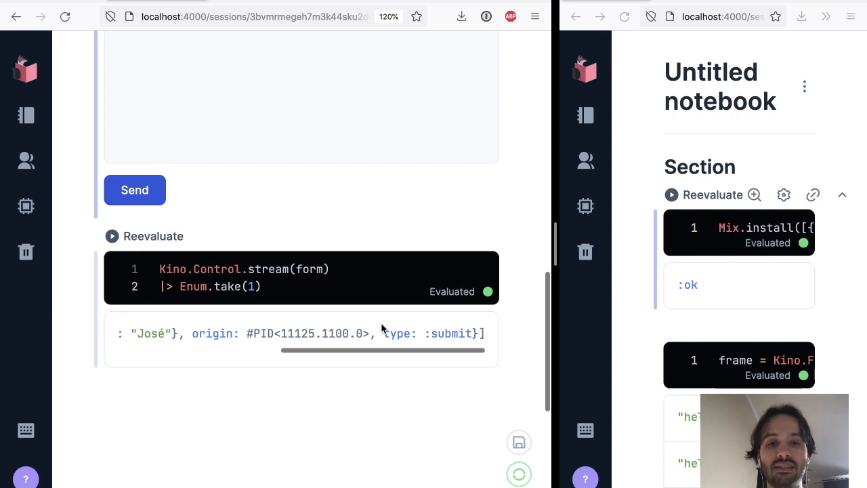
click(135, 189)
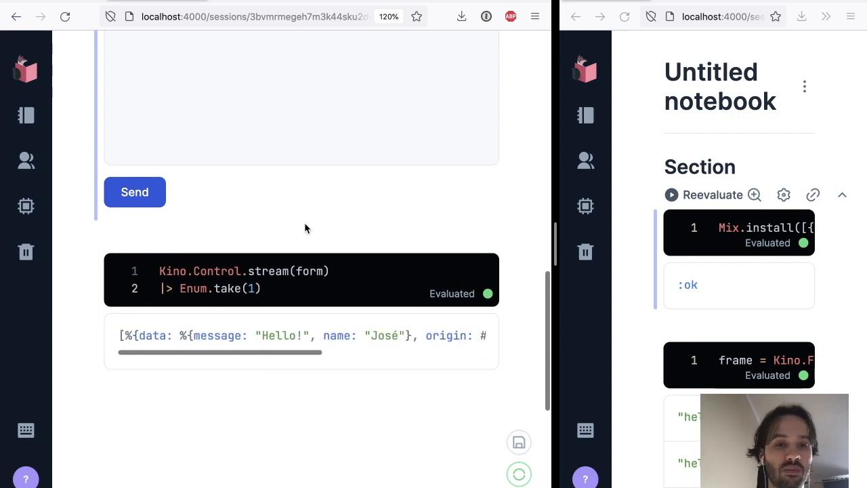
scroll(up, 3)
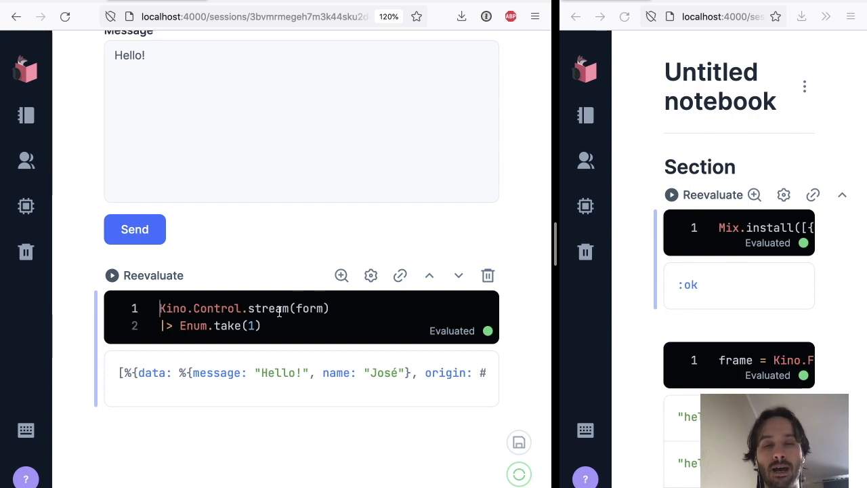
Rewrite the cell as a for loop over %{data: ...} events that appends messages via Kino.Frame.
text(for)
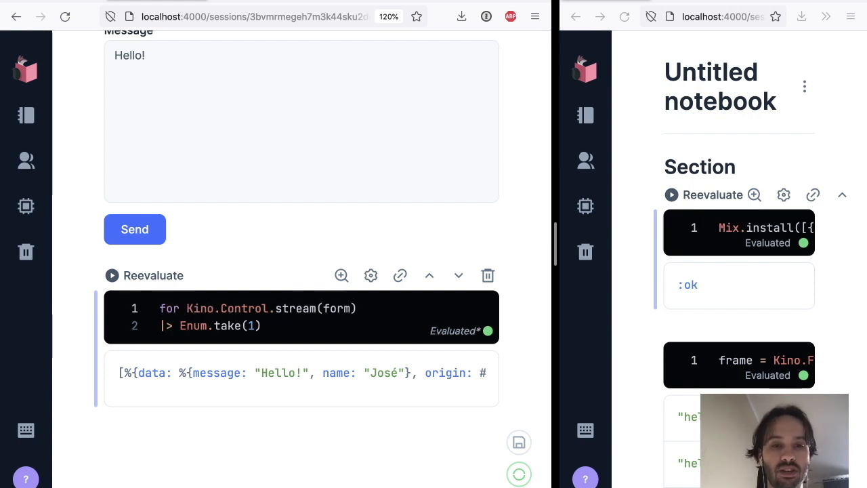
text(%{data: data} <-)
text(K)
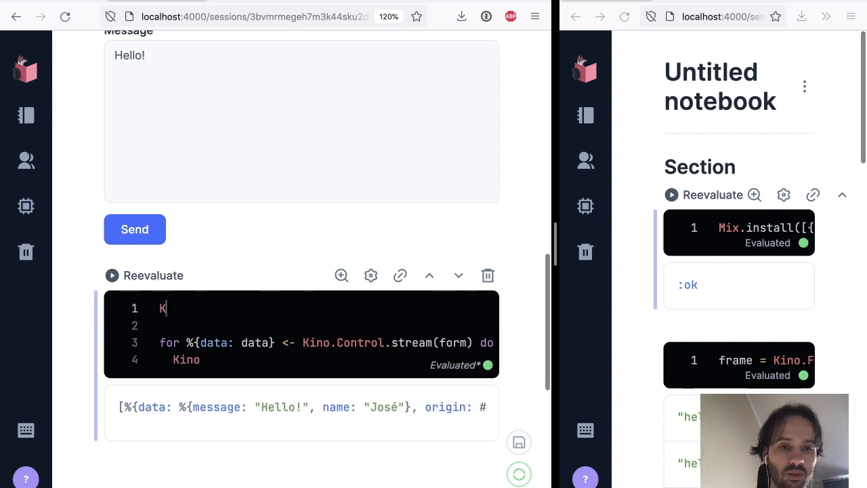
text(ino.Frame.render("Welcome to chat app!)
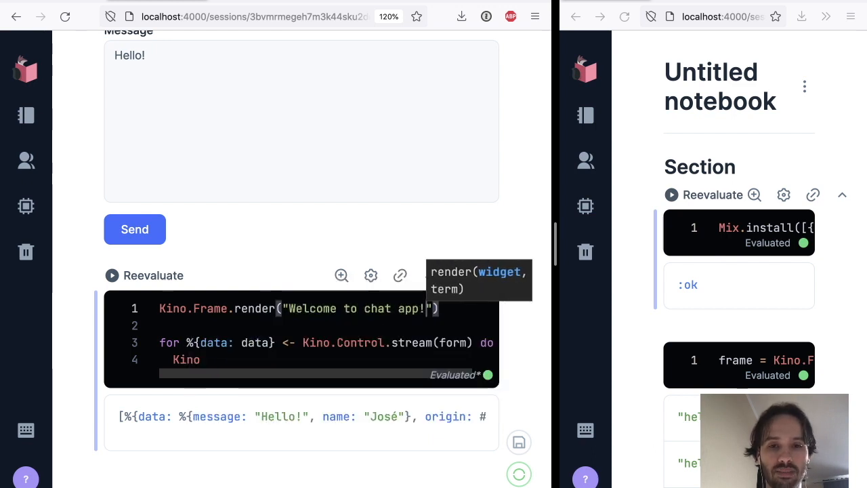
scroll(up, 3)
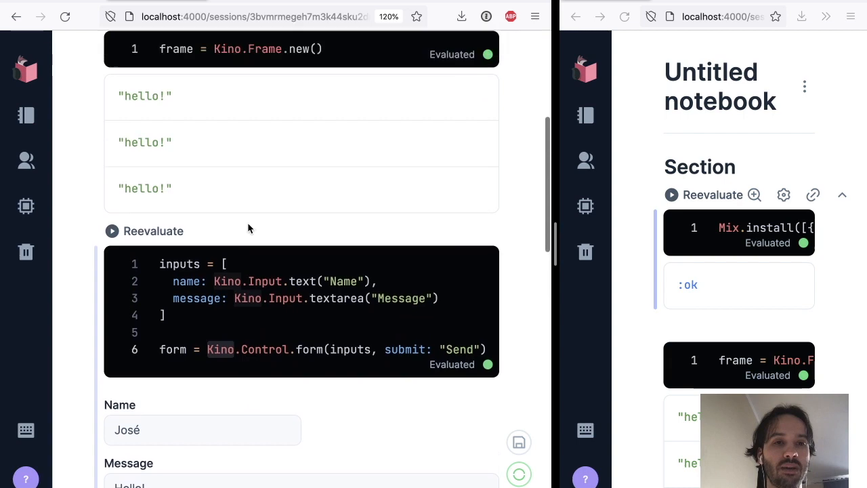
scroll(down, 3)
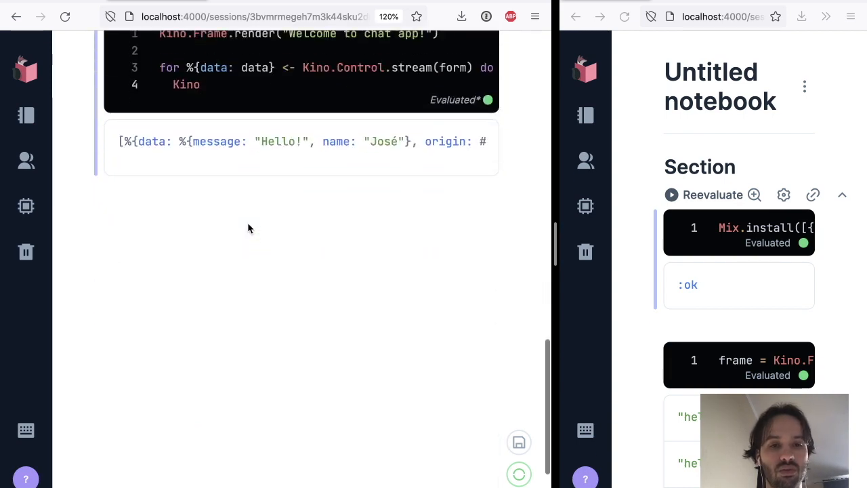
scroll(up, 3)
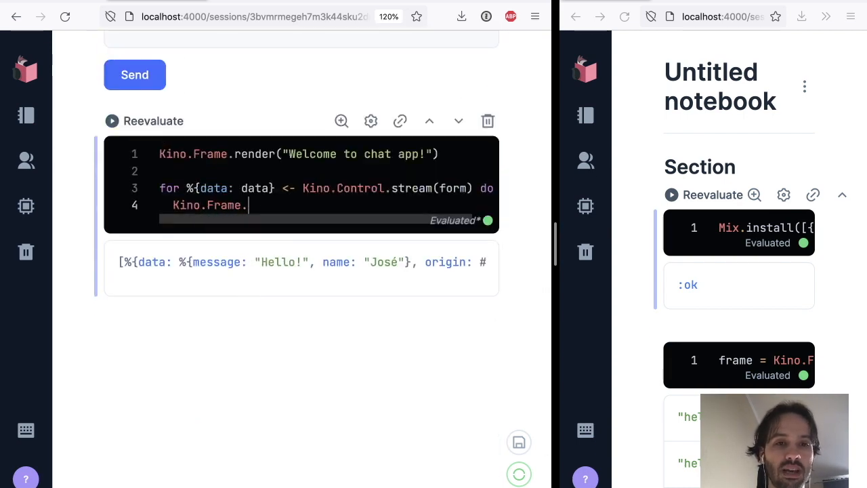
text(append()
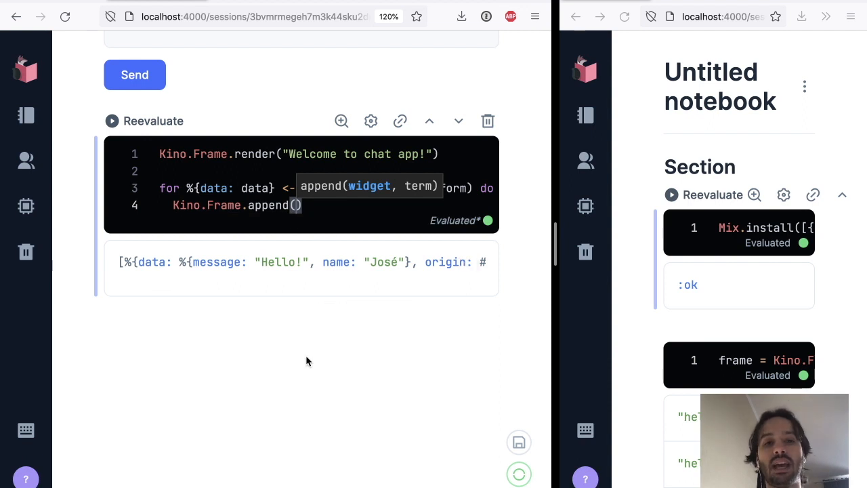
mouse_move(384, 234)
text("#{data.name}: #{data.message)
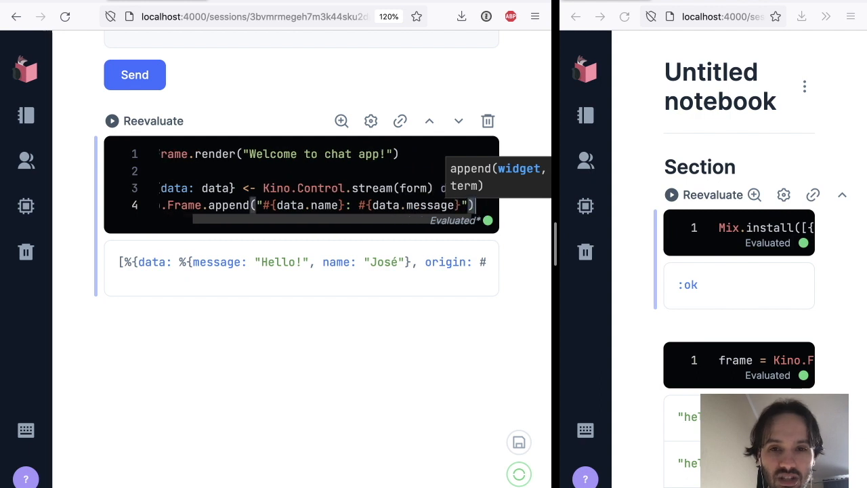
text(end)
click(300, 153)
text(frame, )
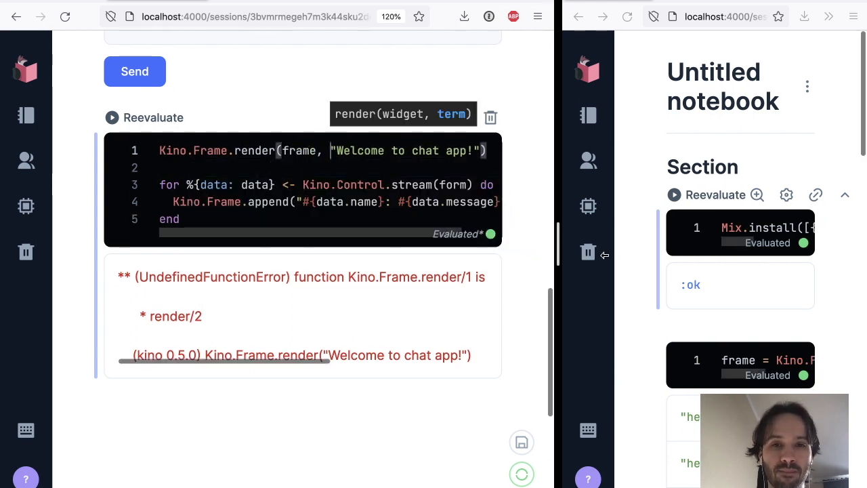
mouse_move(214, 154)
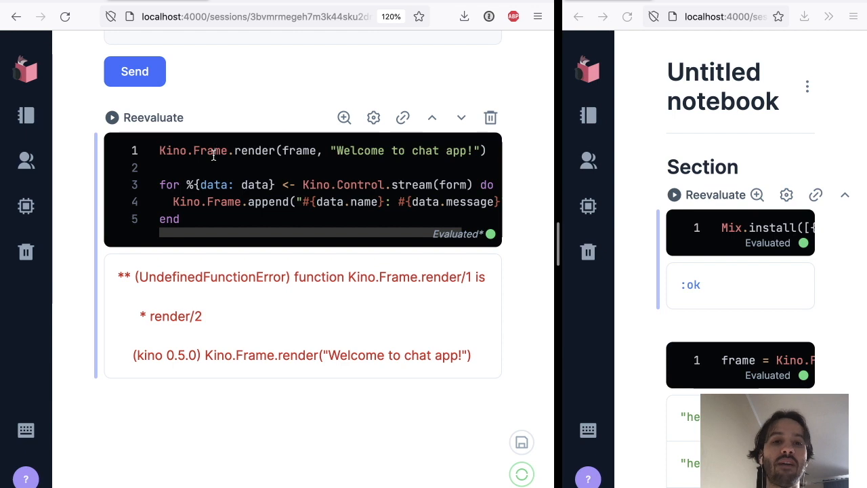
mouse_move(350, 150)
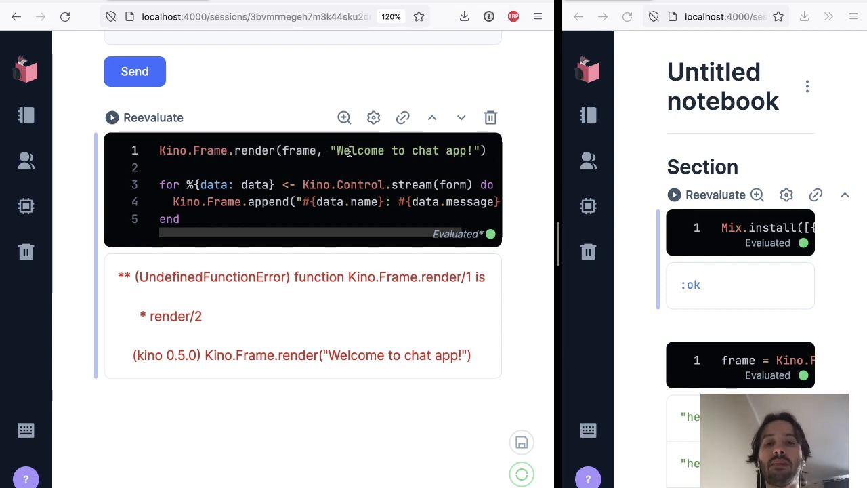
mouse_move(345, 185)
text(frame, )
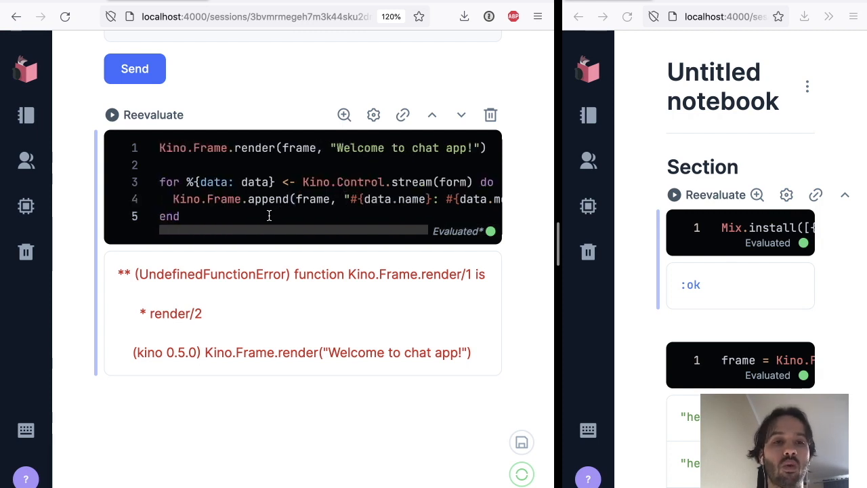
Evaluate the chat loop with frame passed to render and append.
click(111, 114)
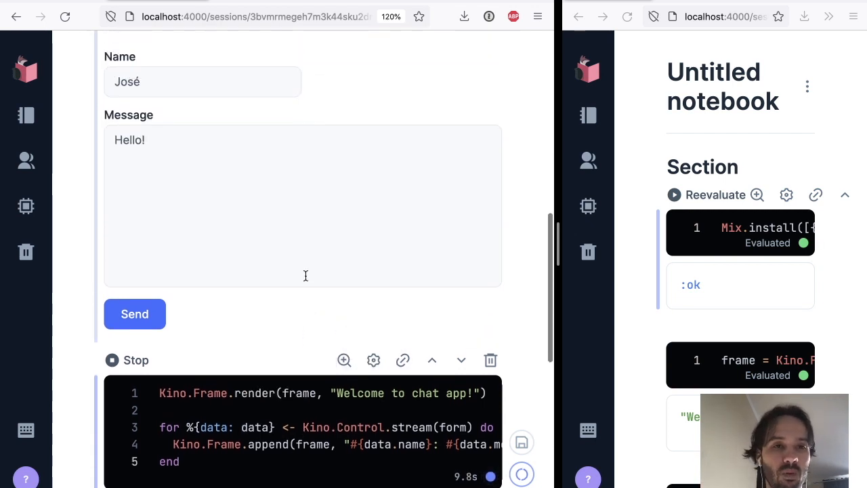
Scroll to the frame output showing the welcome line and José: Hello!
scroll(up, 3)
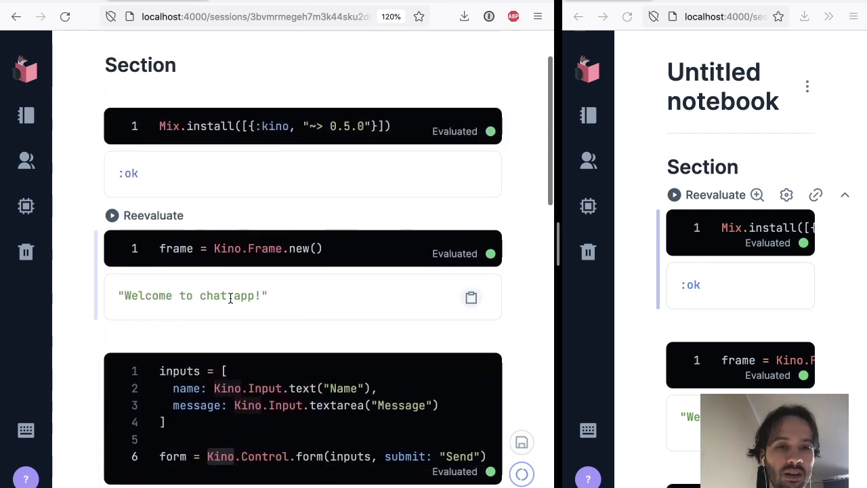
scroll(down, 3)
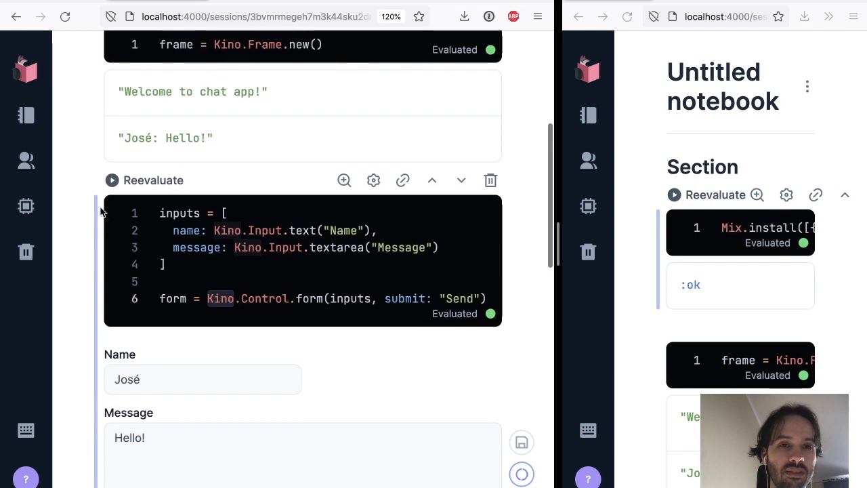
mouse_move(300, 152)
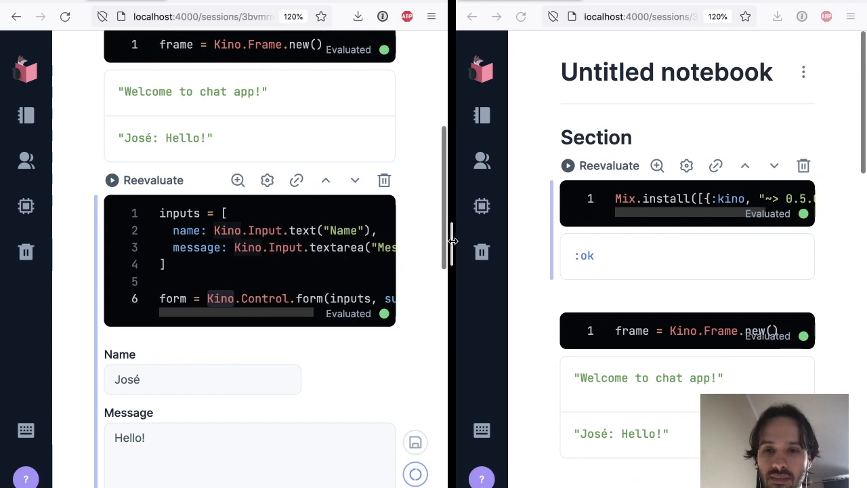
In the second window, send Alice's Hello!!! so it appears in the shared chat frame.
scroll(down, 3)
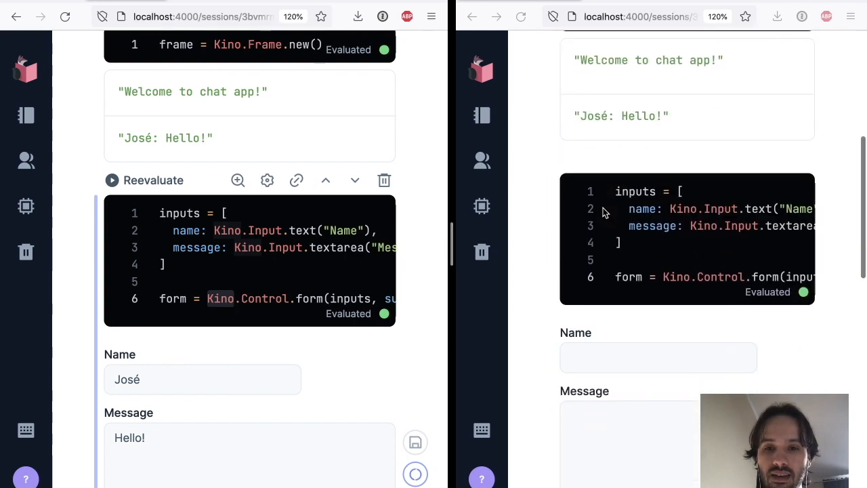
text(A)
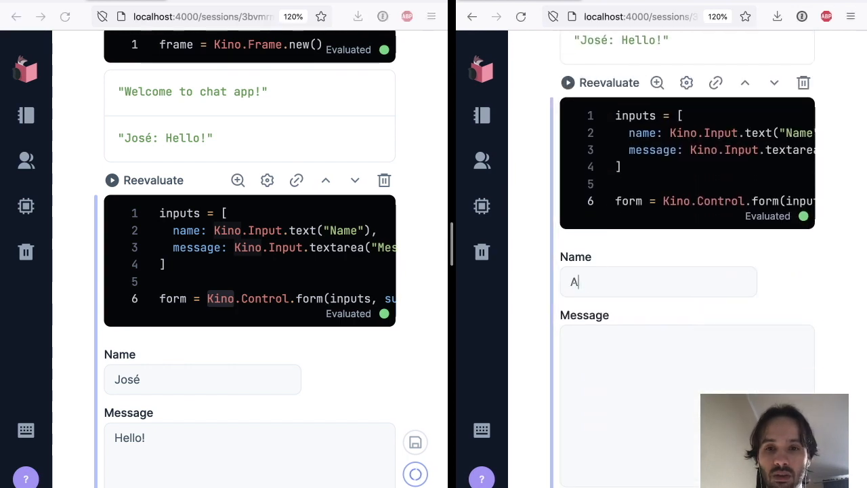
text(lice)
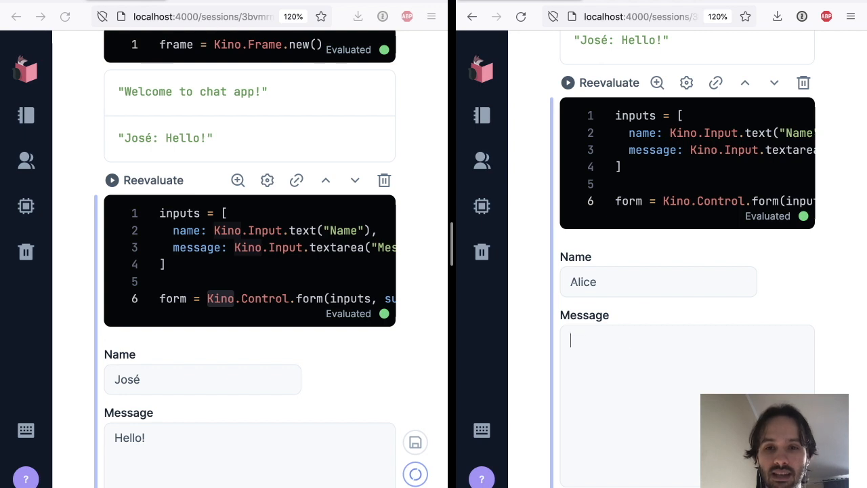
text(Hello!!!)
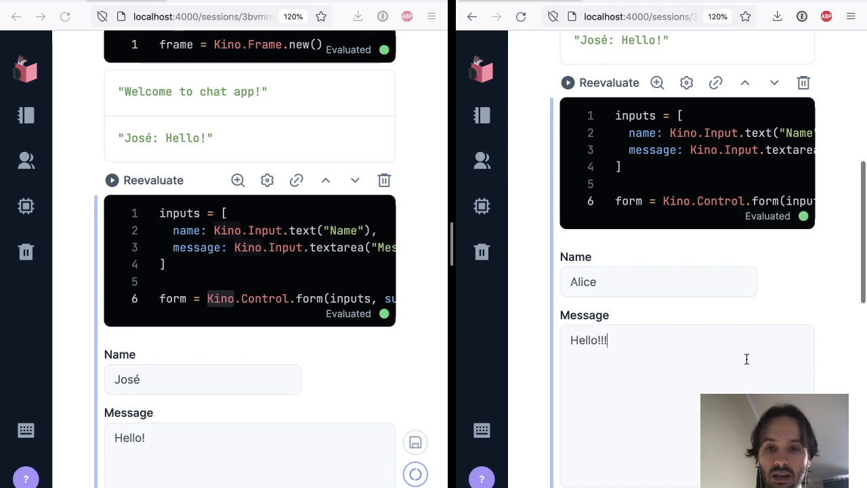
click(590, 455)
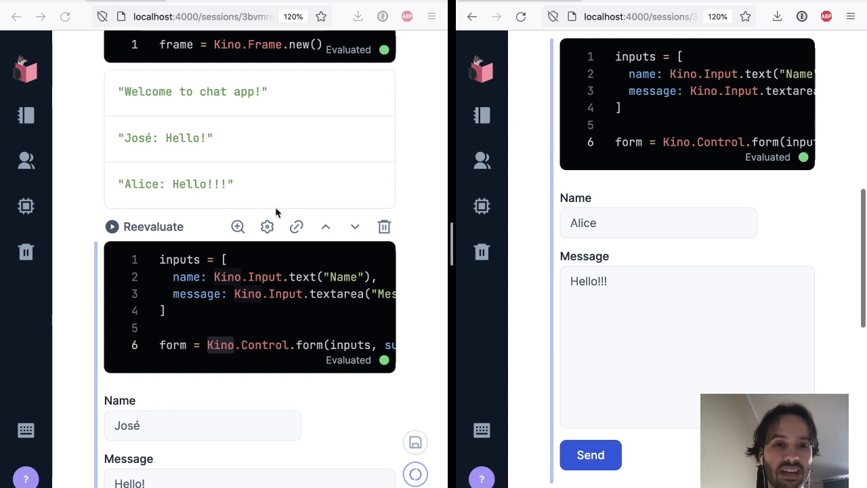
mouse_move(481, 206)
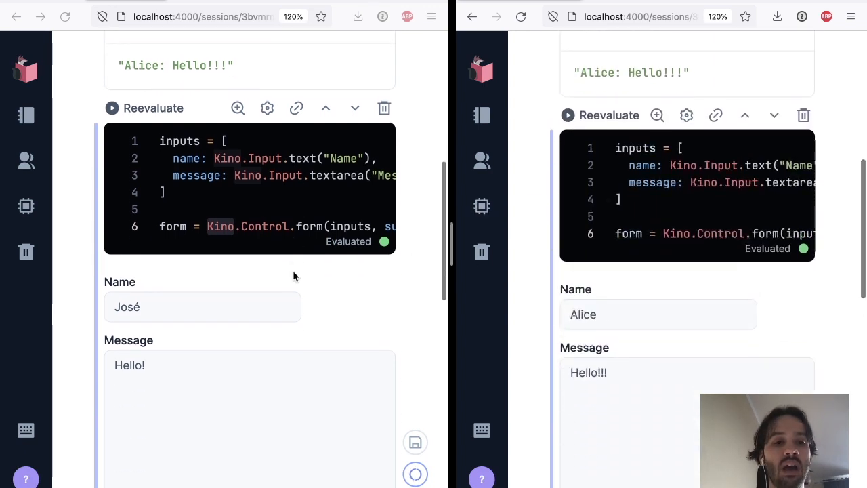
scroll(up, 3)
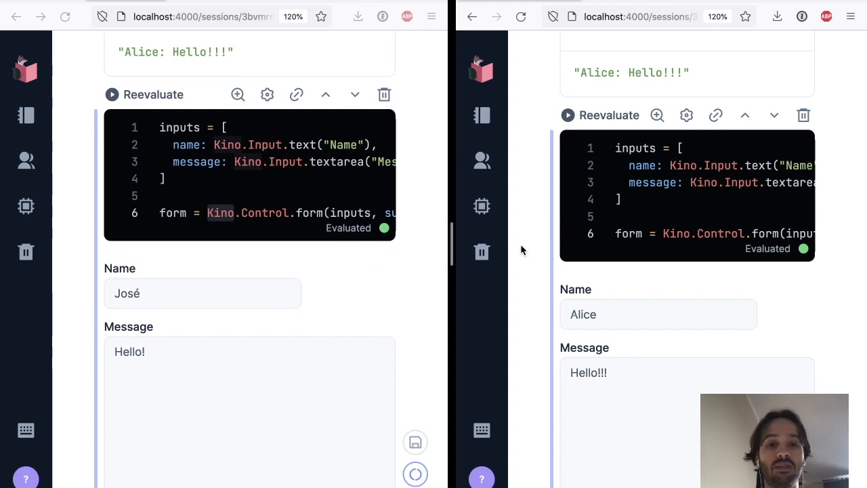
scroll(up, 3)
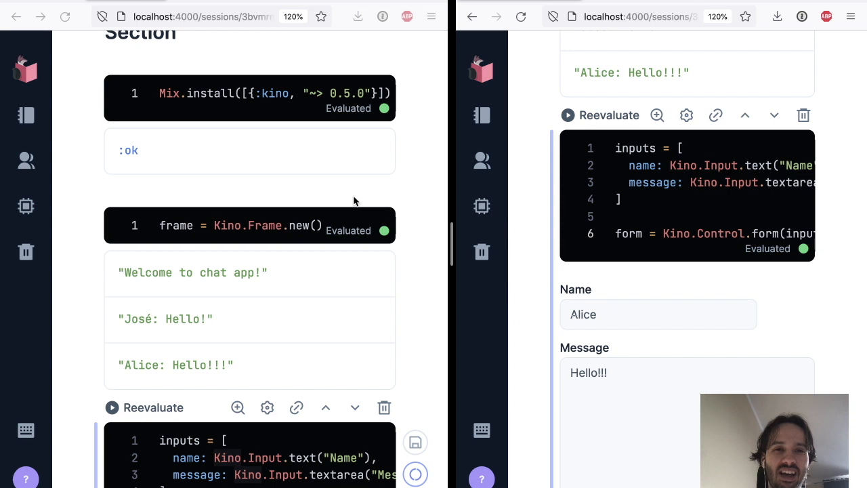
mouse_move(296, 172)
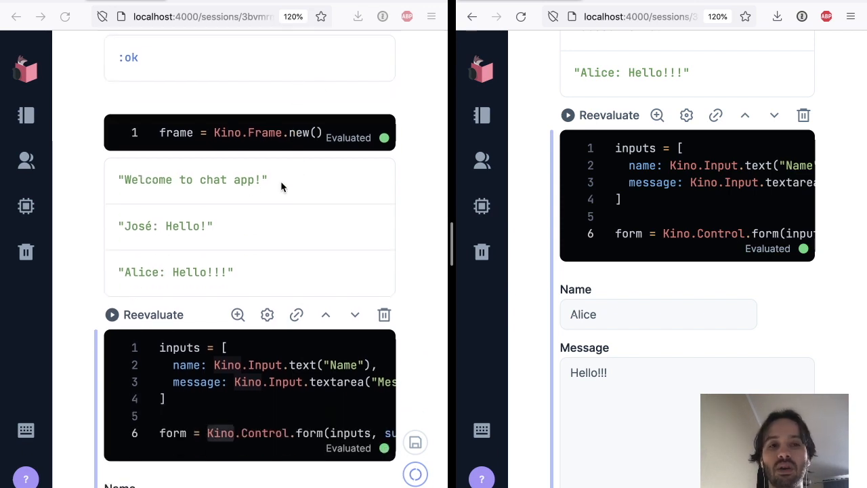
mouse_move(255, 189)
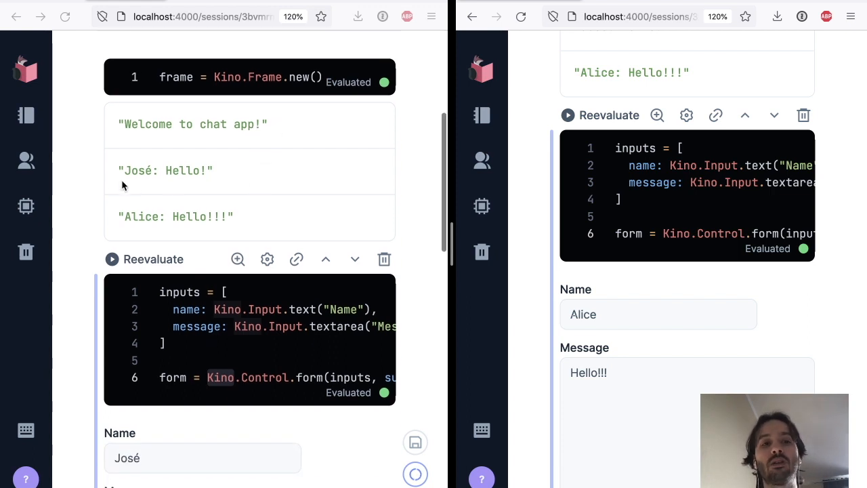
mouse_move(258, 171)
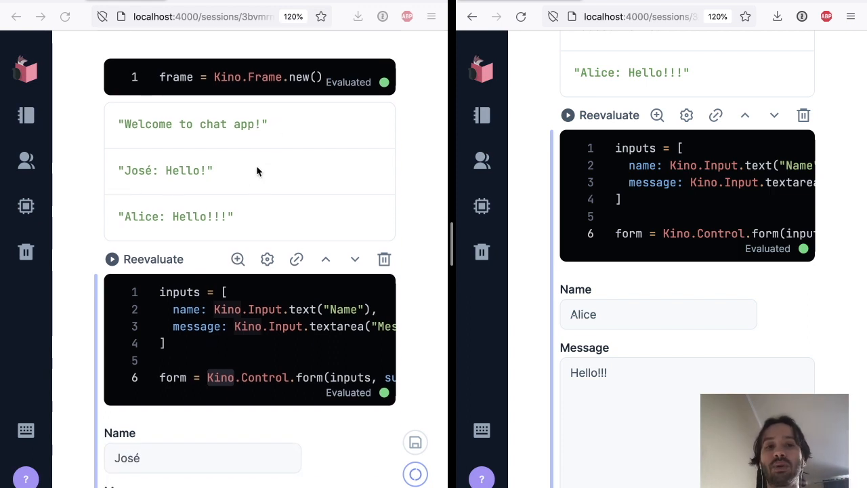
mouse_move(352, 187)
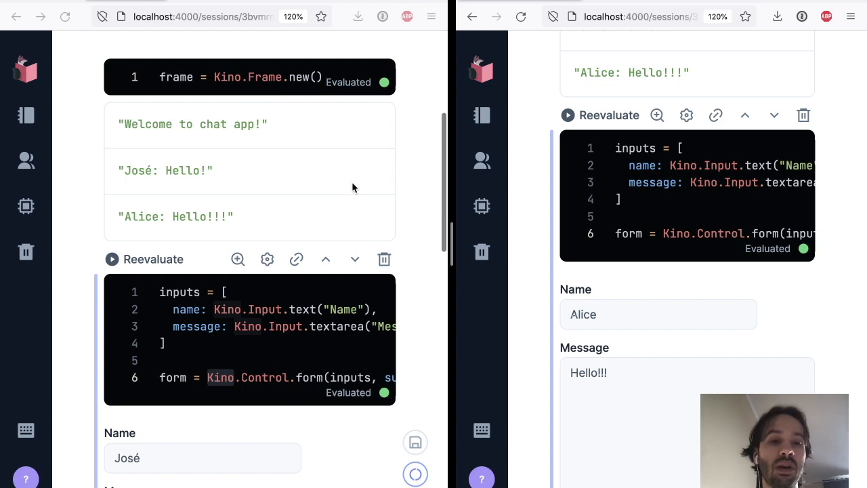
scroll(down, 3)
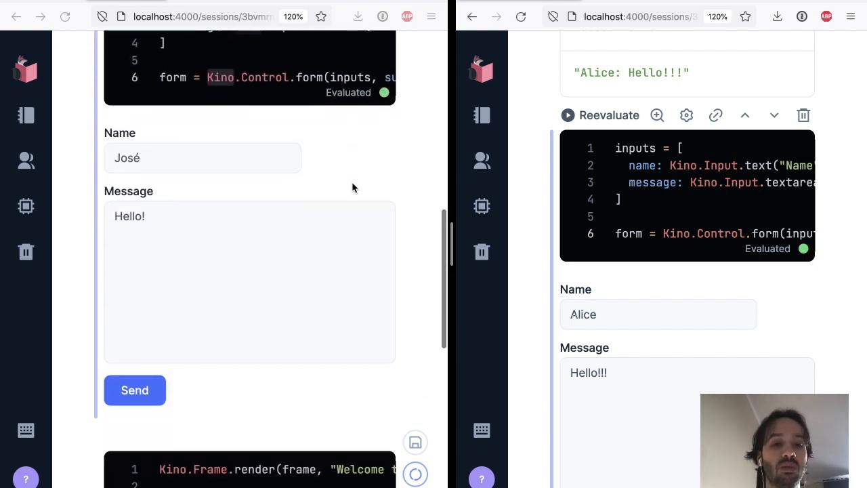
scroll(up, 3)
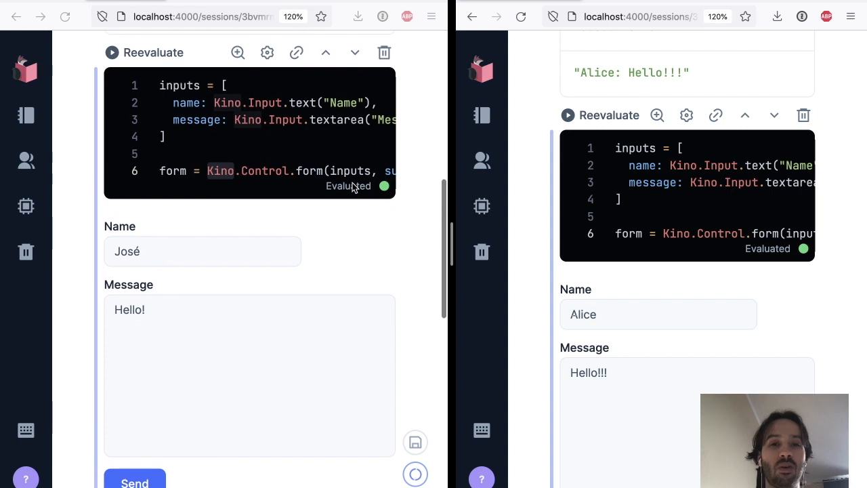
scroll(up, 3)
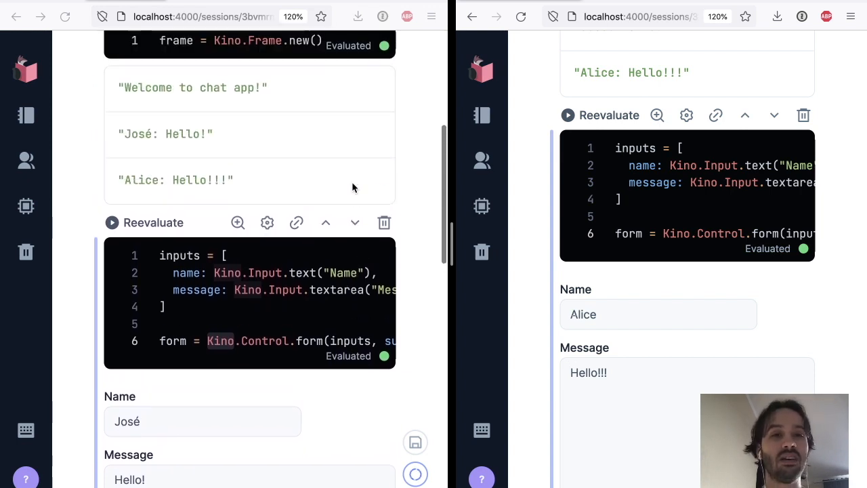
scroll(down, 3)
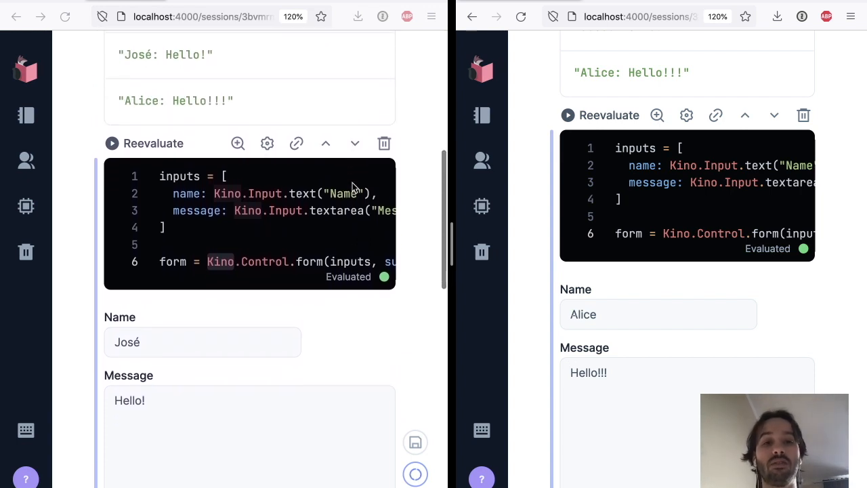
scroll(up, 3)
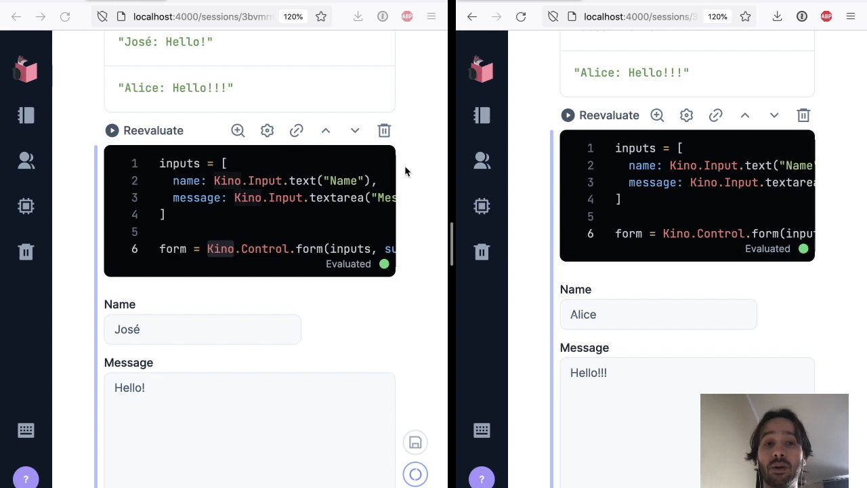
scroll(up, 3)
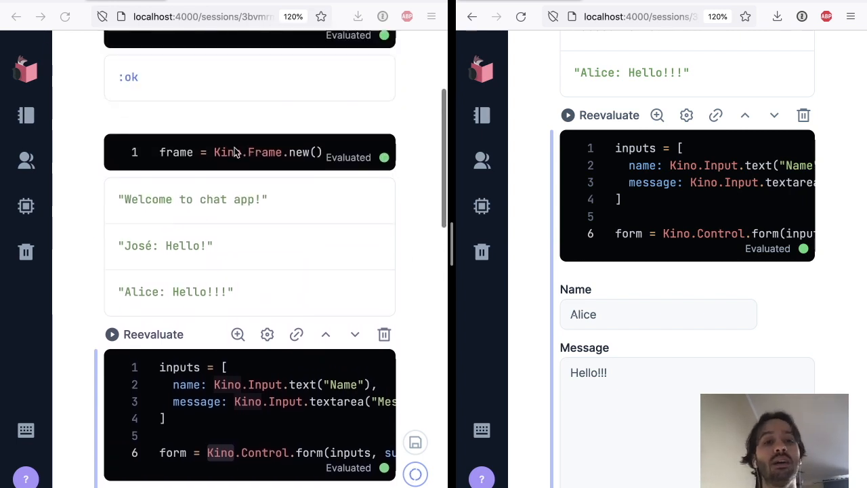
scroll(up, 3)
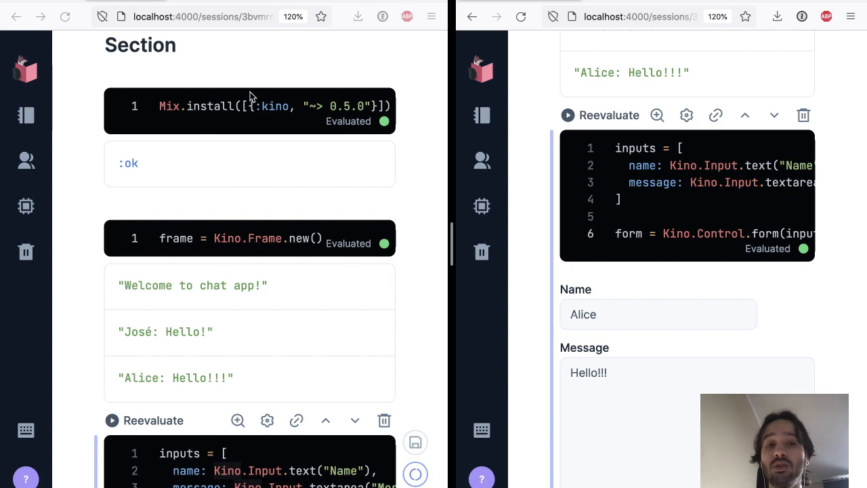
scroll(down, 3)
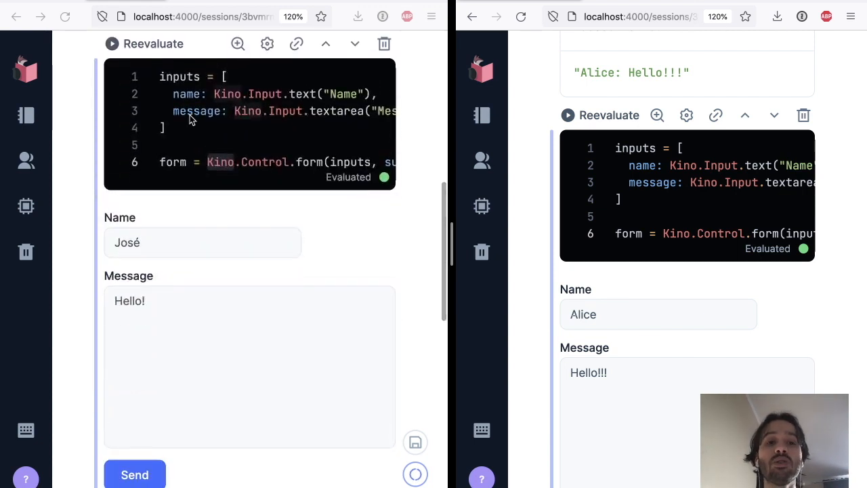
mouse_move(299, 136)
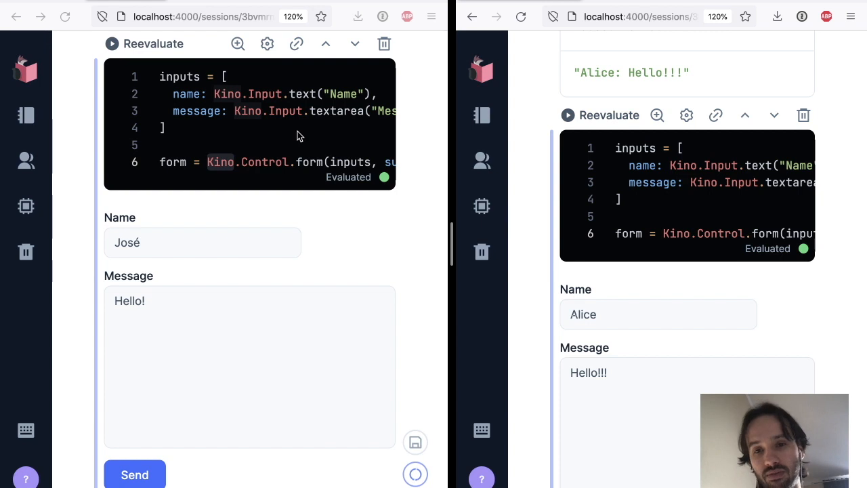
mouse_move(427, 139)
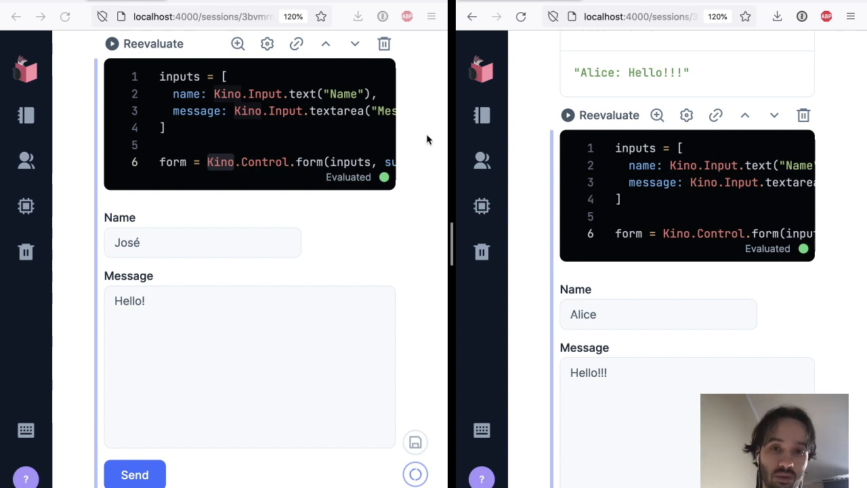
scroll(up, 3)
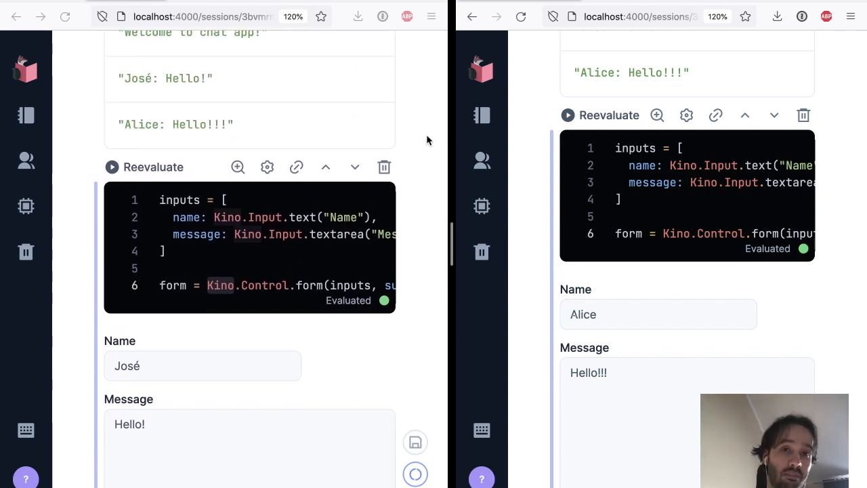
mouse_move(206, 57)
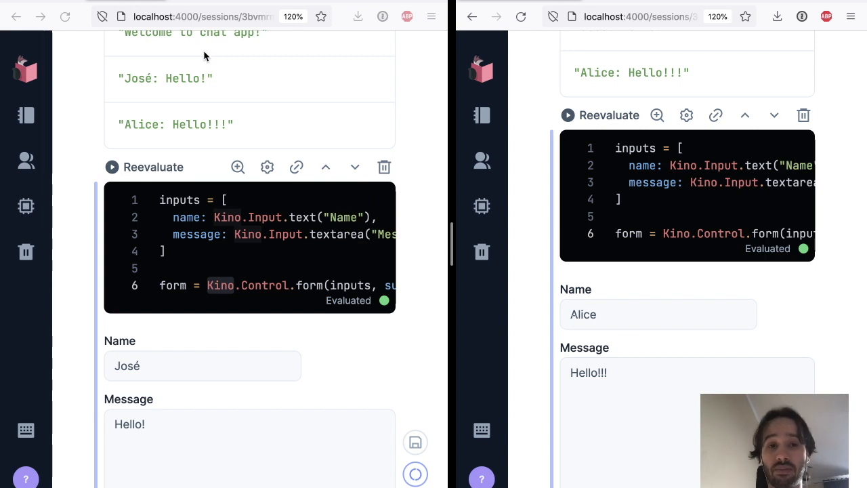
mouse_move(261, 225)
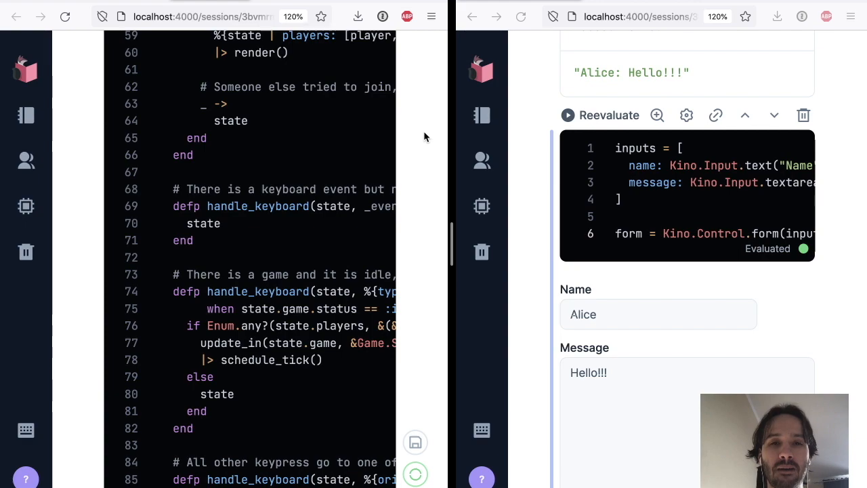
Scroll the left notebook through the Game.Server code to the Kino.start_child cell and its output.
scroll(down, 3)
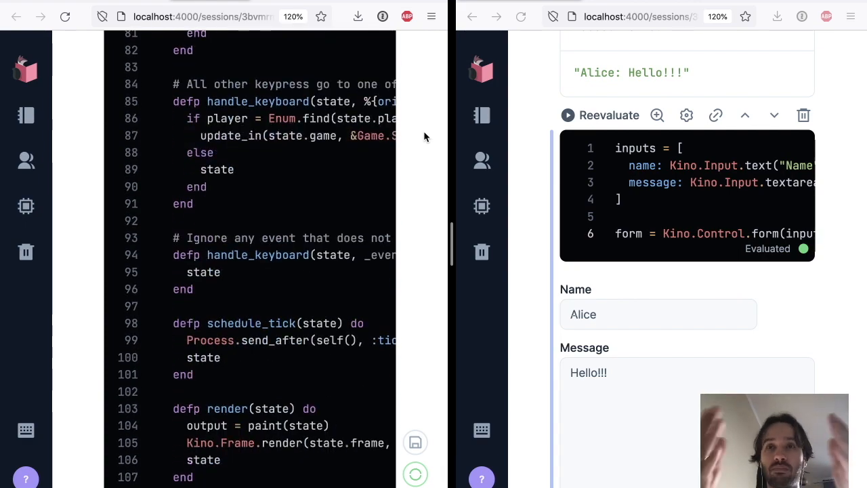
mouse_move(409, 128)
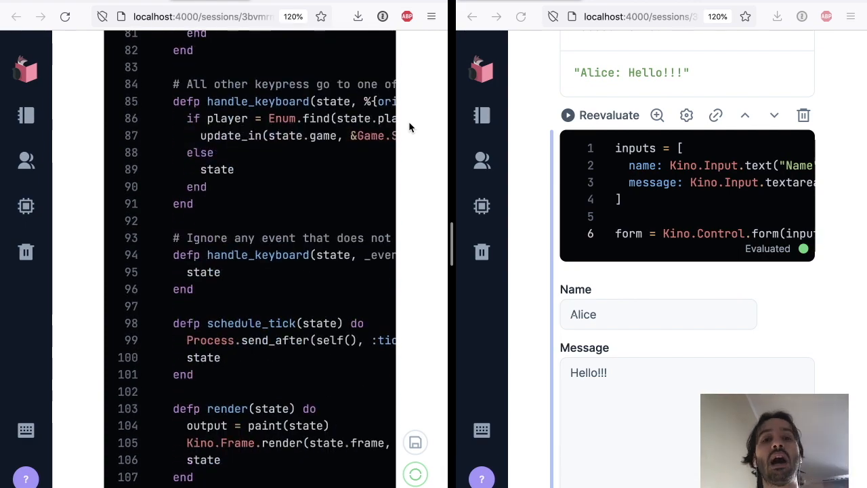
scroll(up, 3)
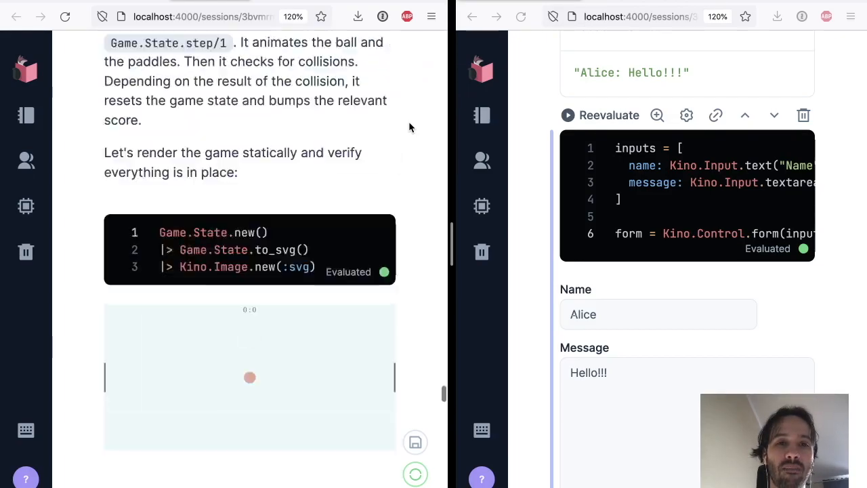
scroll(down, 3)
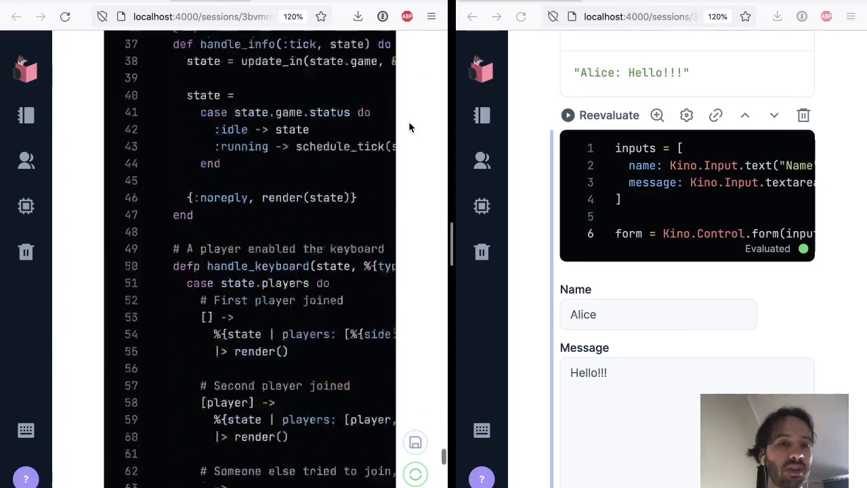
scroll(down, 3)
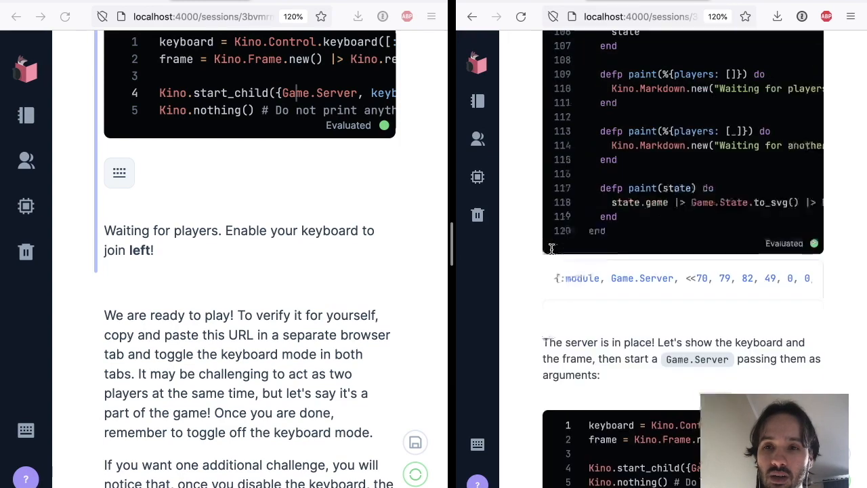
Scroll the right window past the Game.Server module to the Kino.start_child cell.
scroll(down, 3)
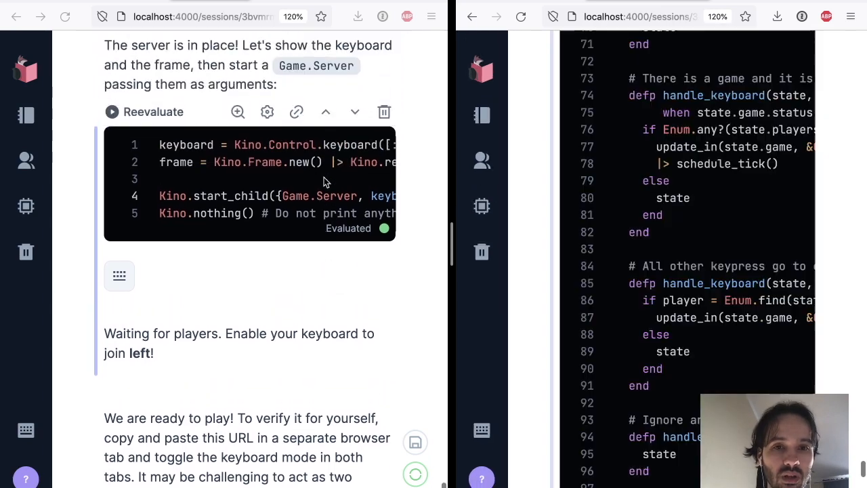
scroll(down, 3)
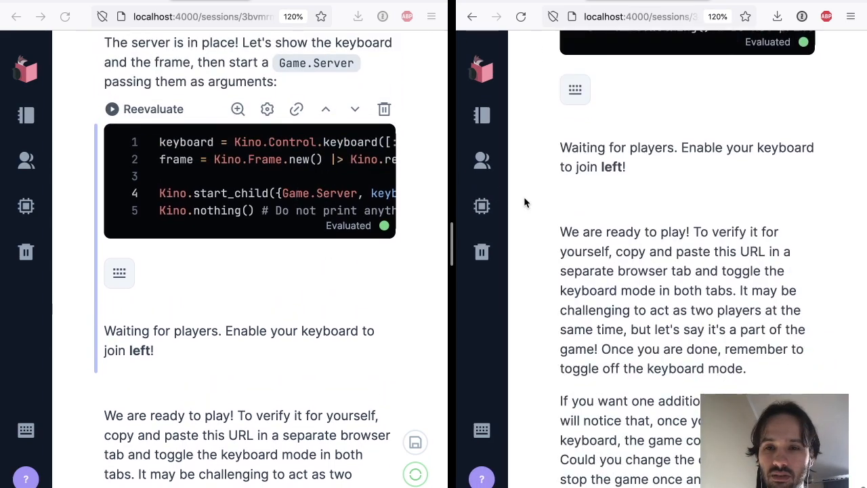
scroll(up, 3)
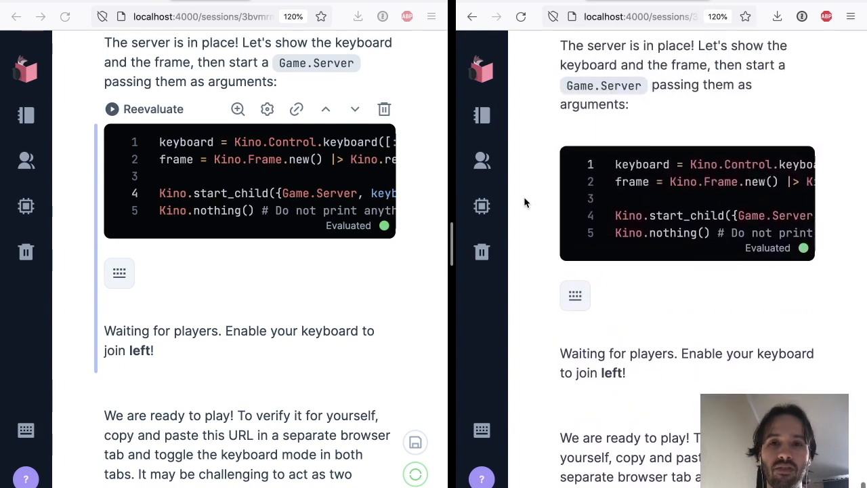
scroll(up, 3)
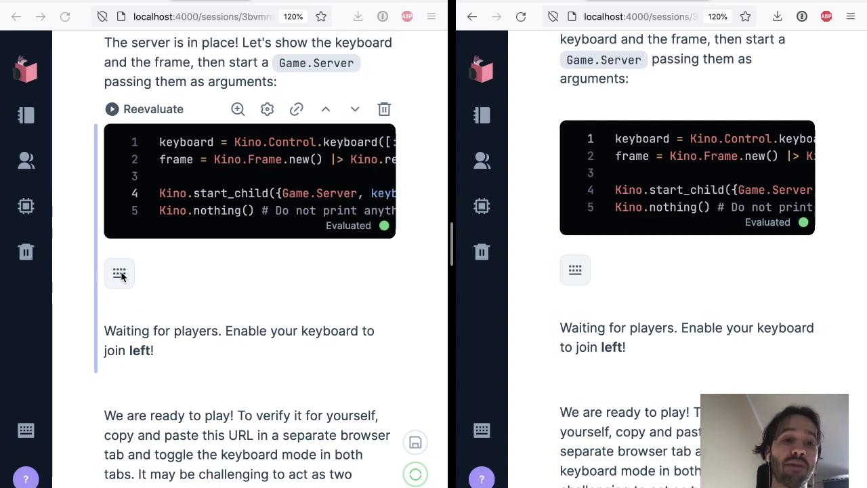
mouse_move(80, 277)
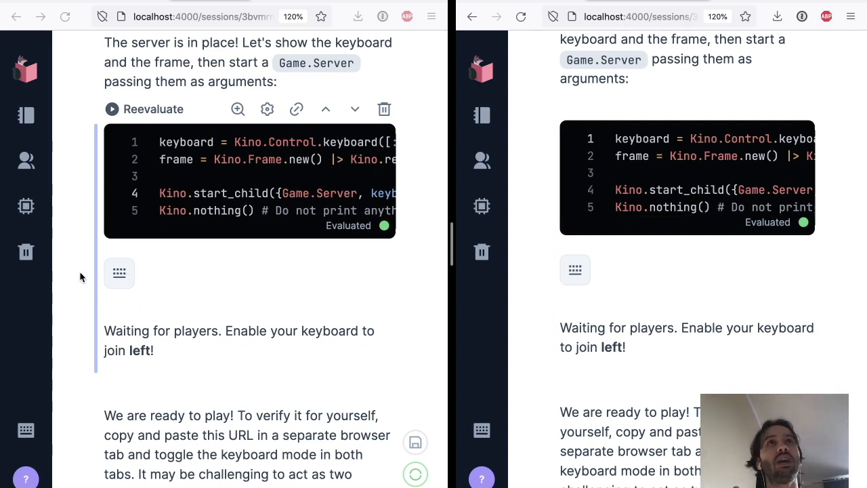
mouse_move(119, 272)
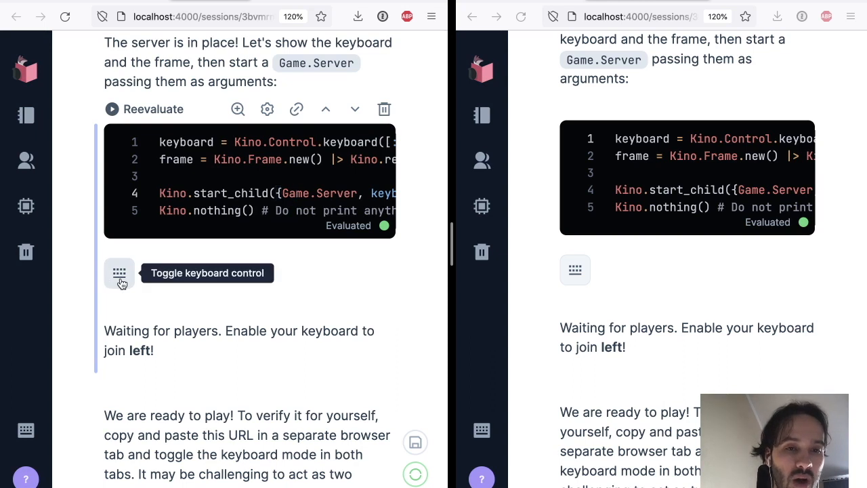
Join the Pong game from both windows by enabling the keyboard control in each.
click(119, 274)
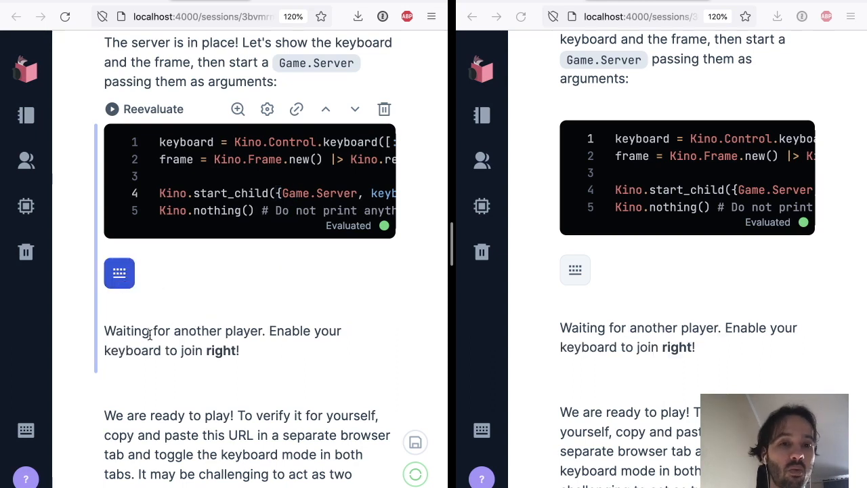
click(575, 271)
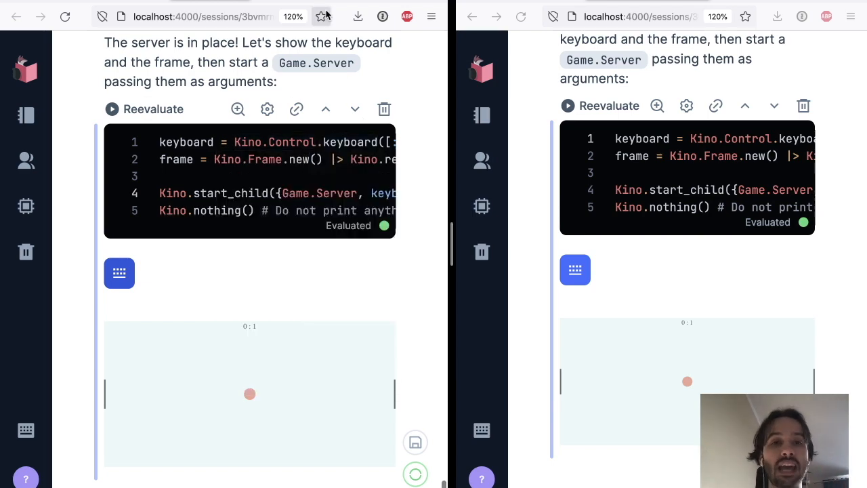
Scroll down to the Kino.Leaflet section and watch the London map fill with markers.
scroll(down, 3)
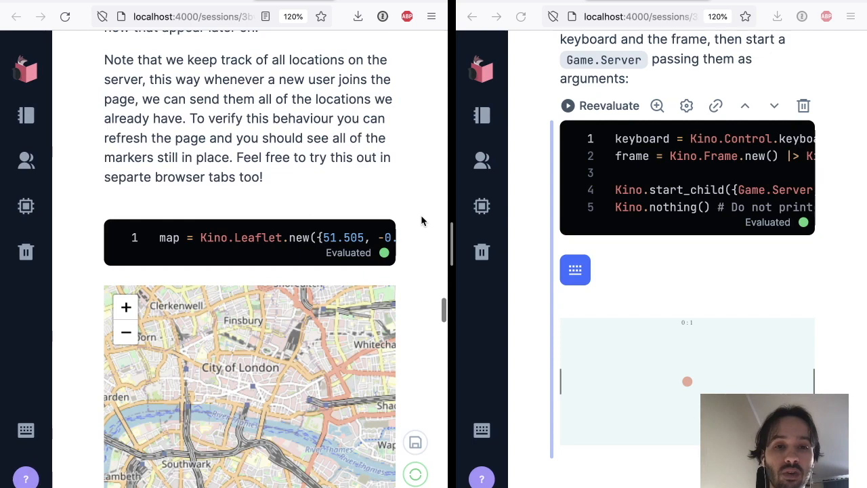
scroll(down, 3)
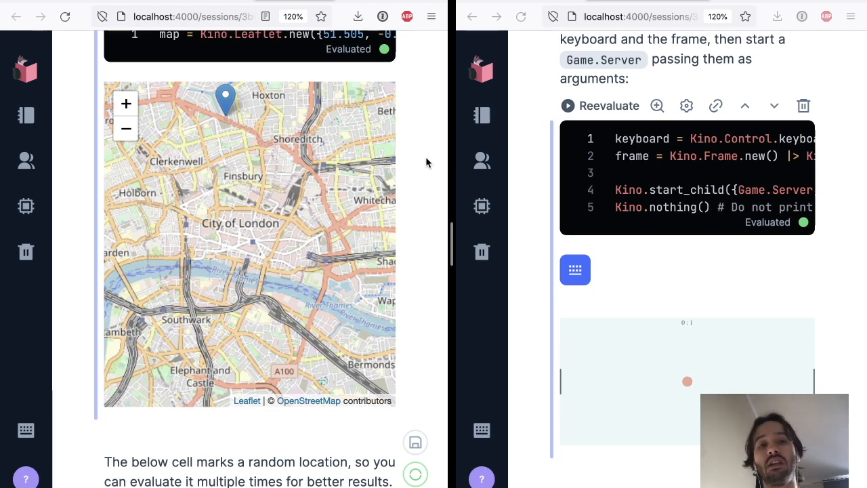
scroll(down, 3)
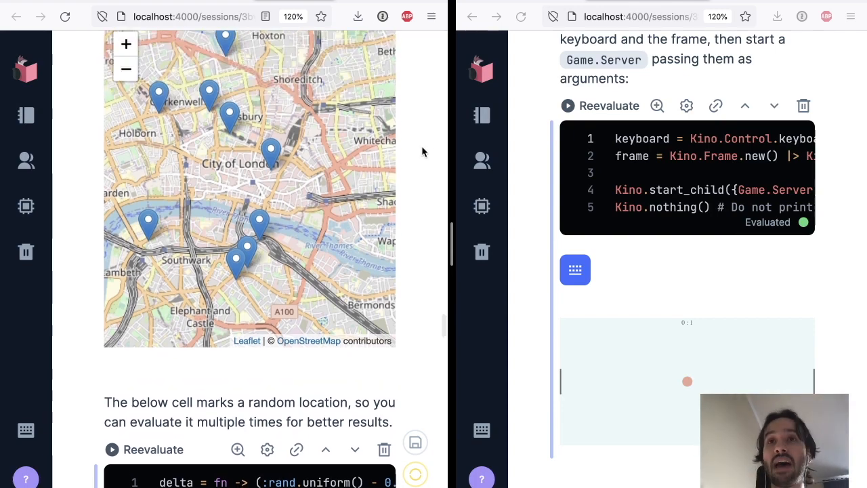
scroll(down, 3)
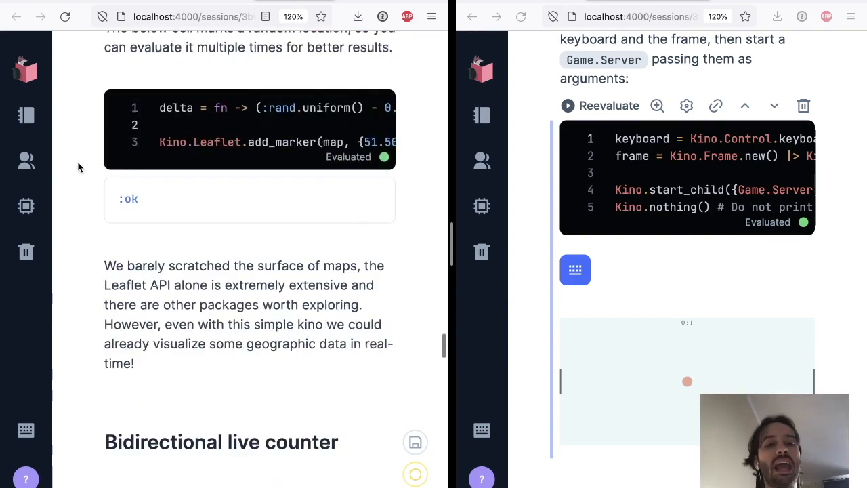
Scroll through the Kino.Counter defmodule cell with its main.js asset to the evaluated module output.
scroll(down, 3)
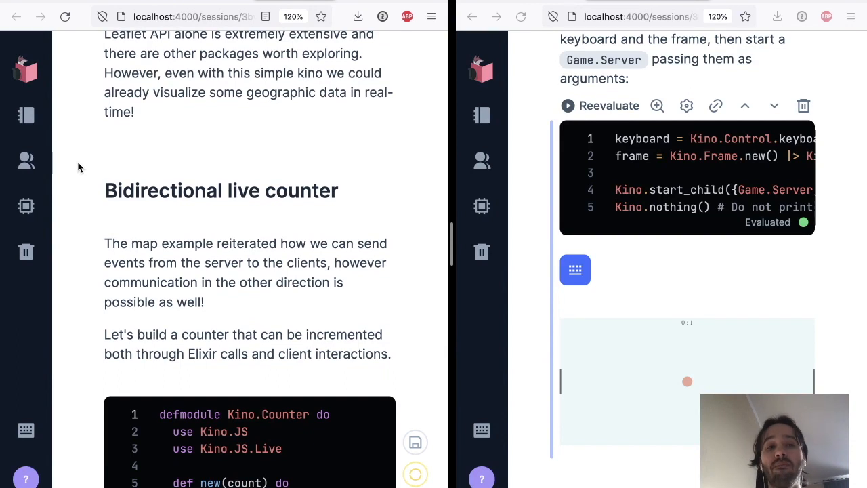
mouse_move(106, 170)
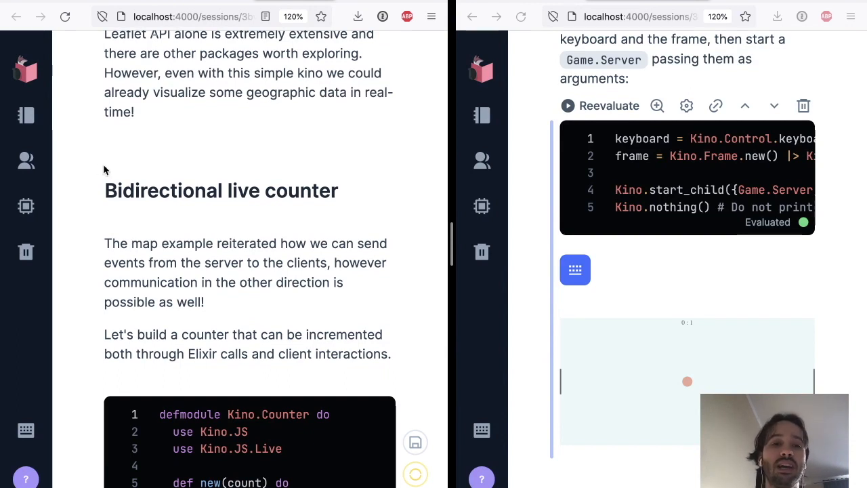
mouse_move(83, 163)
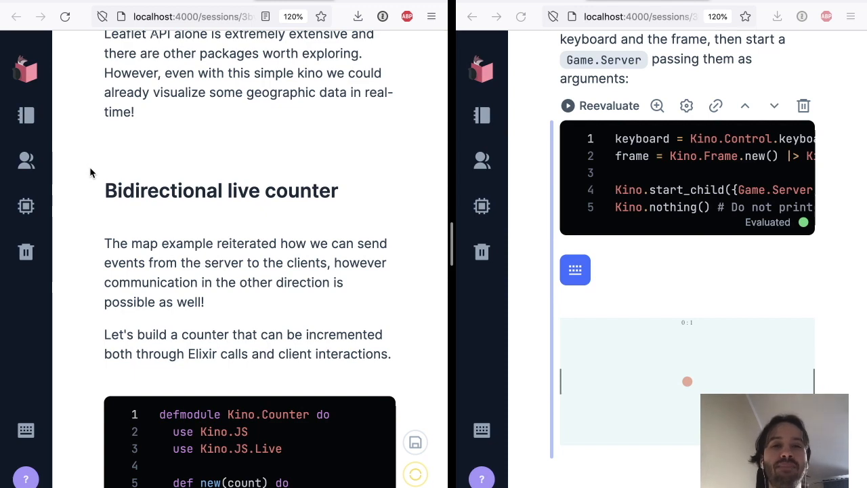
scroll(down, 3)
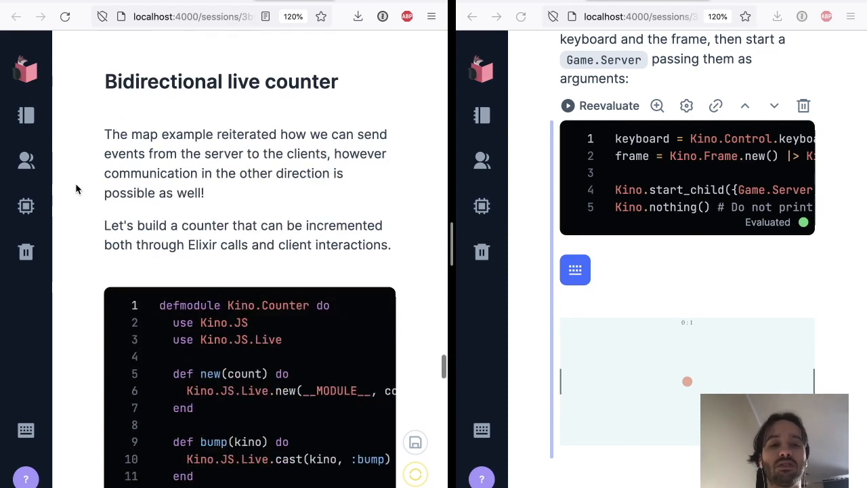
scroll(down, 3)
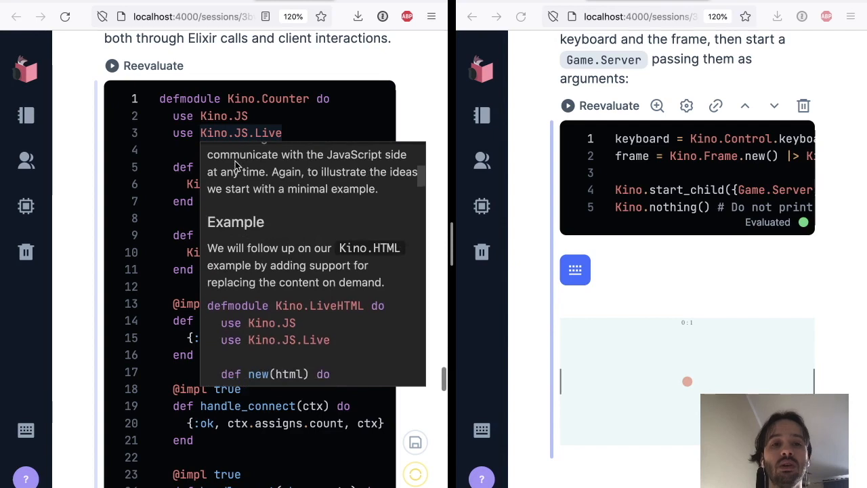
scroll(down, 3)
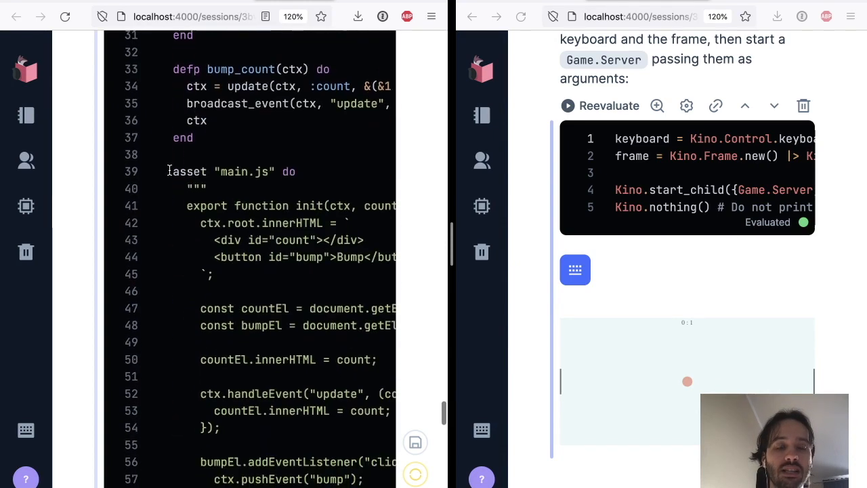
scroll(down, 3)
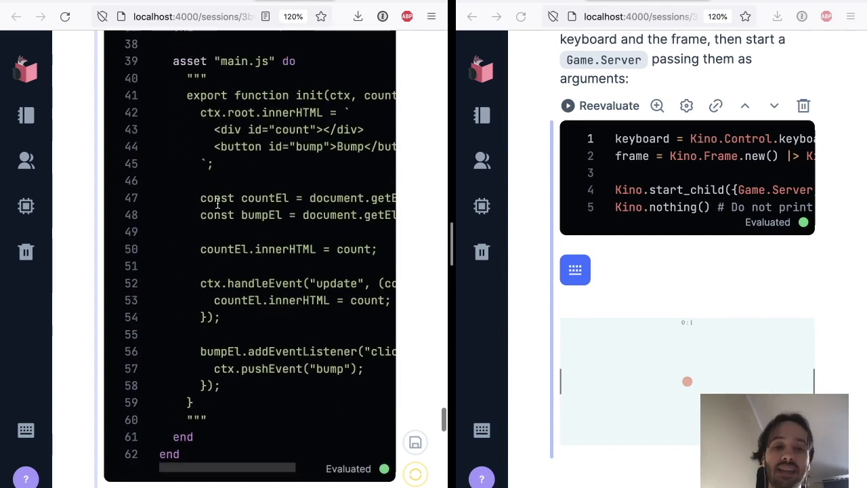
scroll(up, 3)
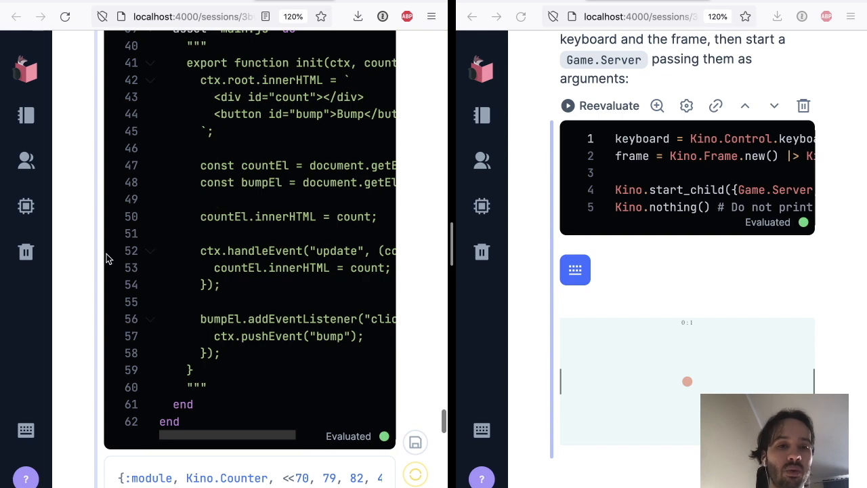
Bump the shared counter twice from the left window.
scroll(down, 3)
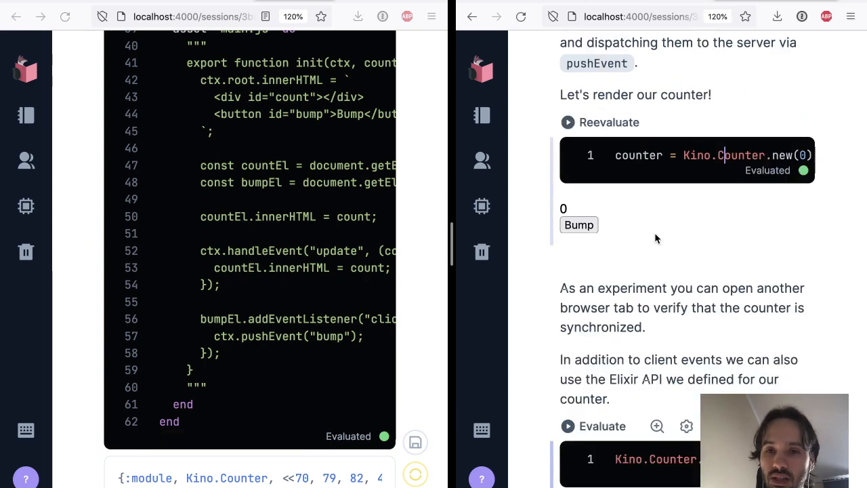
scroll(up, 3)
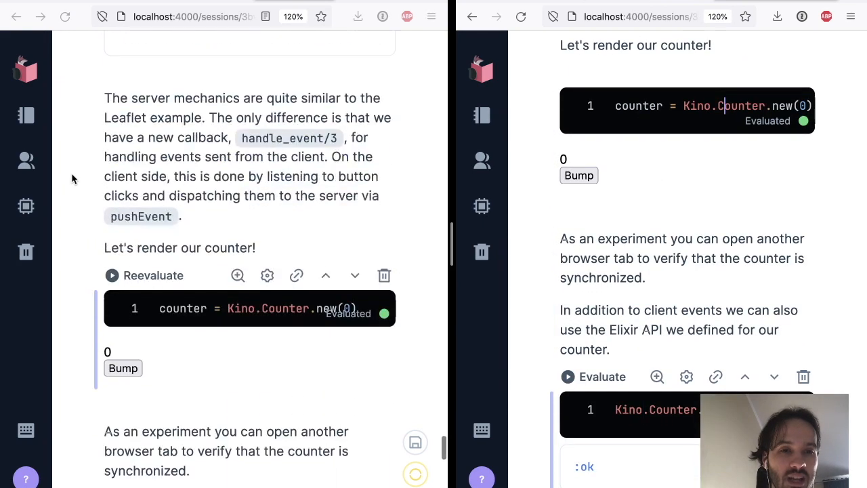
scroll(down, 3)
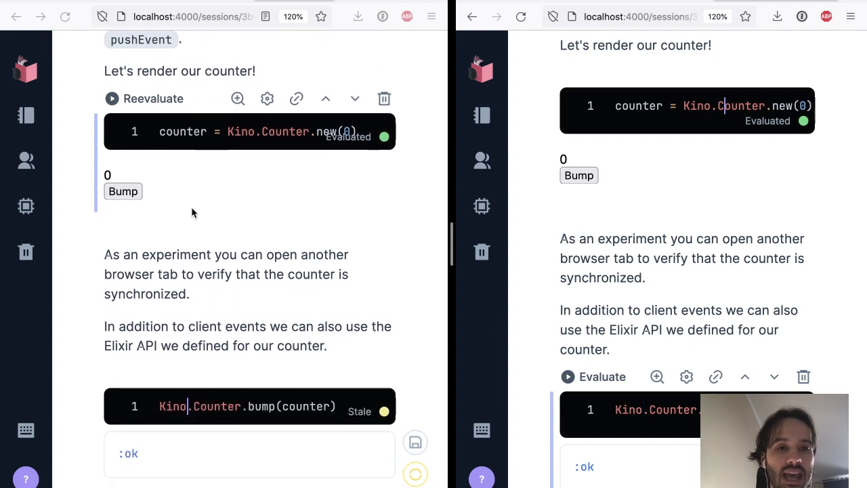
click(122, 191)
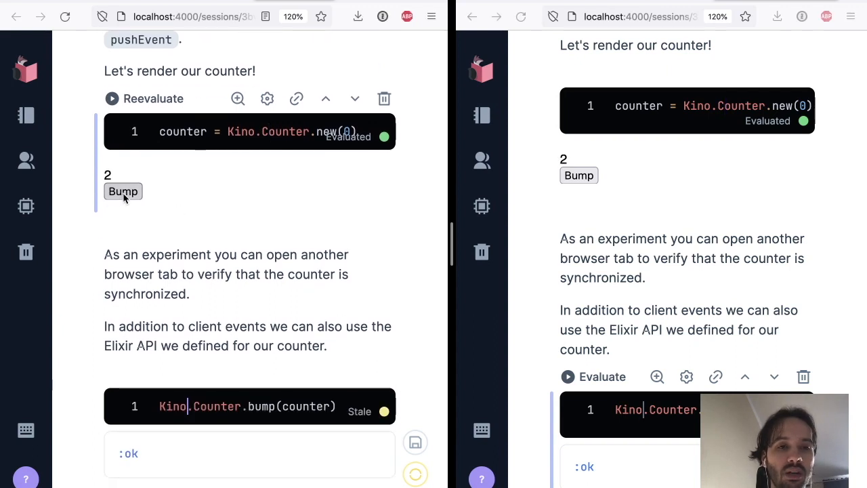
click(122, 191)
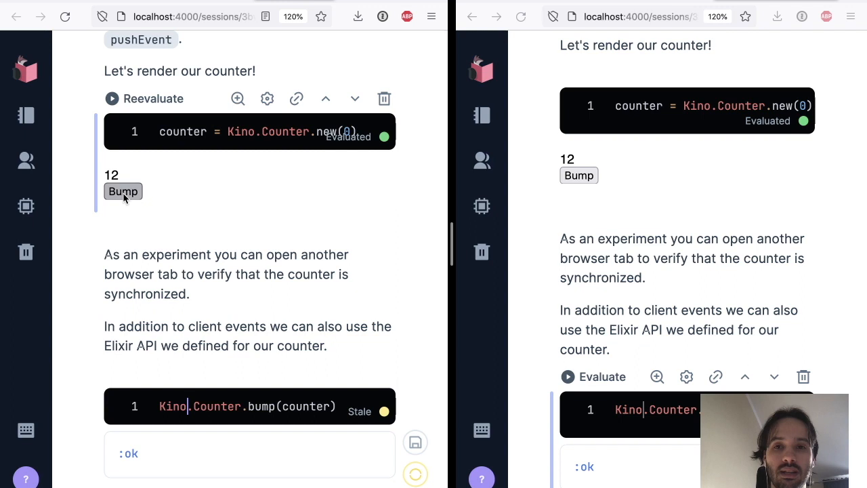
Bump the counter three times from the right window, then evaluate Kino.Counter.bump(counter) to reach 36.
click(578, 176)
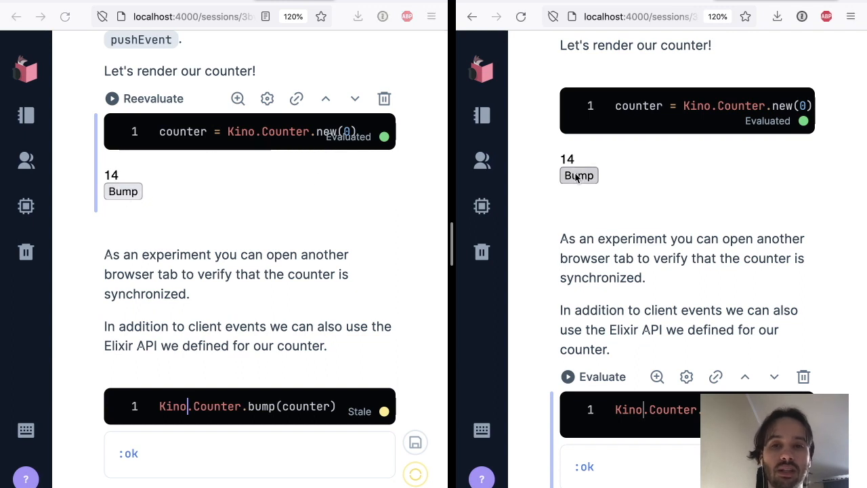
click(580, 176)
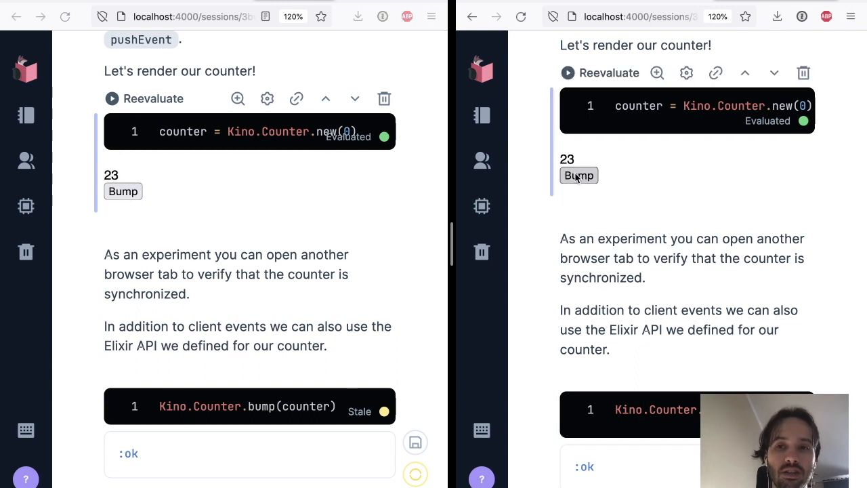
click(579, 177)
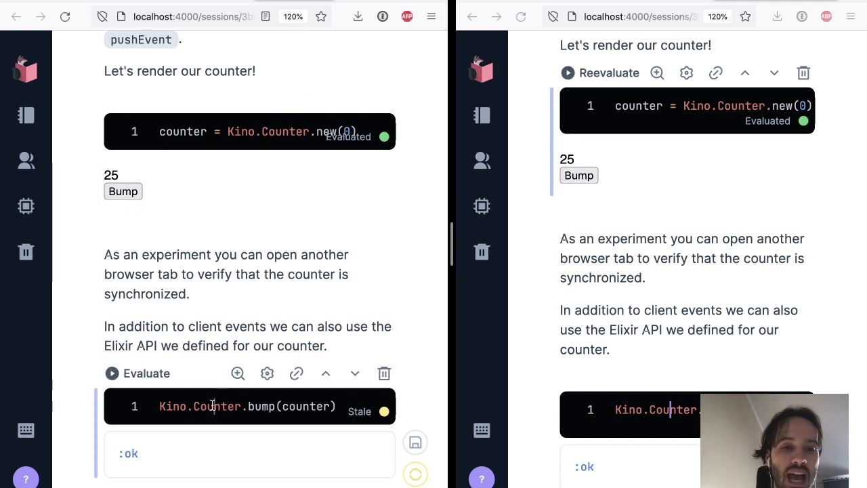
click(112, 373)
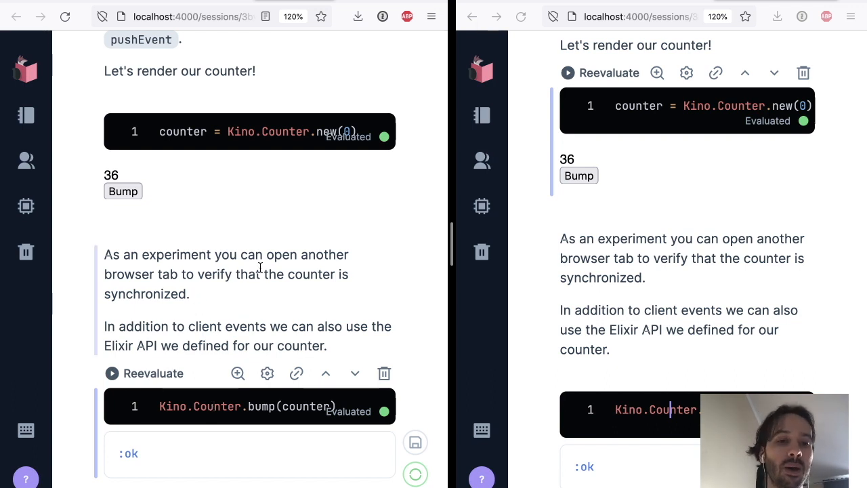
scroll(down, 3)
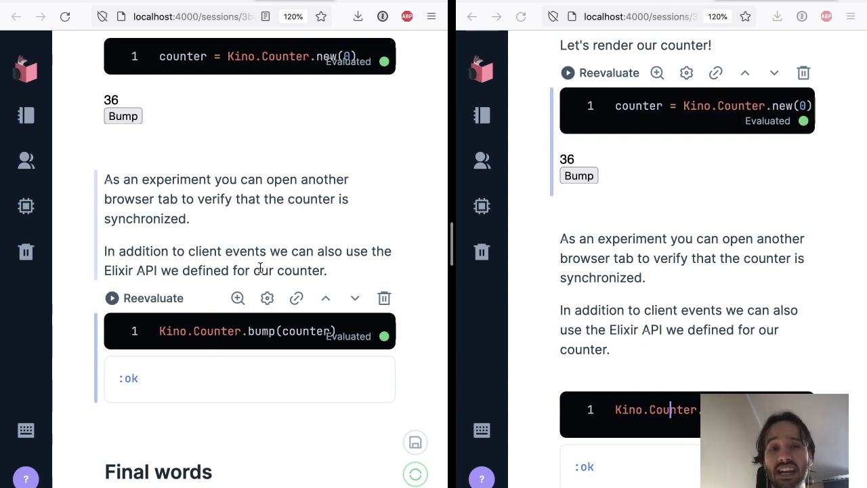
mouse_move(233, 195)
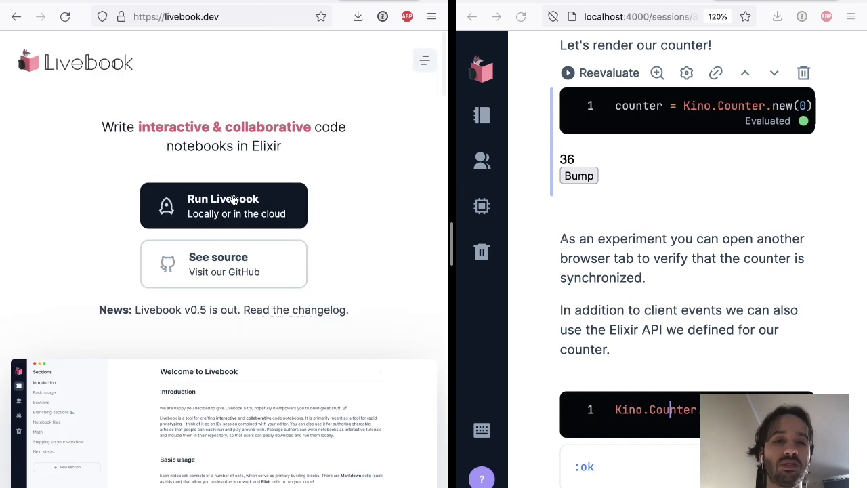
mouse_move(447, 241)
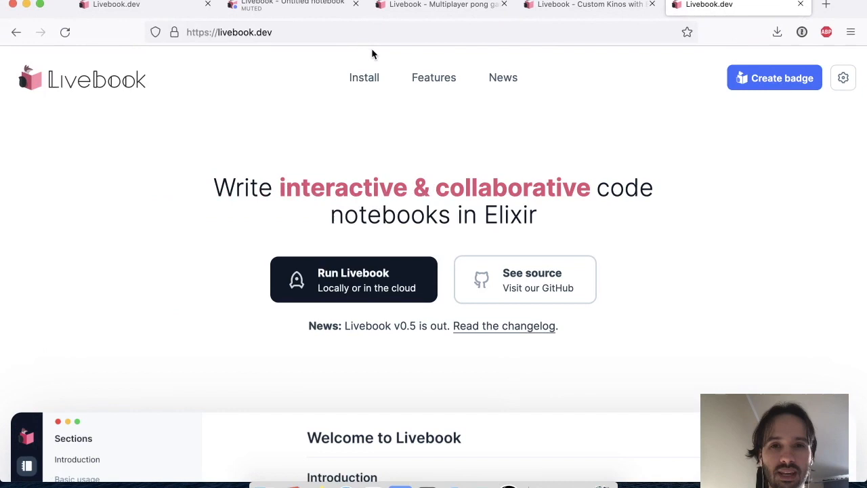
mouse_move(577, 115)
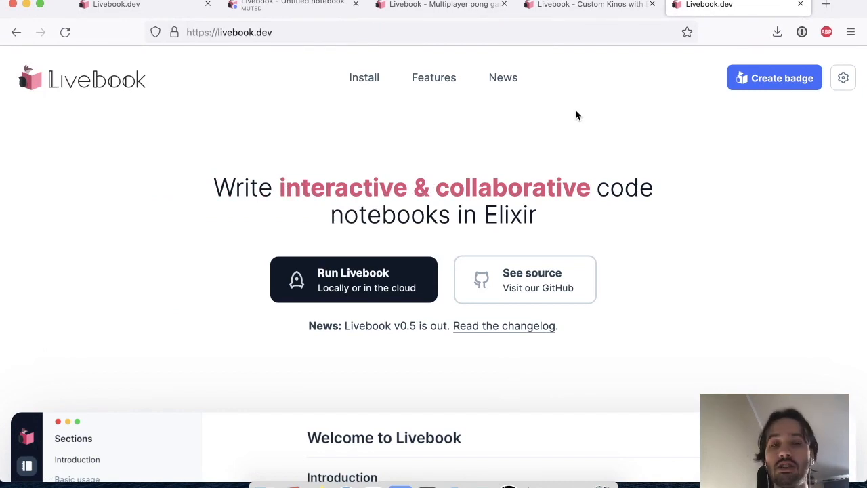
mouse_move(500, 87)
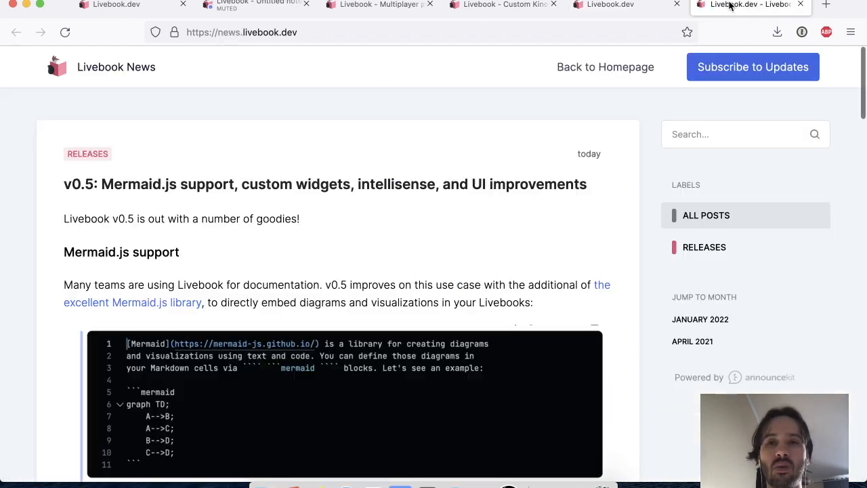
mouse_move(753, 66)
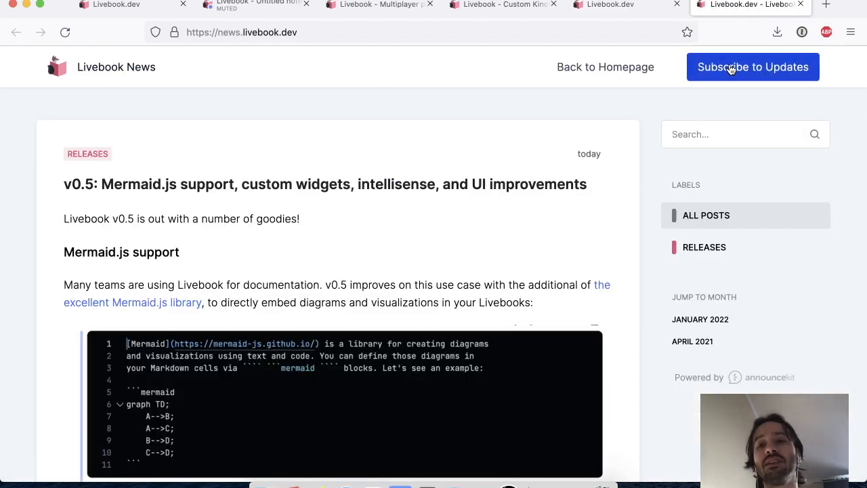
Bring up the Subscribe to Updates dialog with its email, Slack and RSS options.
click(753, 66)
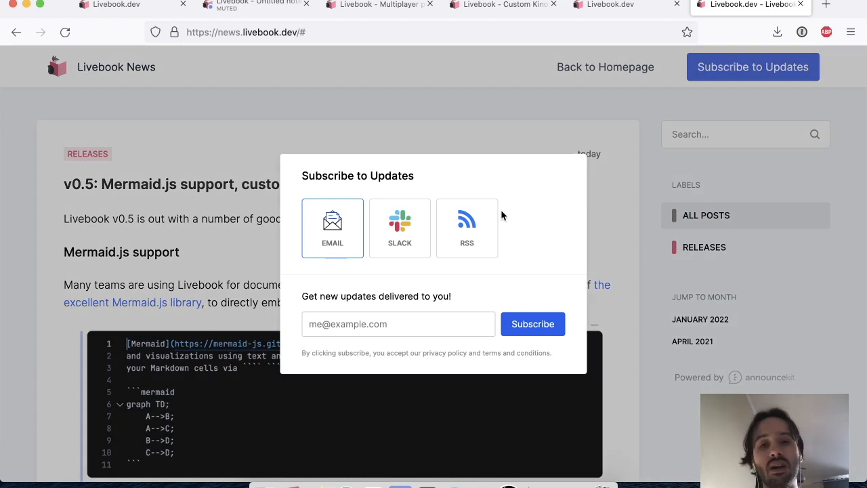
mouse_move(466, 108)
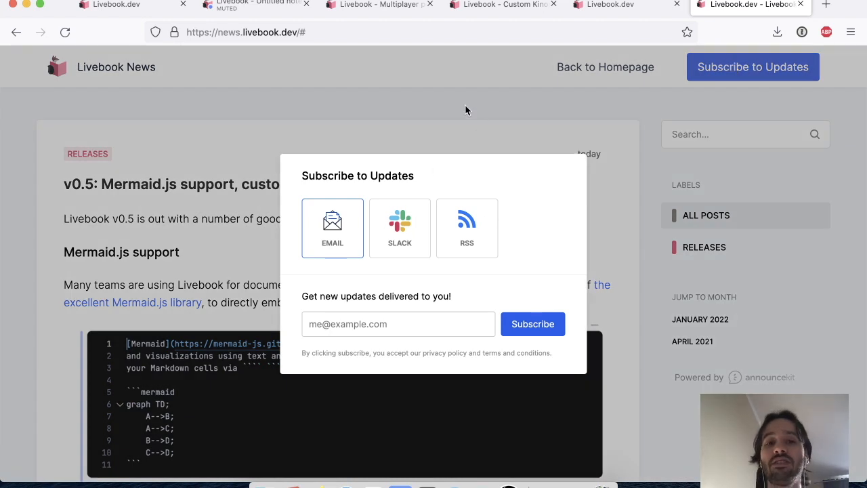